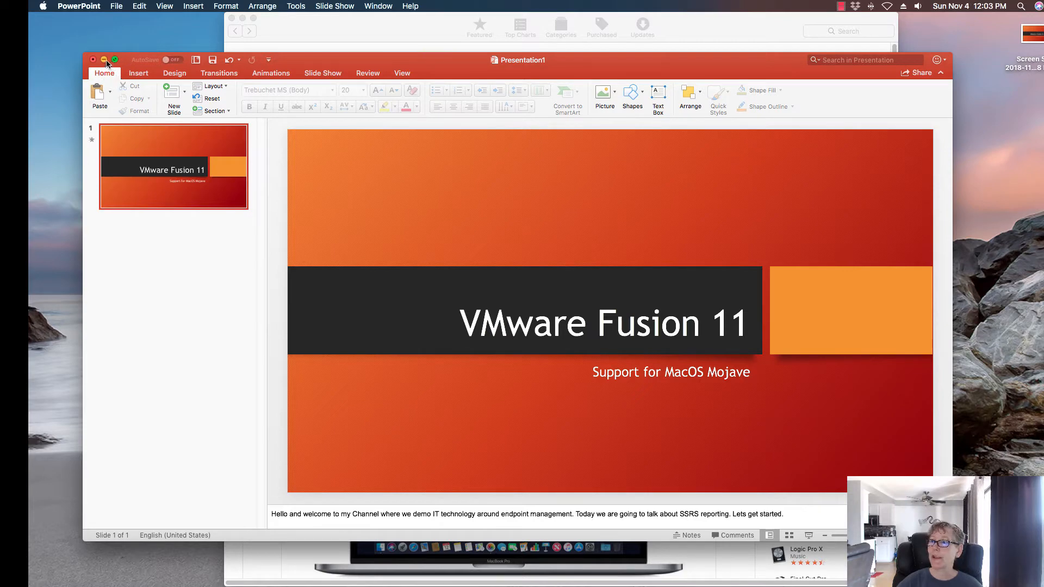
- Minimize the PowerPoint window so the Finder Downloads folder shows
{"action": "left_click", "coordinate": [104, 59]}
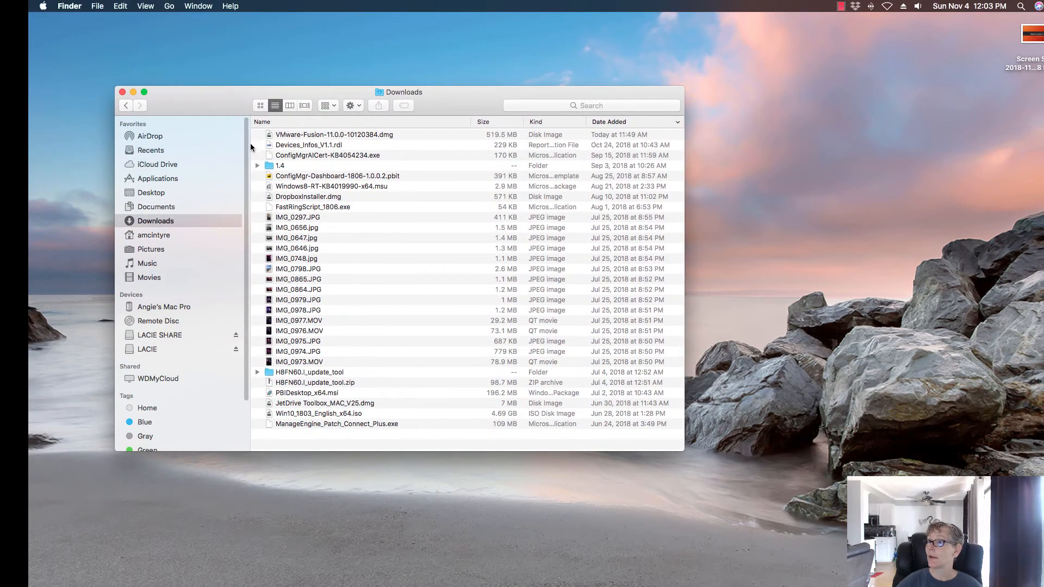
- Mount VMware-Fusion-11.0.0-10120384.dmg from Downloads and launch VMware Fusion.app from it
{"action": "left_click", "coordinate": [333, 134]}
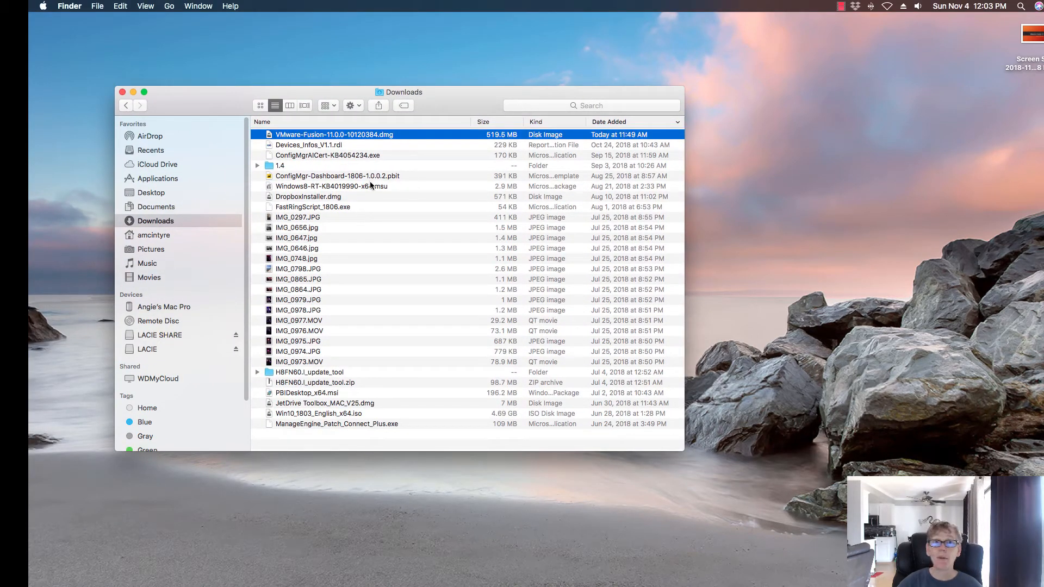
{"action": "double_click", "coordinate": [333, 135]}
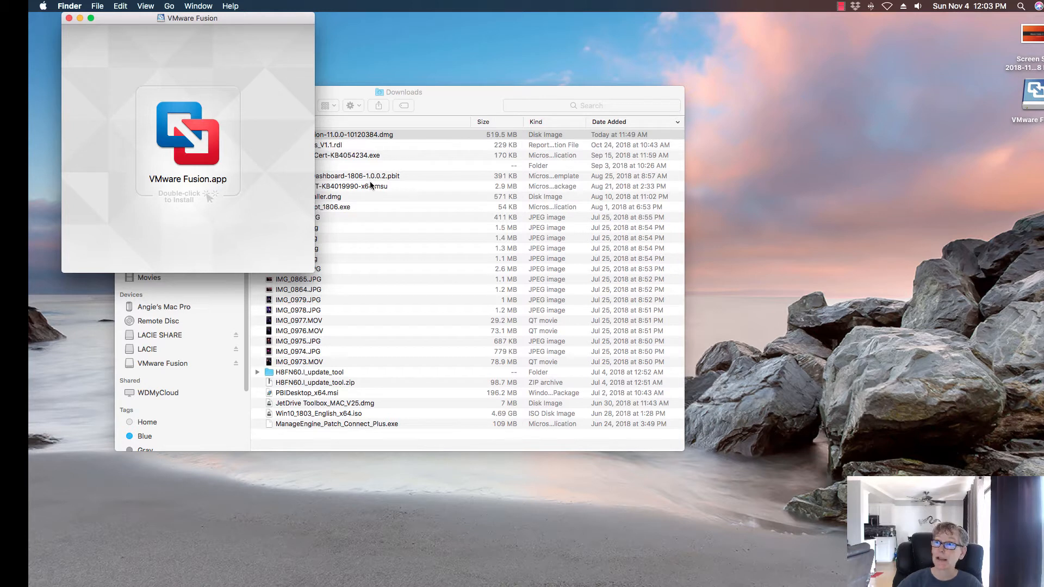
{"action": "left_click", "coordinate": [187, 133]}
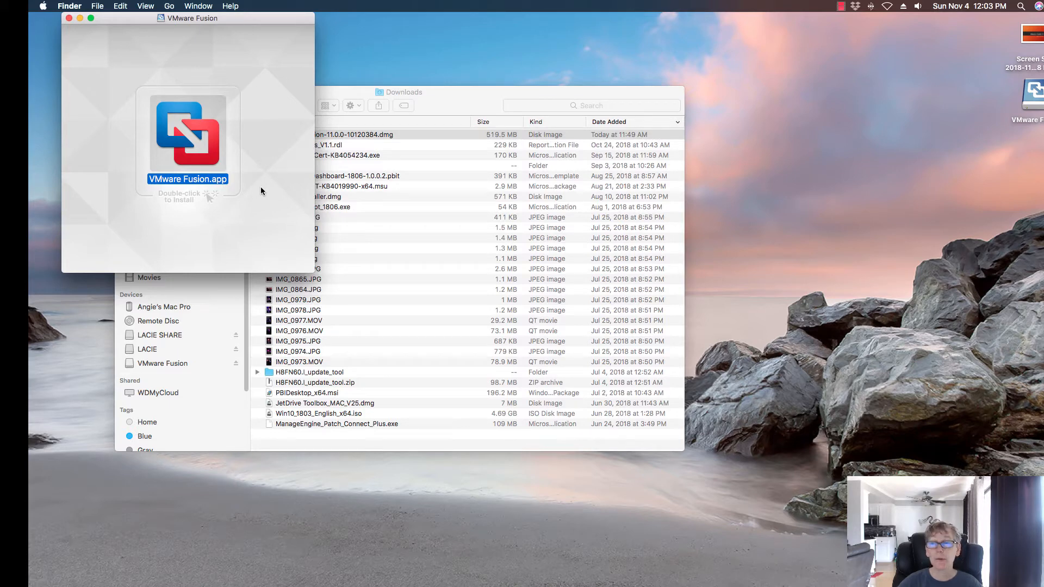
{"action": "double_click", "coordinate": [187, 134]}
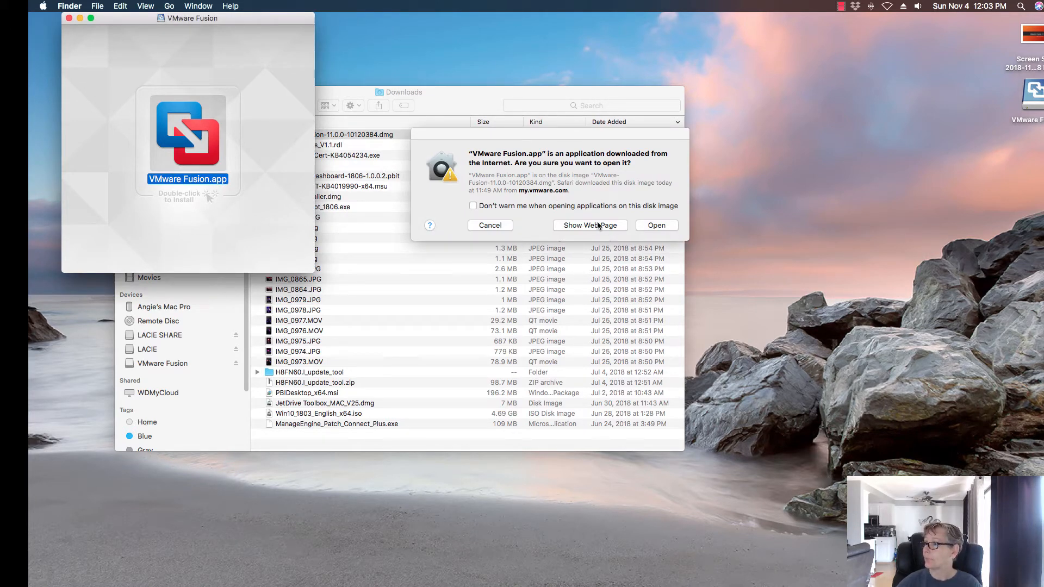
- Suppress future warnings, confirm opening the app and authorize it with the administrator password
{"action": "left_click", "coordinate": [474, 205]}
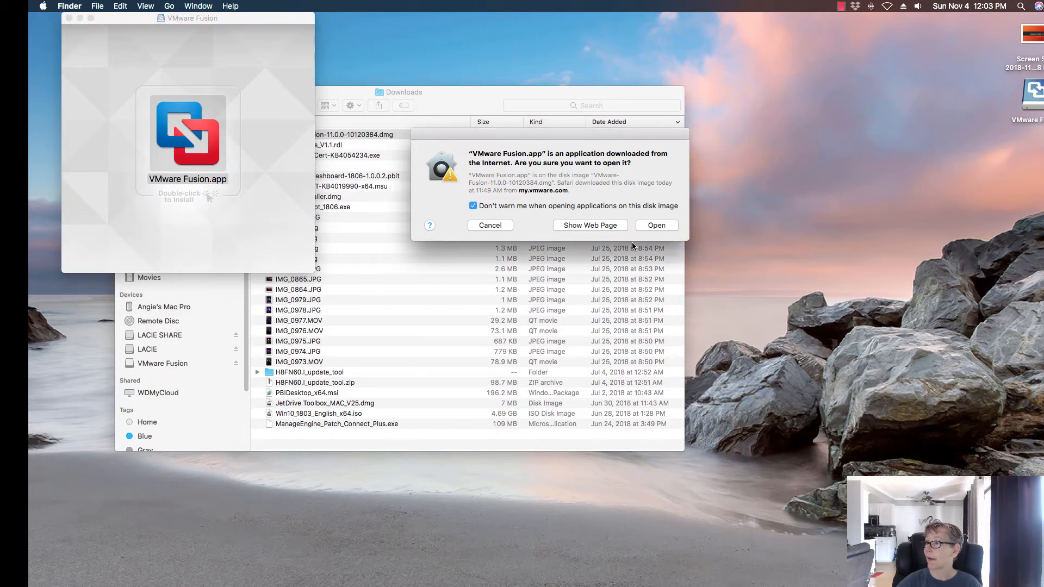
{"action": "left_click", "coordinate": [655, 226]}
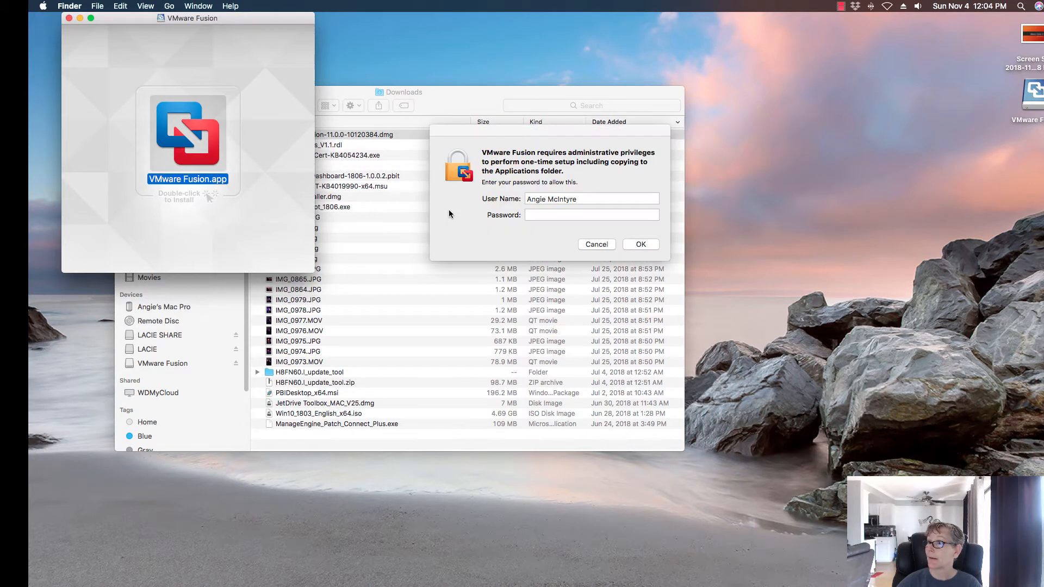
{"action": "left_click", "coordinate": [591, 214]}
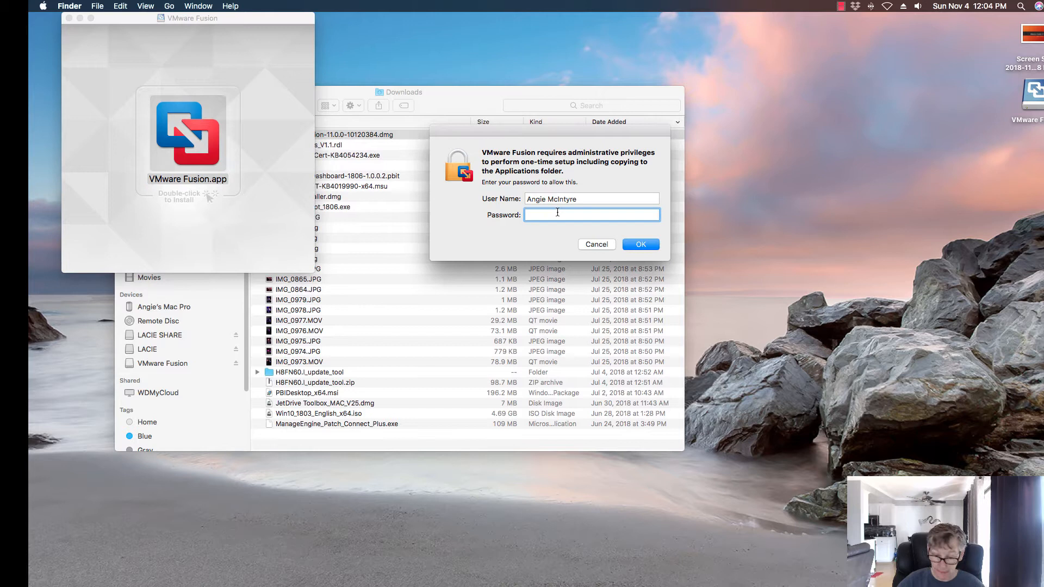
{"action": "type", "text": "•••"}
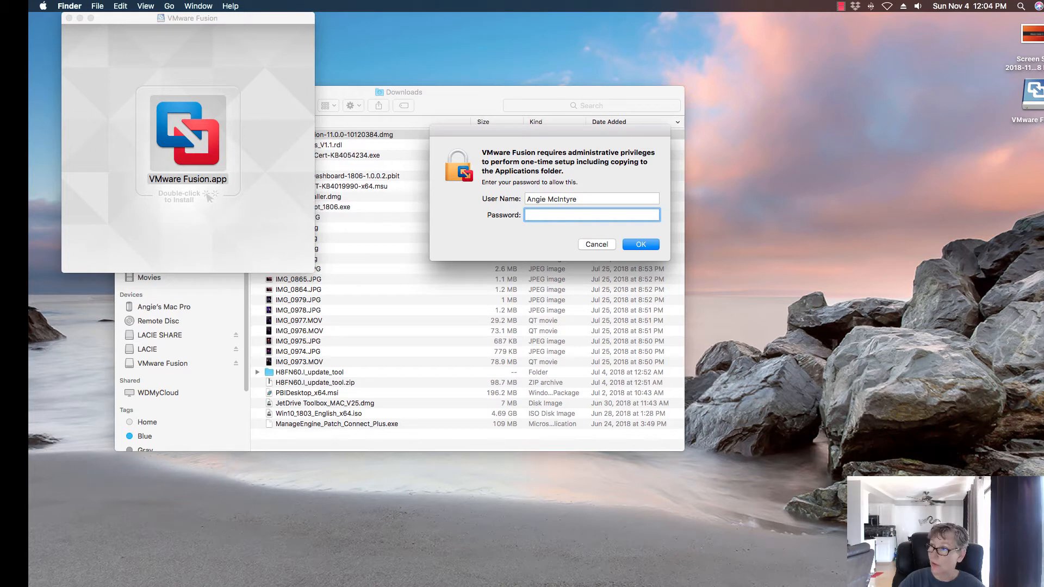
{"action": "type", "text": "••"}
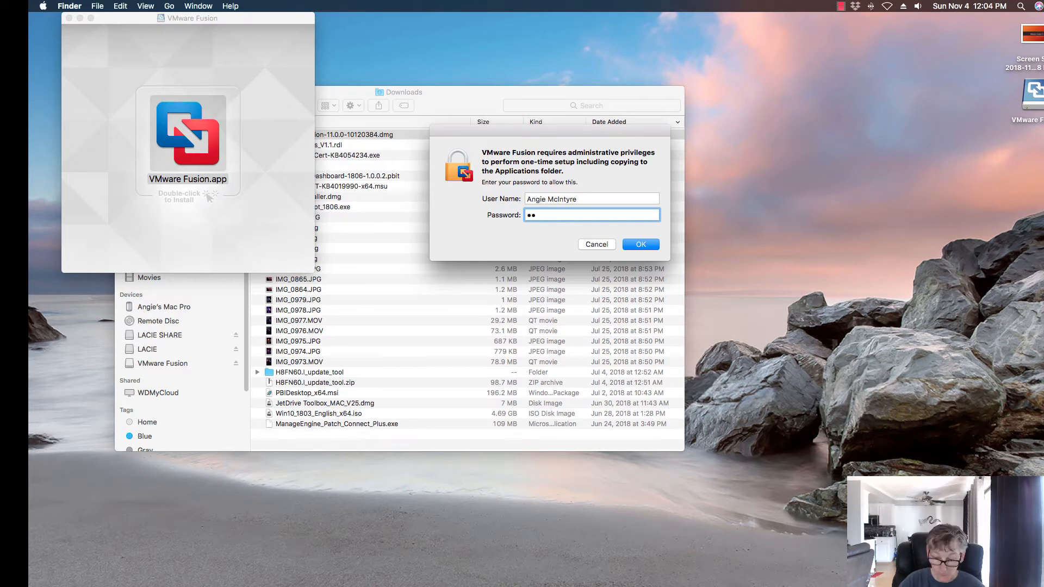
{"action": "type", "text": "•"}
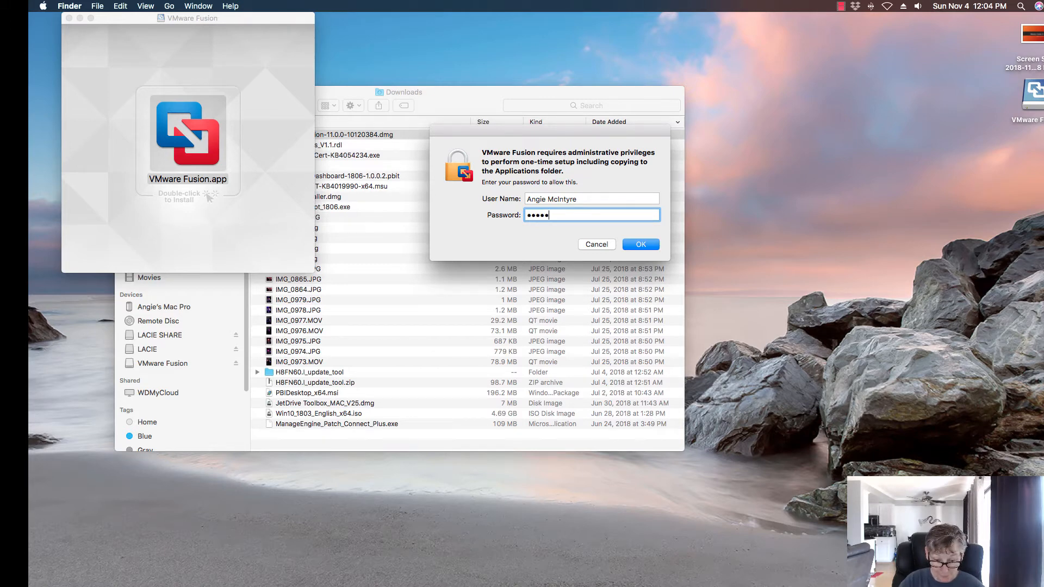
{"action": "left_click", "coordinate": [640, 244]}
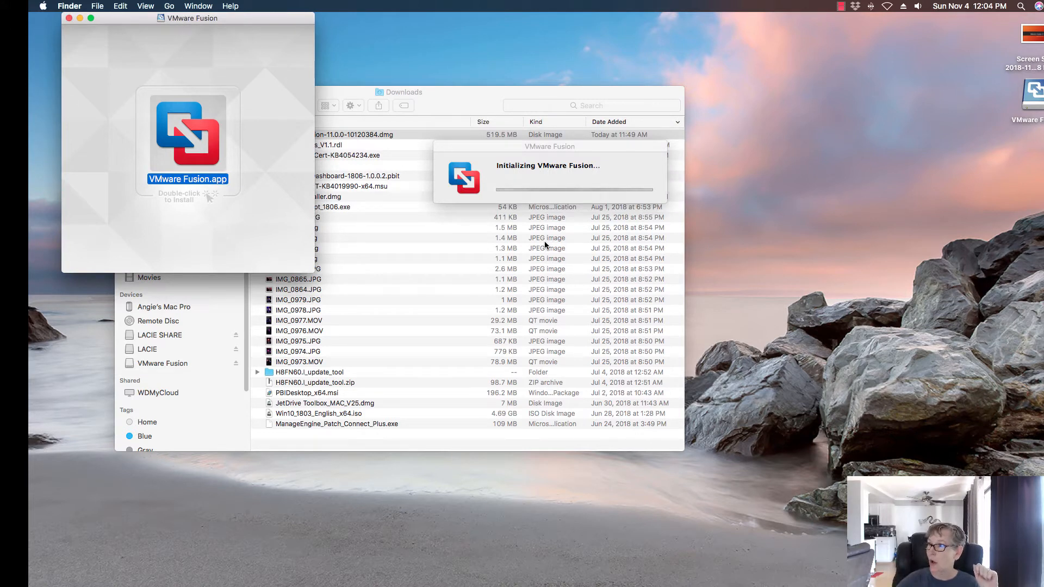
{"action": "mouse_move", "coordinate": [523, 248]}
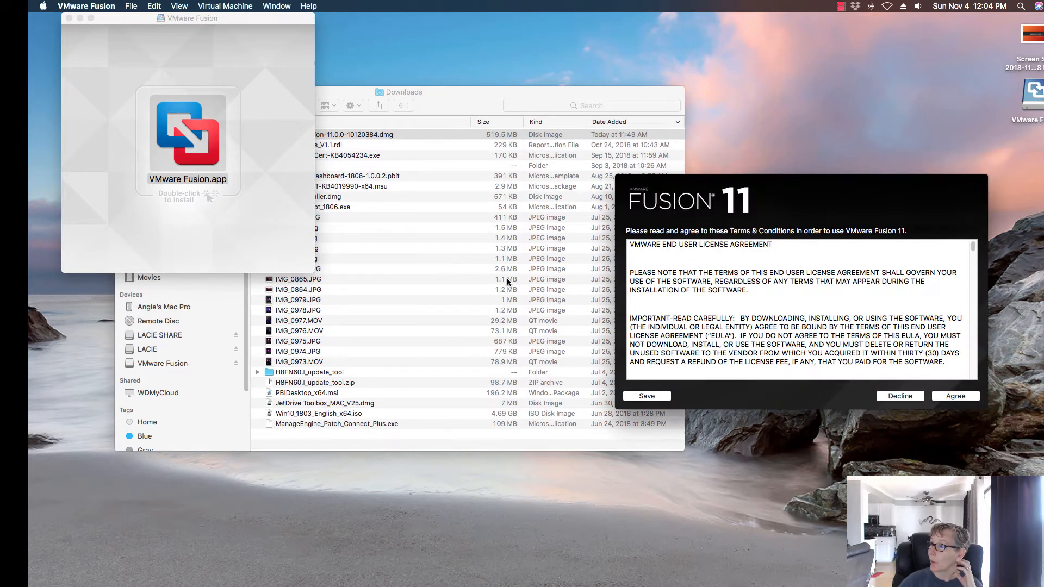
{"action": "left_click", "coordinate": [955, 397]}
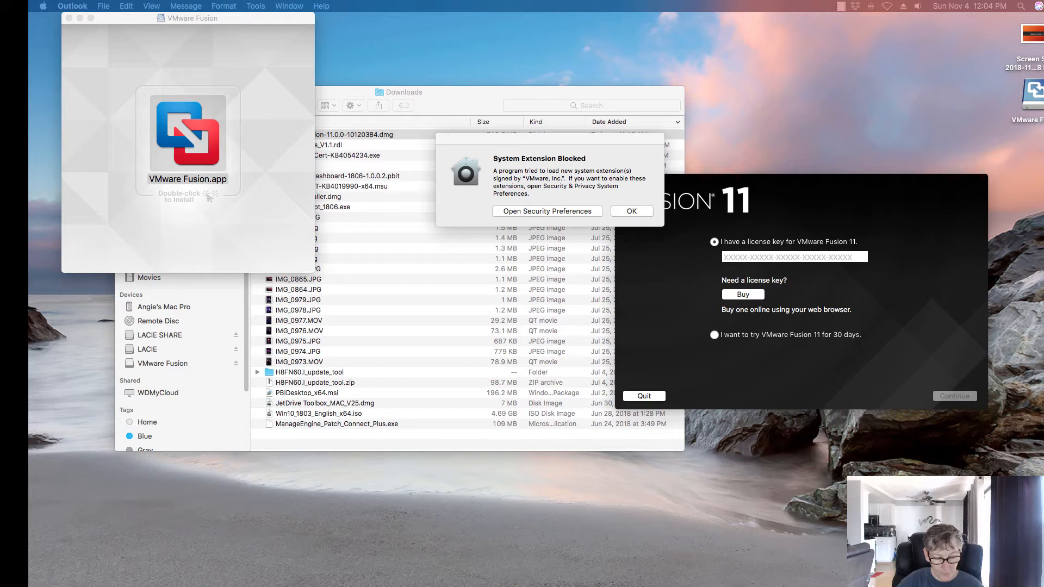
{"action": "mouse_move", "coordinate": [763, 264]}
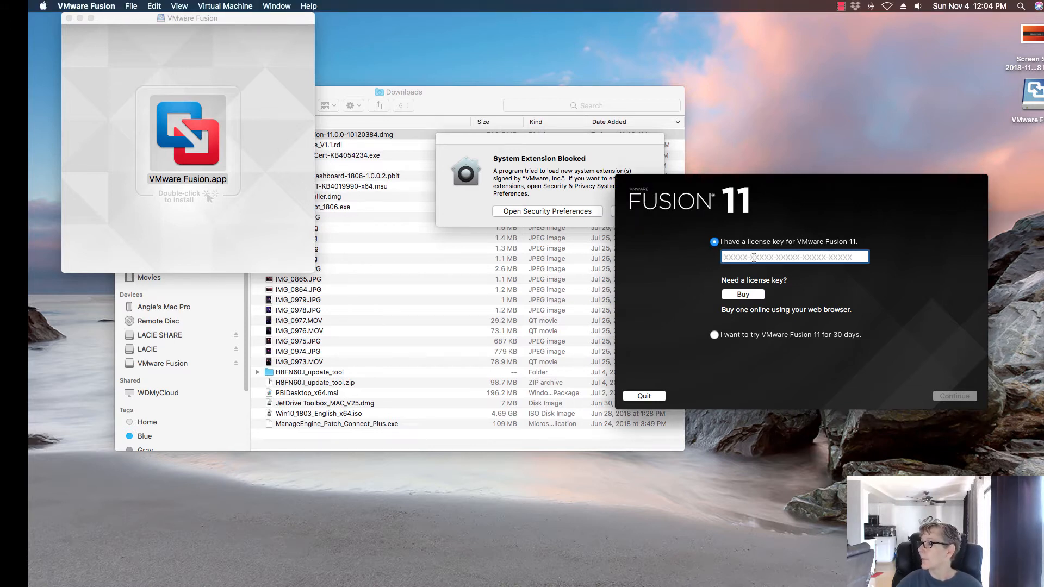
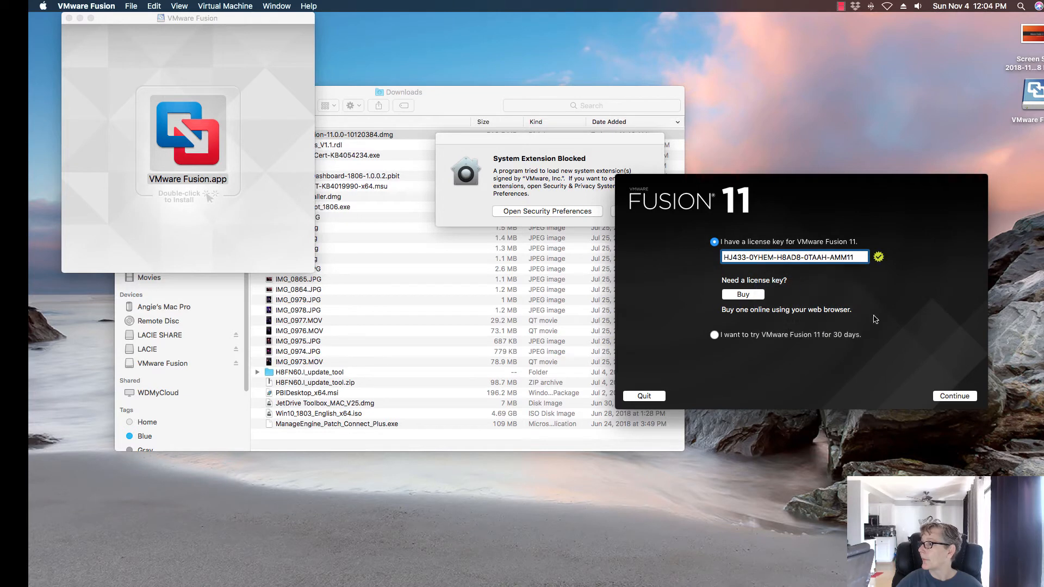
{"action": "left_click", "coordinate": [954, 397]}
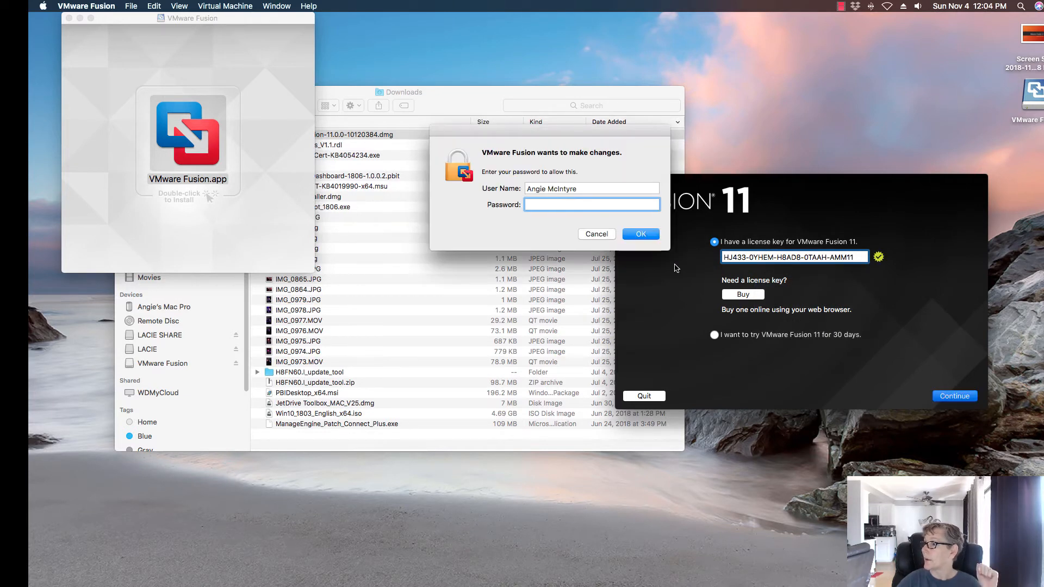
{"action": "mouse_move", "coordinate": [569, 138]}
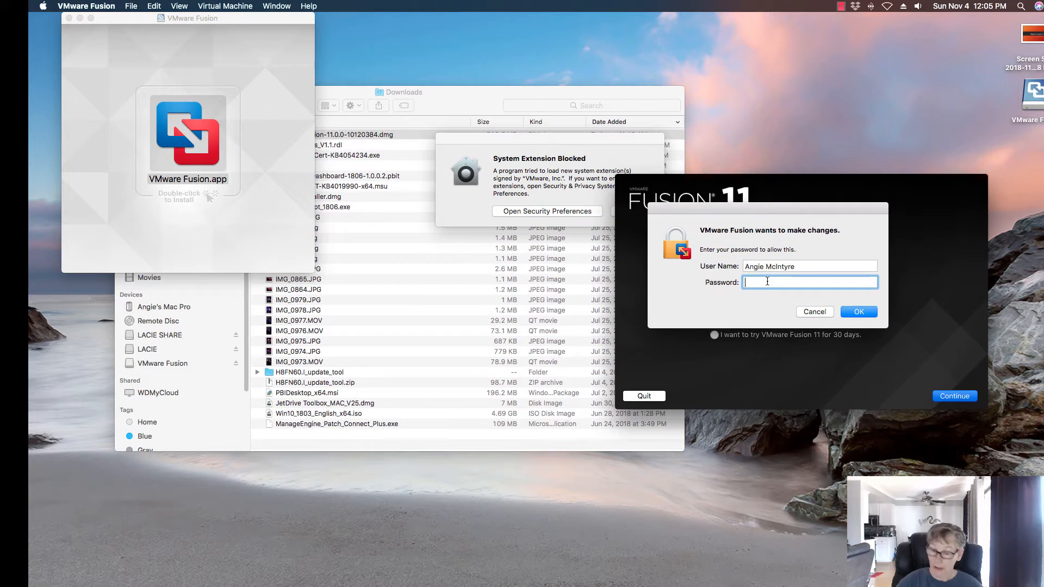
{"action": "type", "text": "••••"}
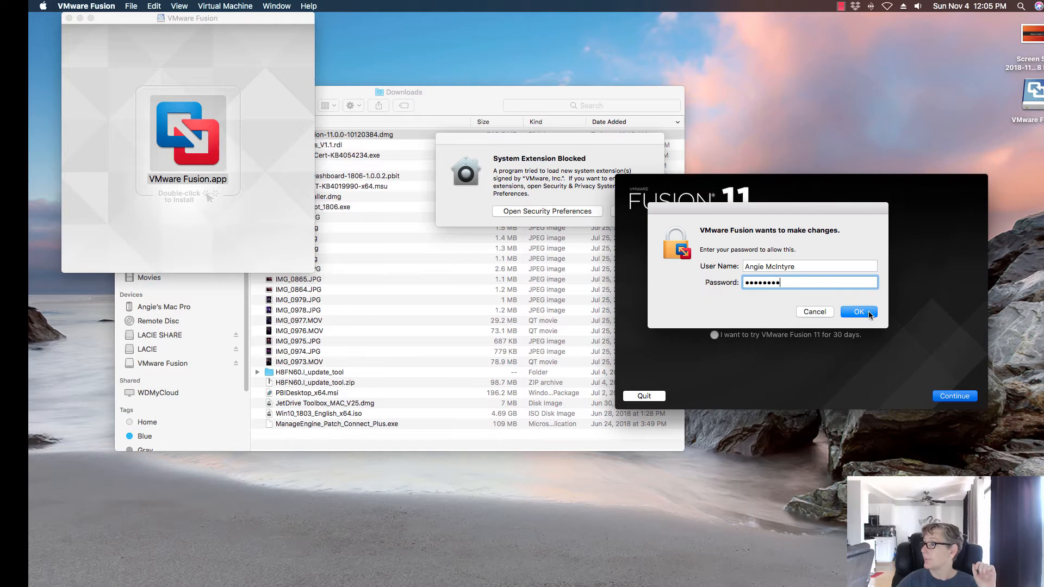
{"action": "left_click", "coordinate": [859, 312]}
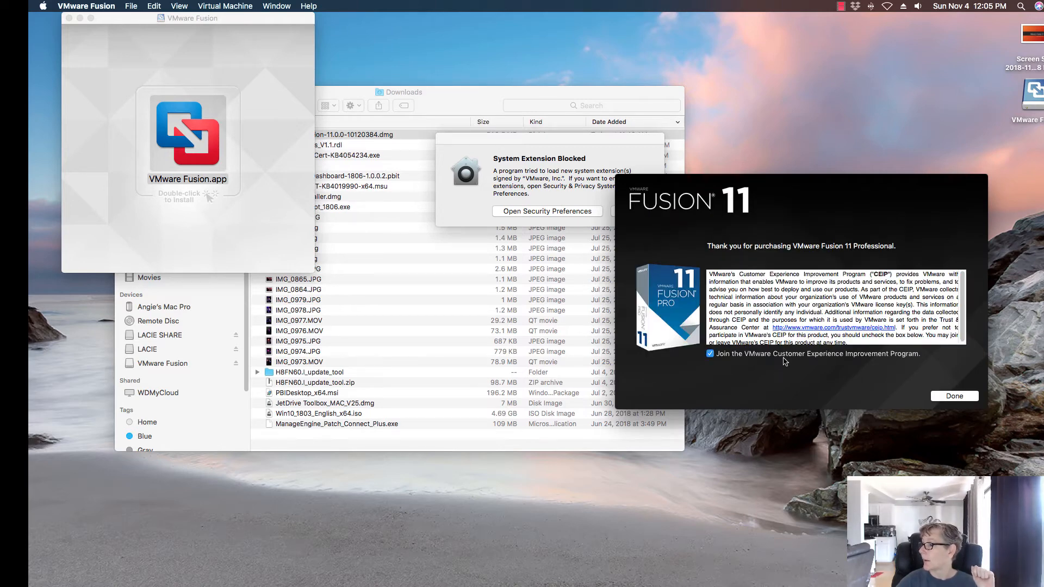
{"action": "mouse_move", "coordinate": [953, 396]}
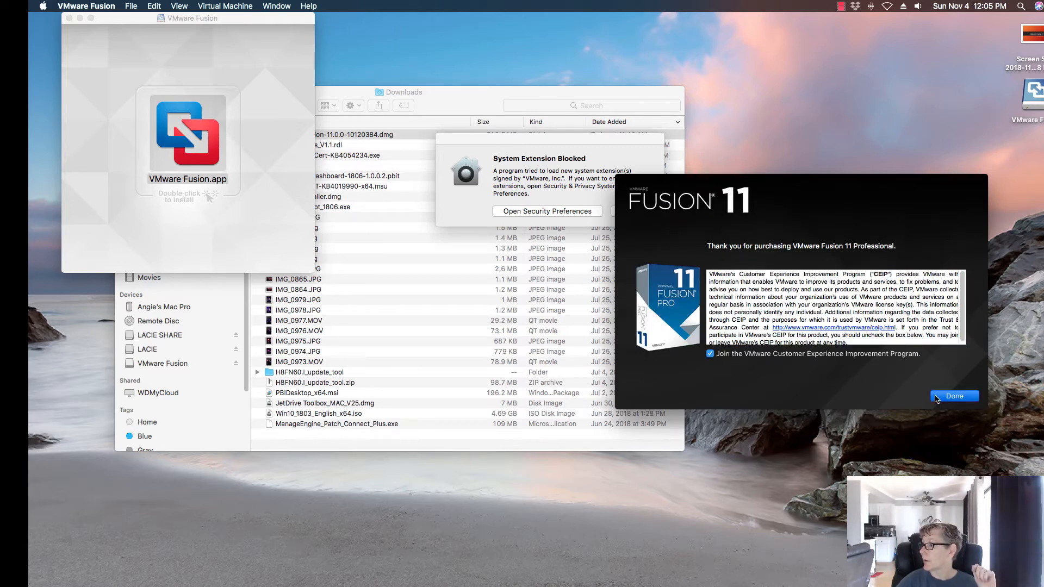
- Finish setup, dismiss the System Extension Blocked notice and check About VMware Fusion shows version 11.0.0
{"action": "left_click", "coordinate": [953, 395]}
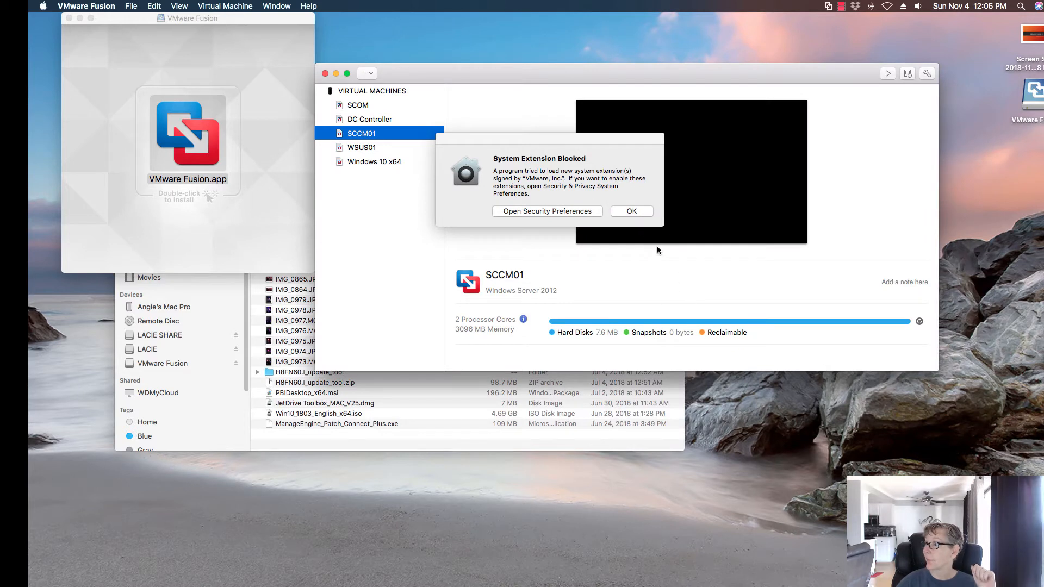
{"action": "left_click", "coordinate": [630, 211]}
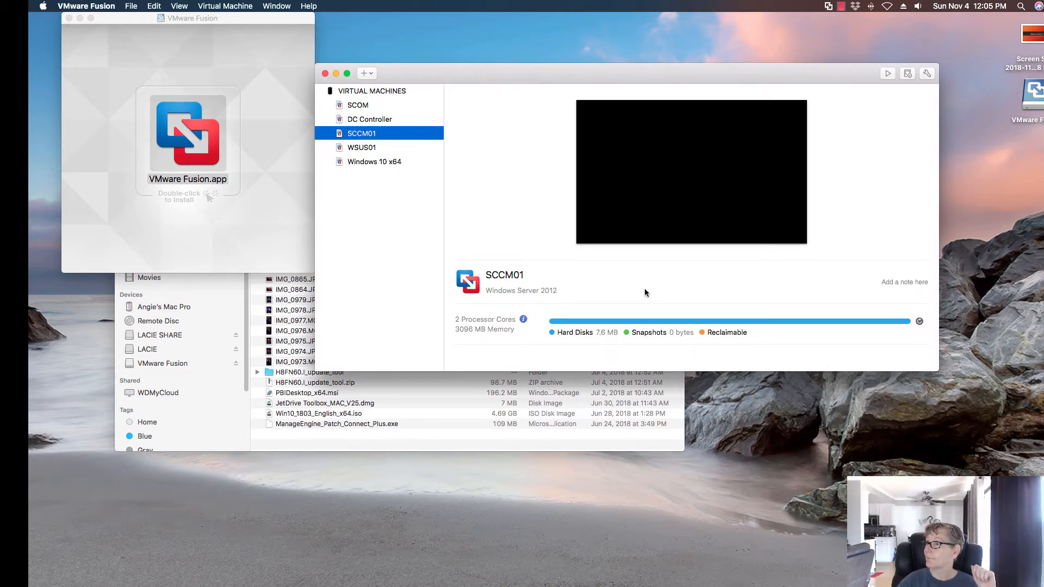
{"action": "mouse_move", "coordinate": [178, 37]}
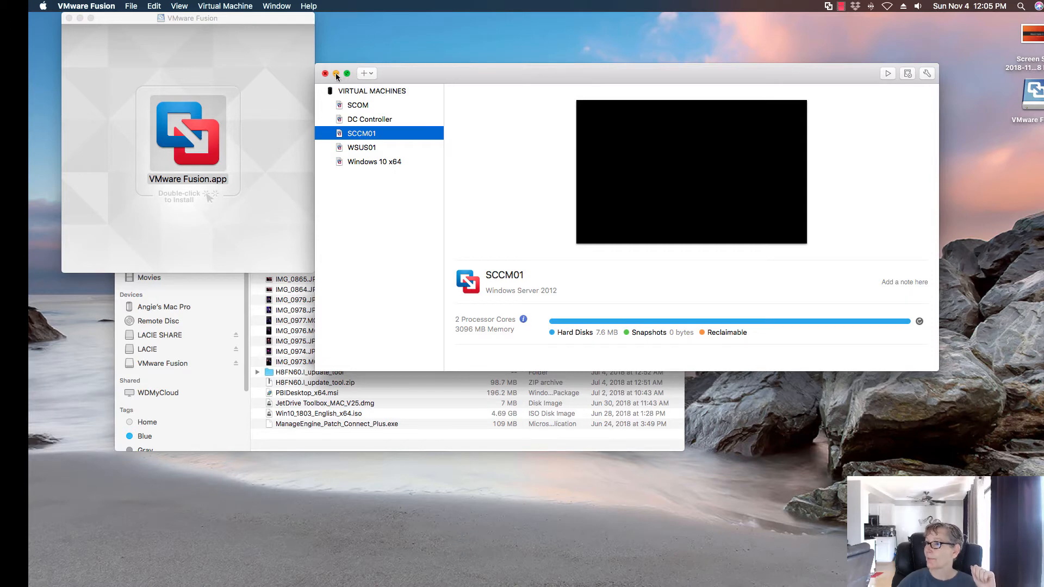
{"action": "left_click", "coordinate": [86, 6]}
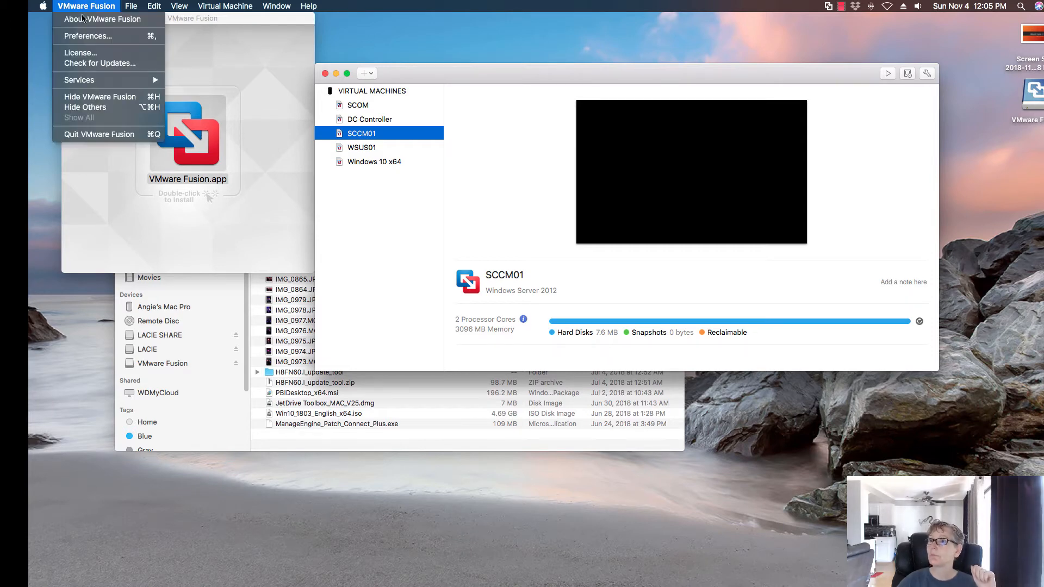
{"action": "left_click", "coordinate": [87, 36]}
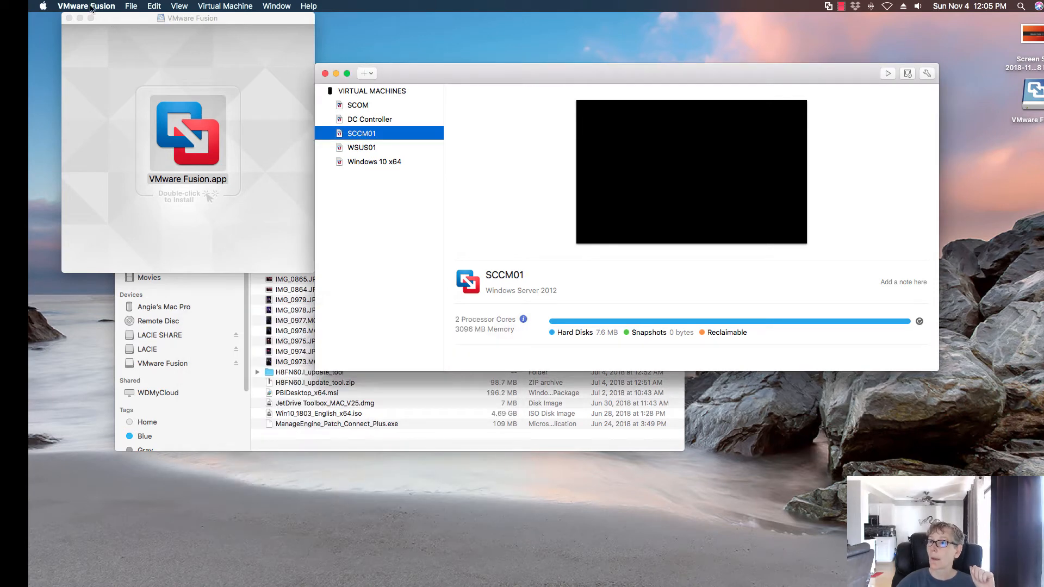
{"action": "left_click", "coordinate": [86, 6]}
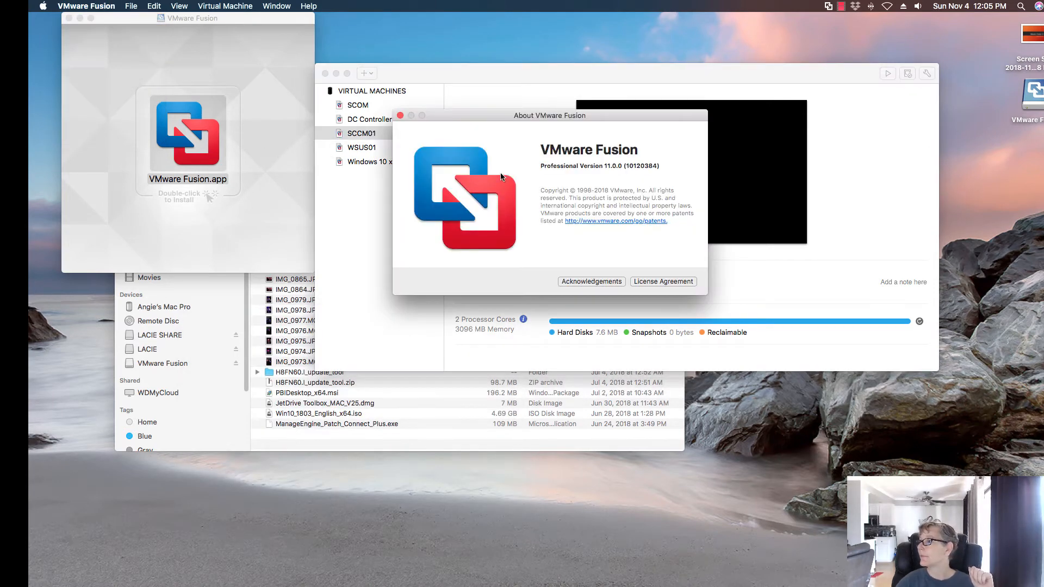
{"action": "left_click", "coordinate": [401, 115]}
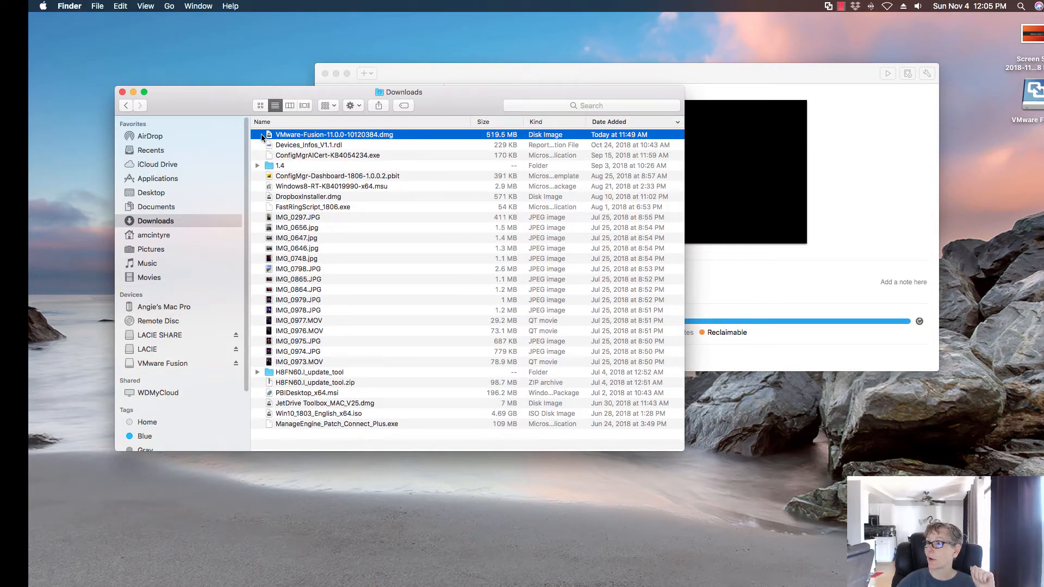
- Eject the Fusion disk image and close the Finder windows, leaving the virtual machine library showing
{"action": "right_click", "coordinate": [333, 134]}
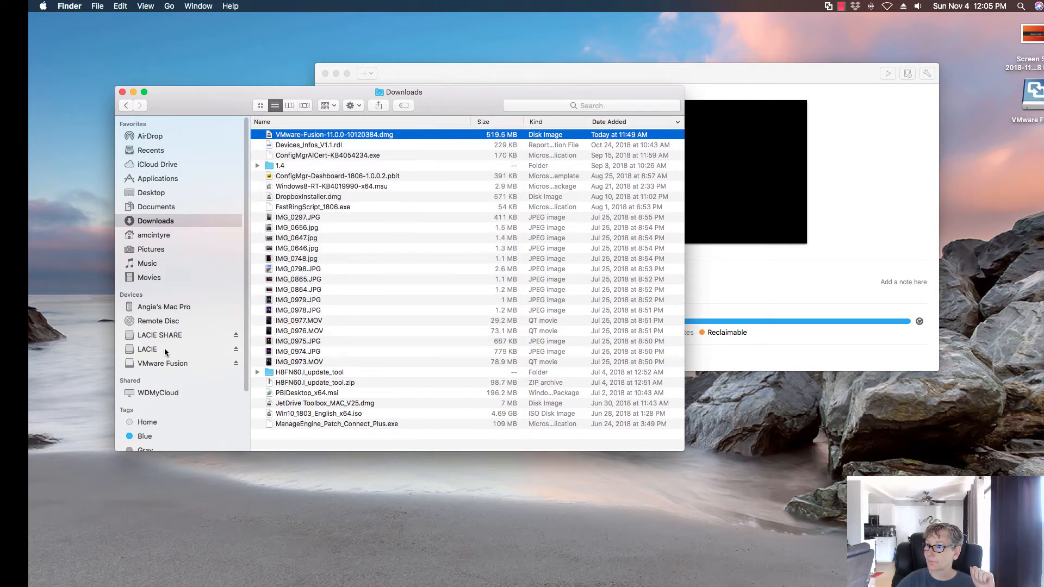
{"action": "left_click", "coordinate": [147, 349]}
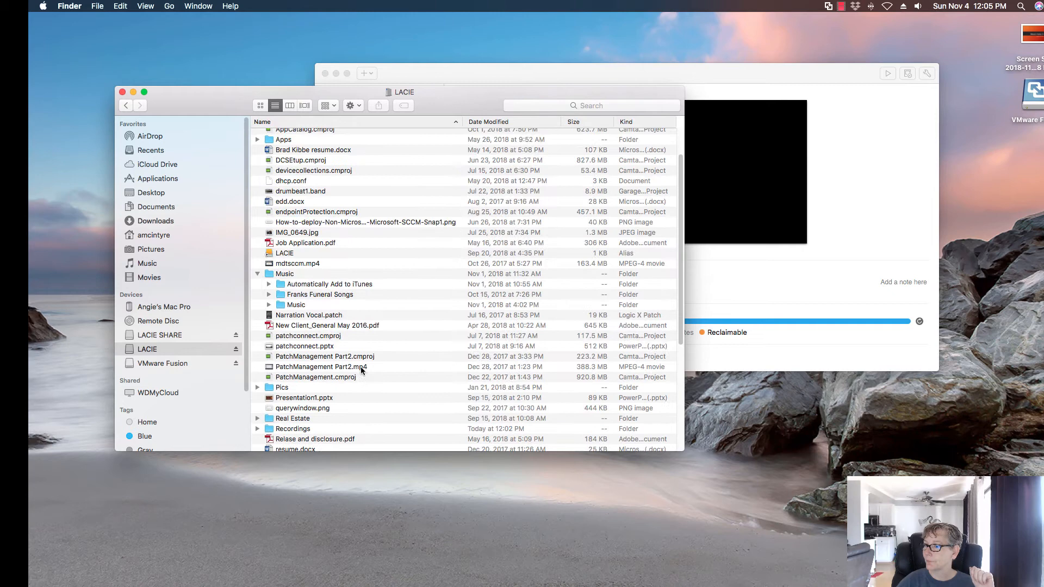
{"action": "scroll", "scroll_direction": "down", "scroll_amount": 3}
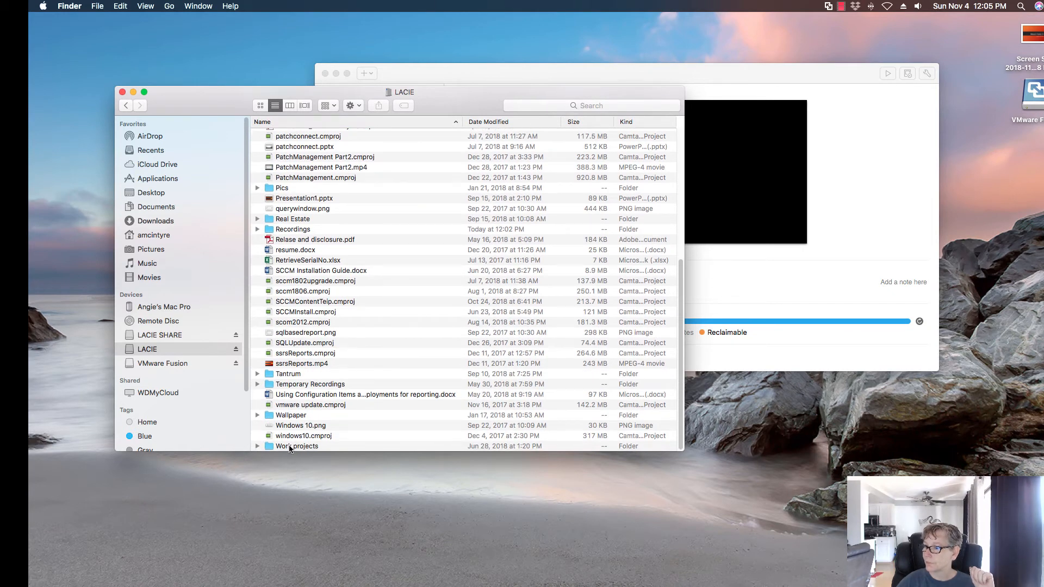
{"action": "double_click", "coordinate": [297, 446]}
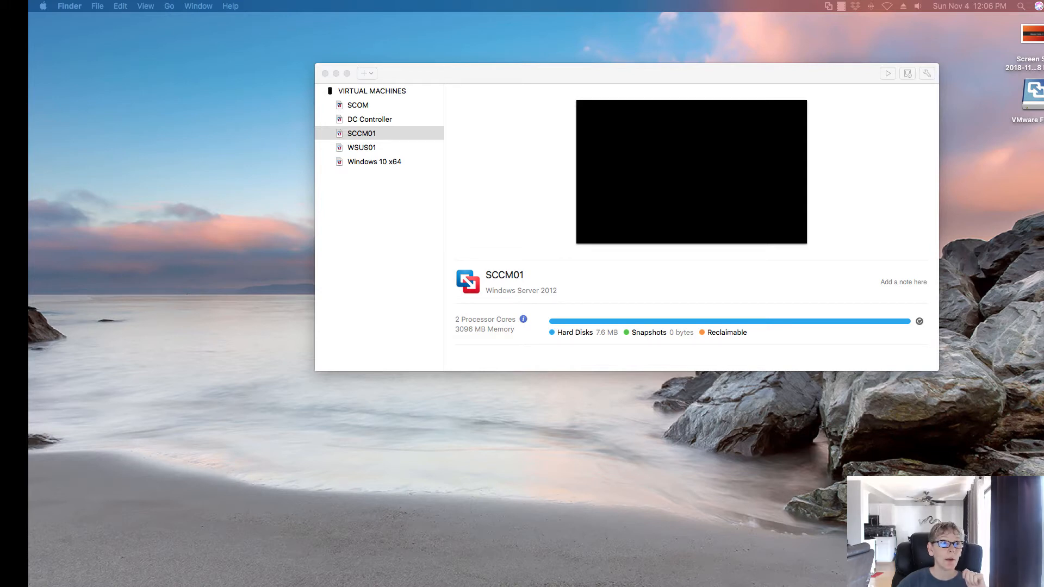
{"action": "mouse_move", "coordinate": [183, 79]}
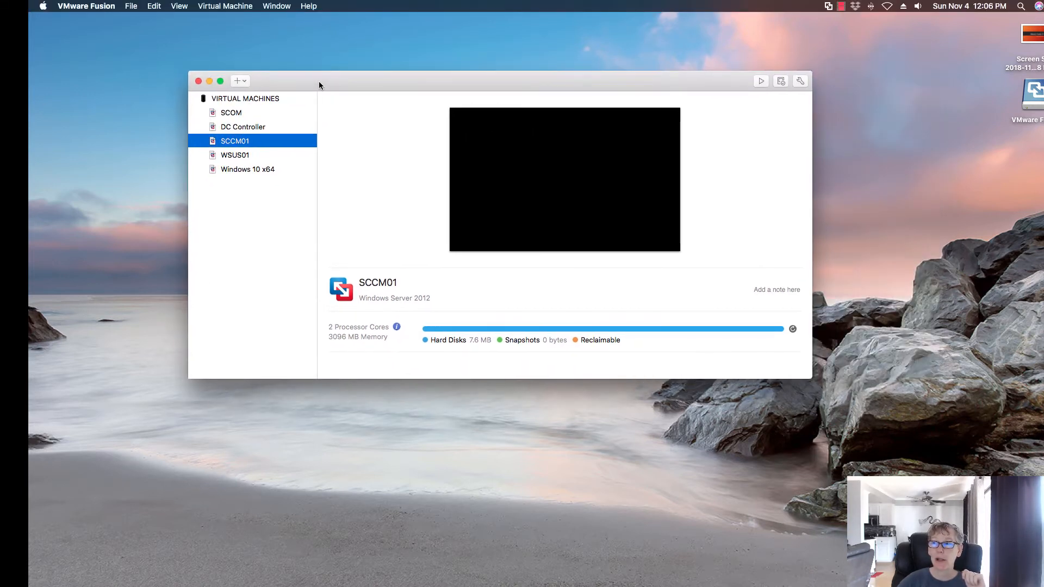
{"action": "mouse_move", "coordinate": [250, 128]}
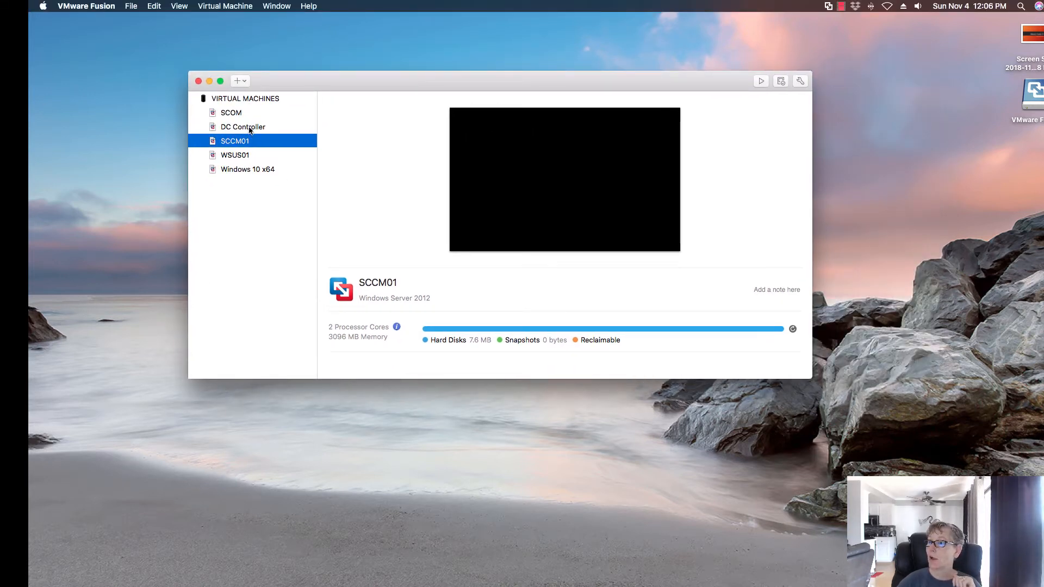
- Power on the DC Controller virtual machine and accept upgrading it
{"action": "left_click", "coordinate": [242, 127]}
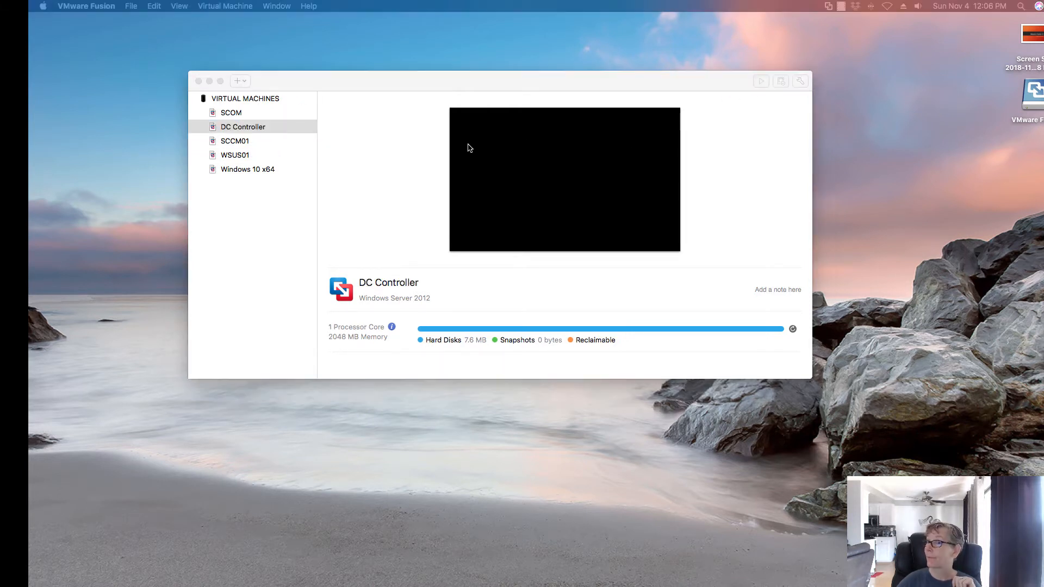
{"action": "mouse_move", "coordinate": [47, 83]}
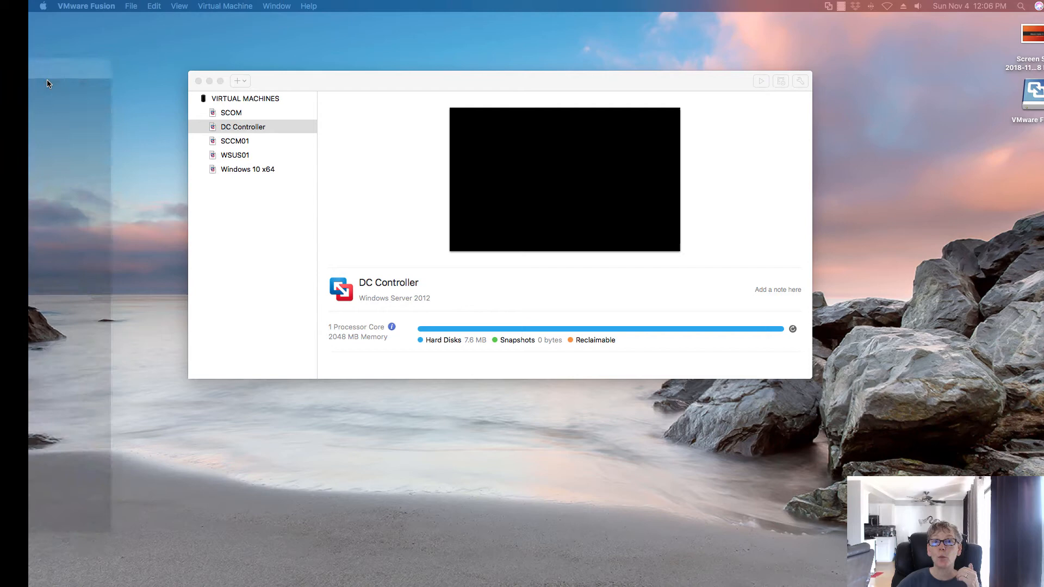
{"action": "left_click", "coordinate": [760, 80]}
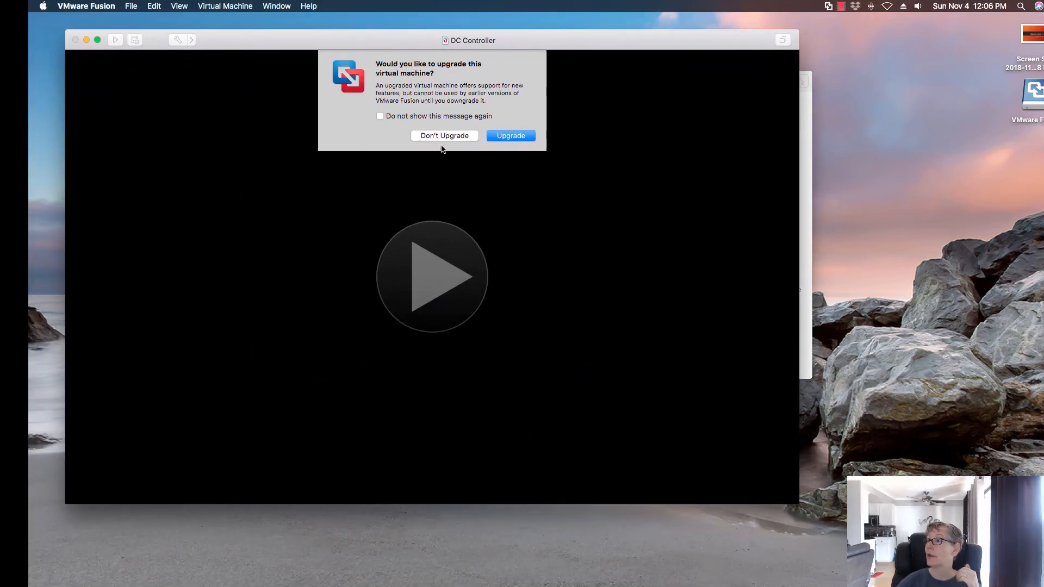
{"action": "left_click", "coordinate": [445, 136]}
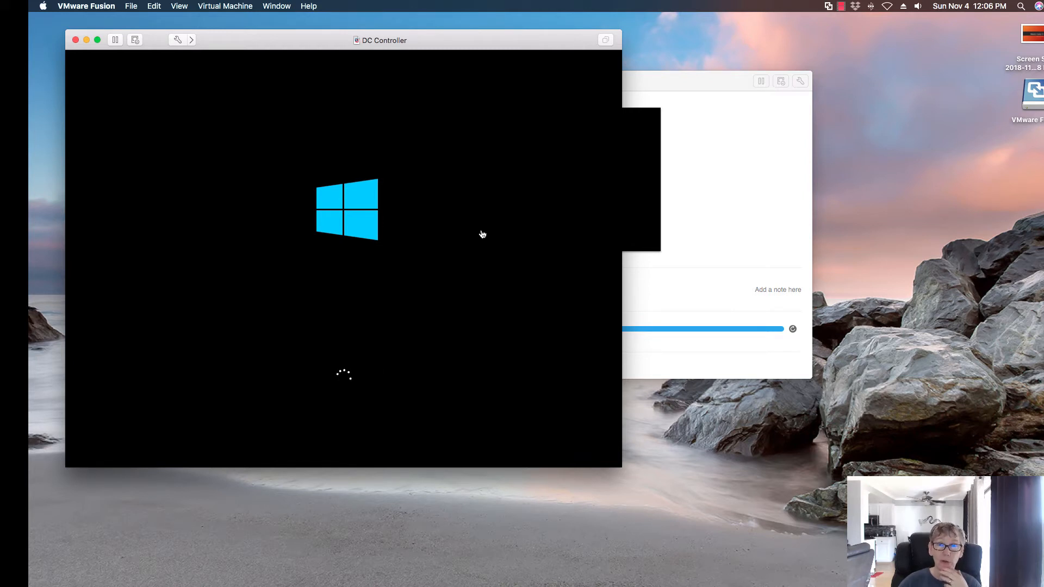
{"action": "mouse_move", "coordinate": [479, 235]}
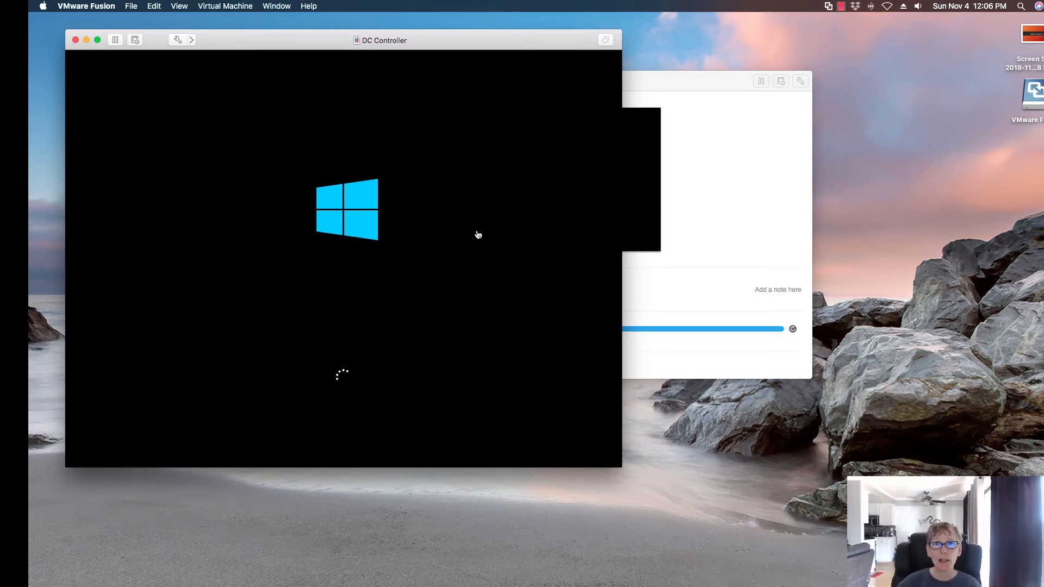
{"action": "mouse_move", "coordinate": [90, 77]}
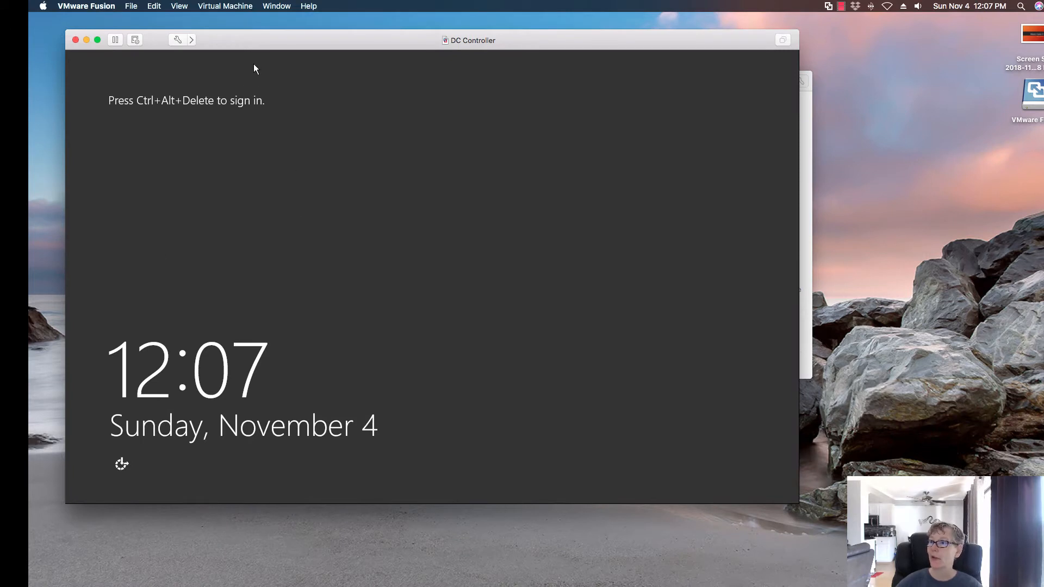
- Send Ctrl-Alt-Del to DC Controller and sign in with the administrator password
{"action": "left_click", "coordinate": [225, 6]}
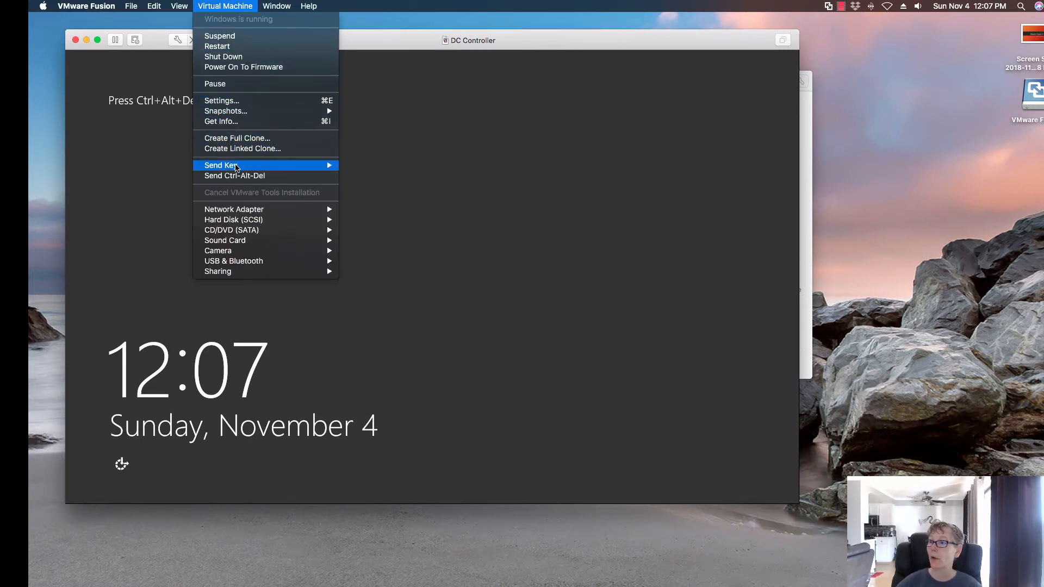
{"action": "left_click", "coordinate": [234, 175]}
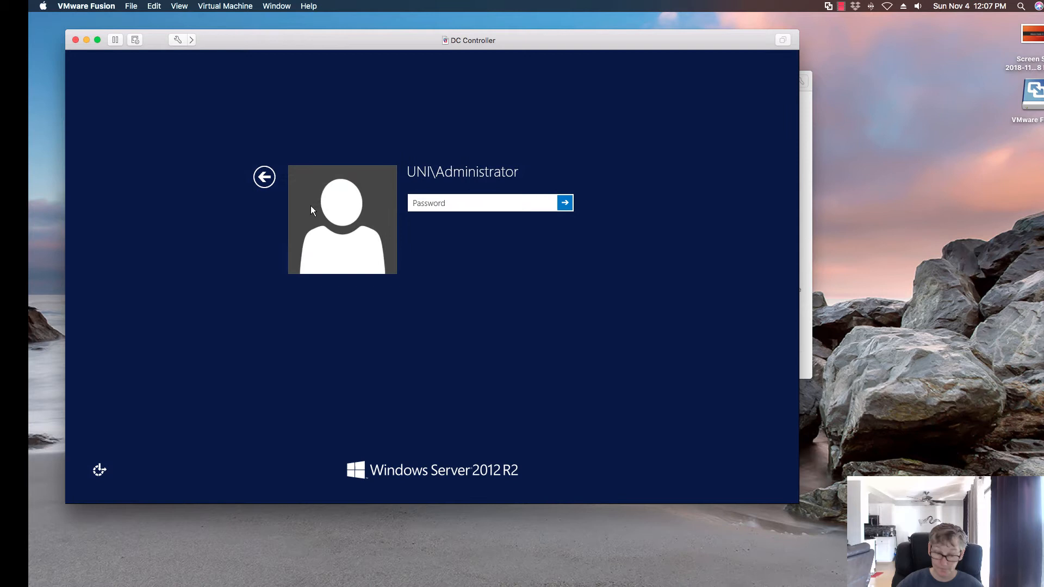
{"action": "type", "text": "password"}
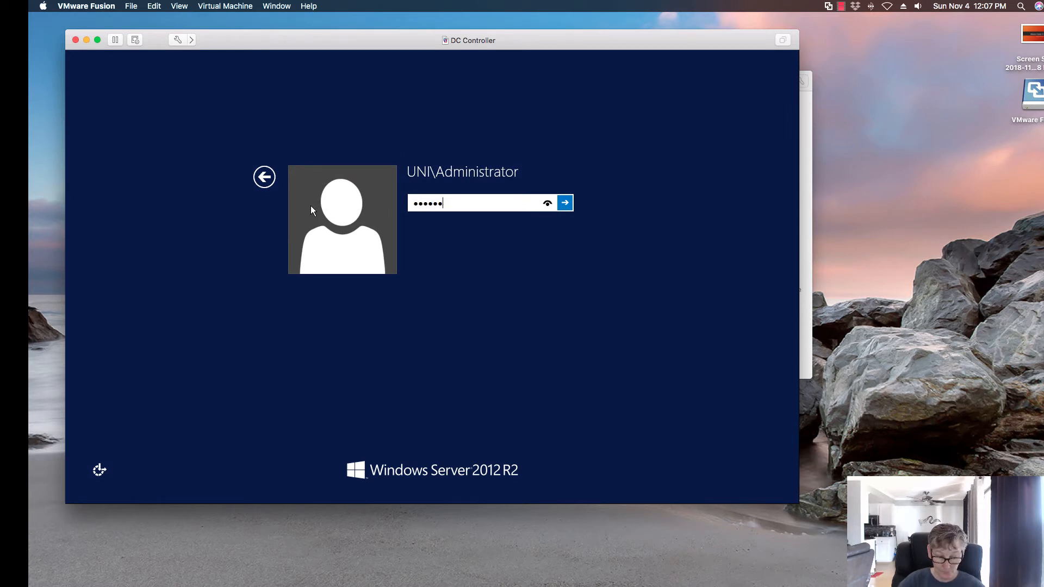
{"action": "left_click", "coordinate": [564, 202]}
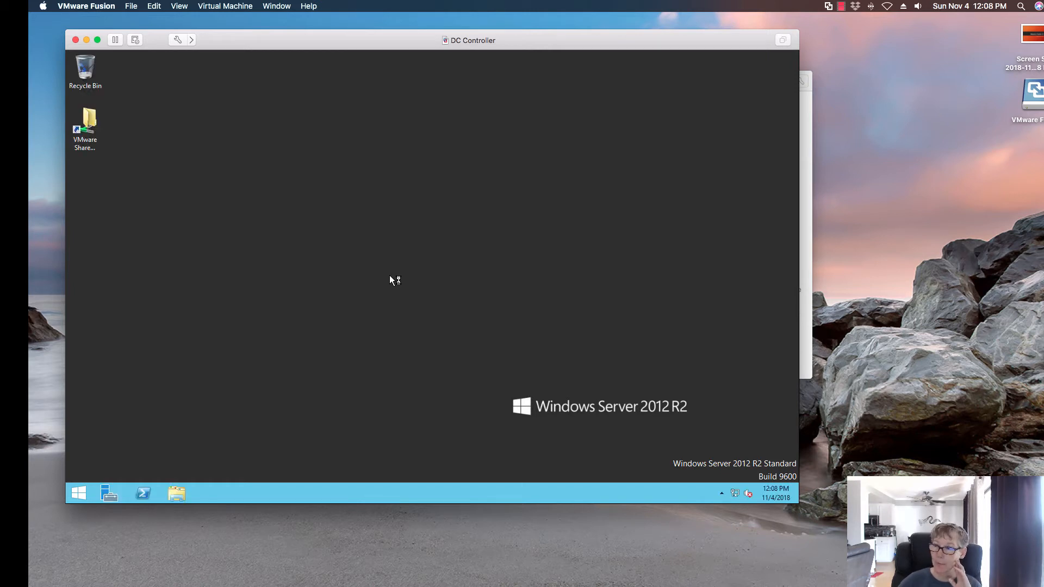
{"action": "mouse_move", "coordinate": [273, 374]}
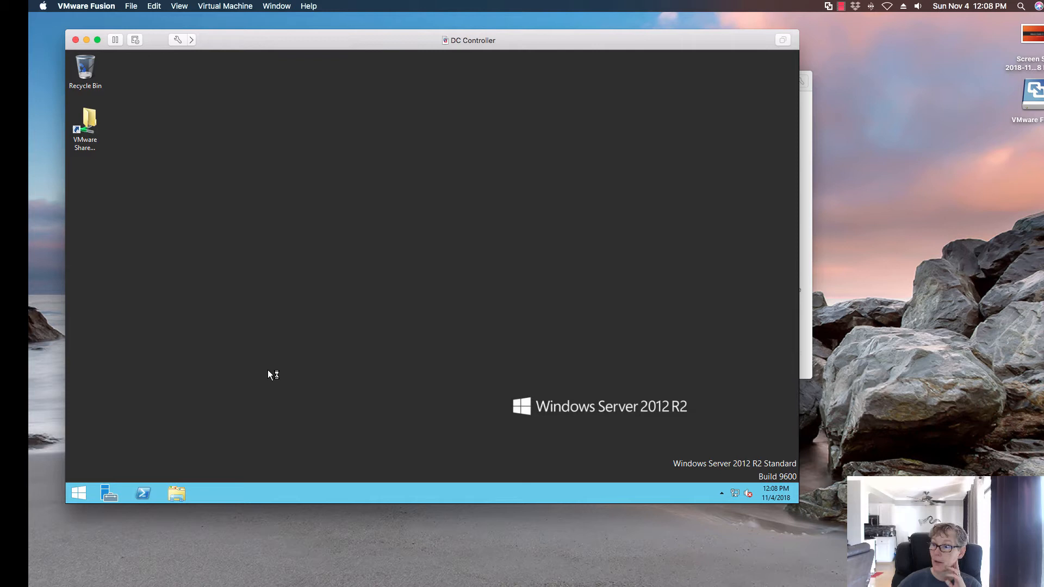
{"action": "mouse_move", "coordinate": [297, 366]}
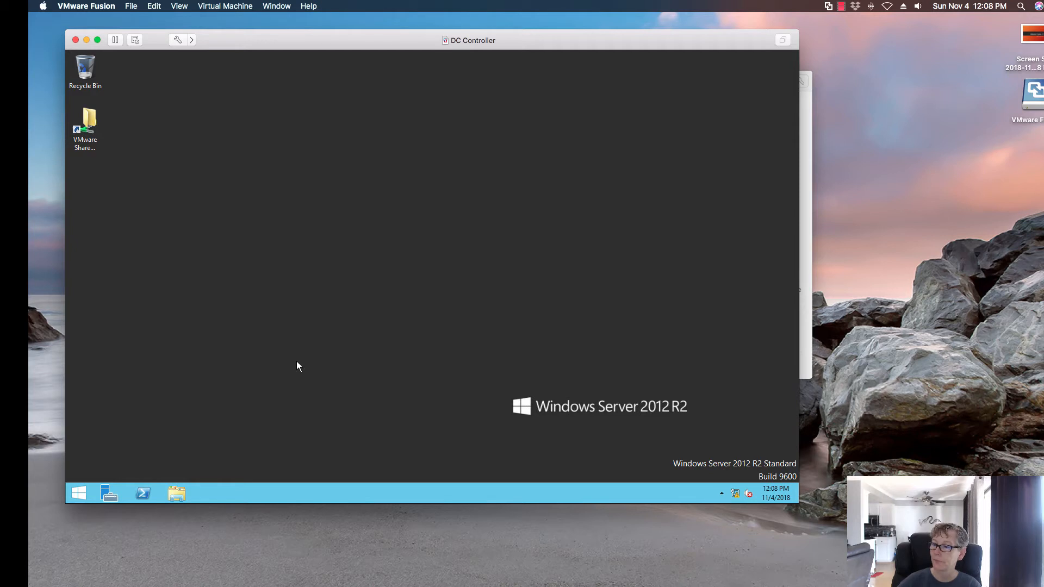
{"action": "mouse_move", "coordinate": [228, 438]}
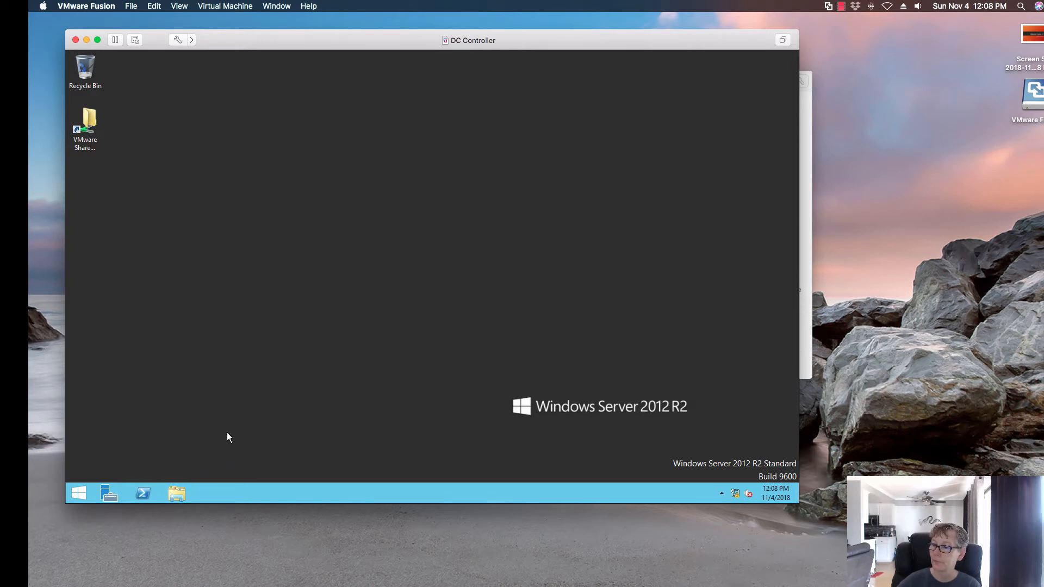
{"action": "mouse_move", "coordinate": [229, 427]}
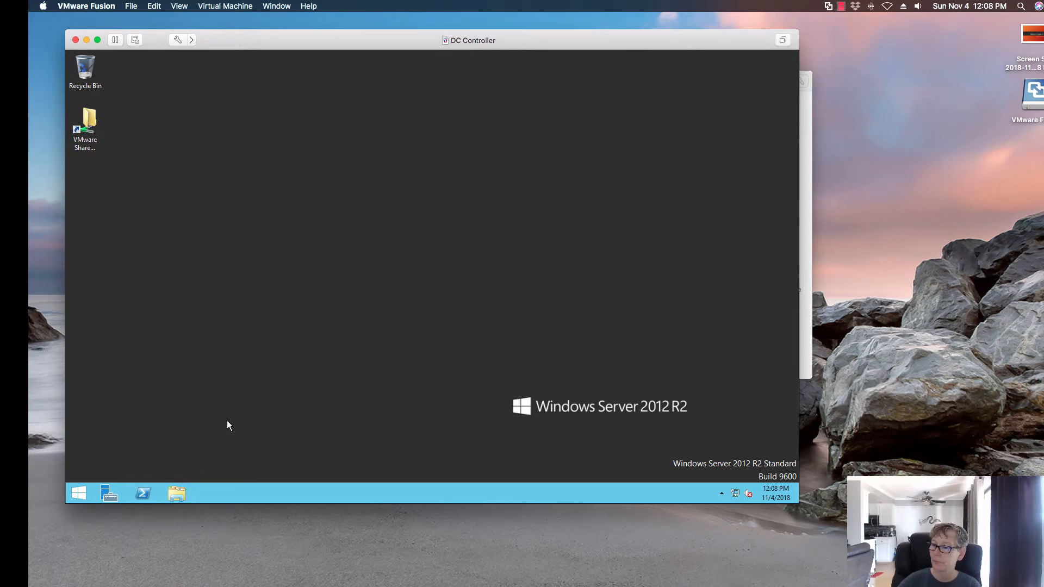
{"action": "mouse_move", "coordinate": [176, 493]}
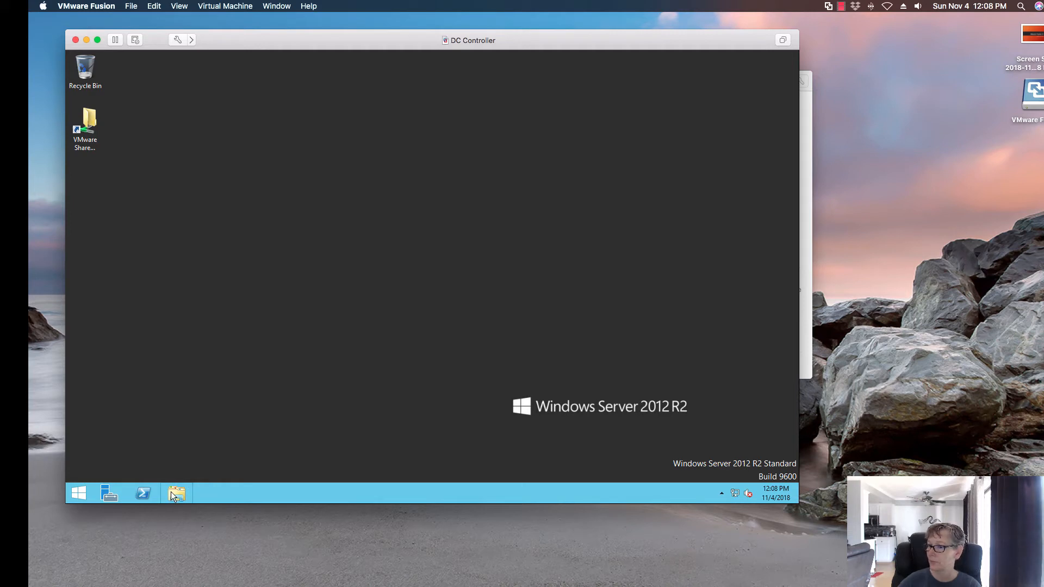
- Launch File Explorer from the guest taskbar to show This PC
{"action": "left_click", "coordinate": [176, 493]}
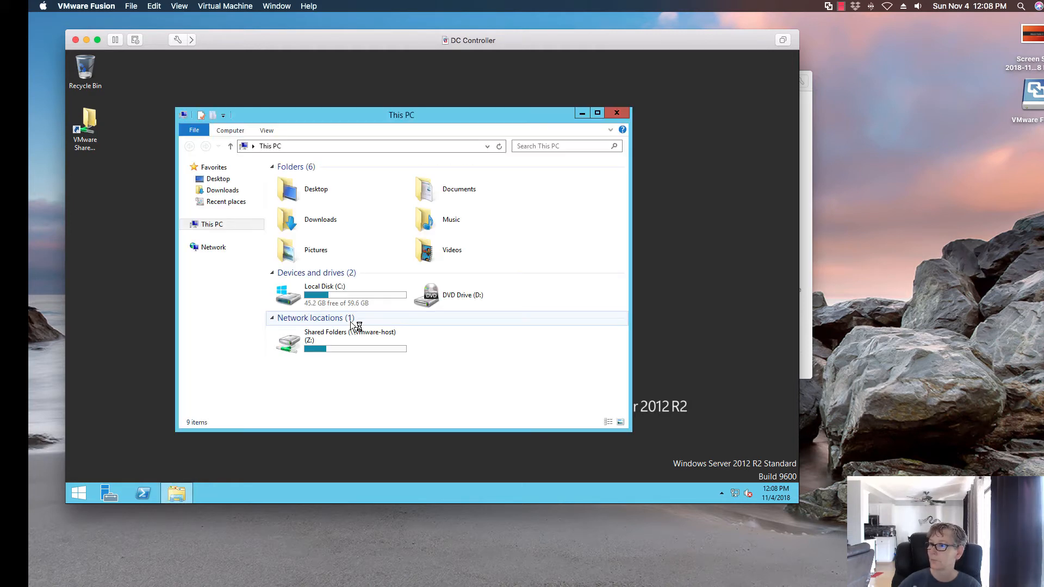
{"action": "mouse_move", "coordinate": [464, 358]}
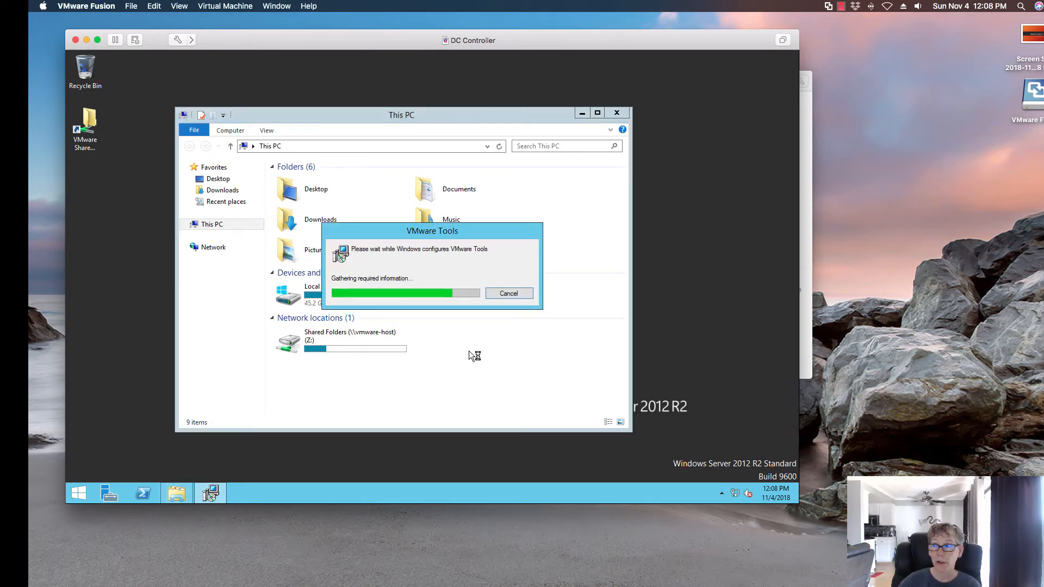
- Start the VMware Tools installation inside the DC Controller guest
{"action": "left_click", "coordinate": [466, 356]}
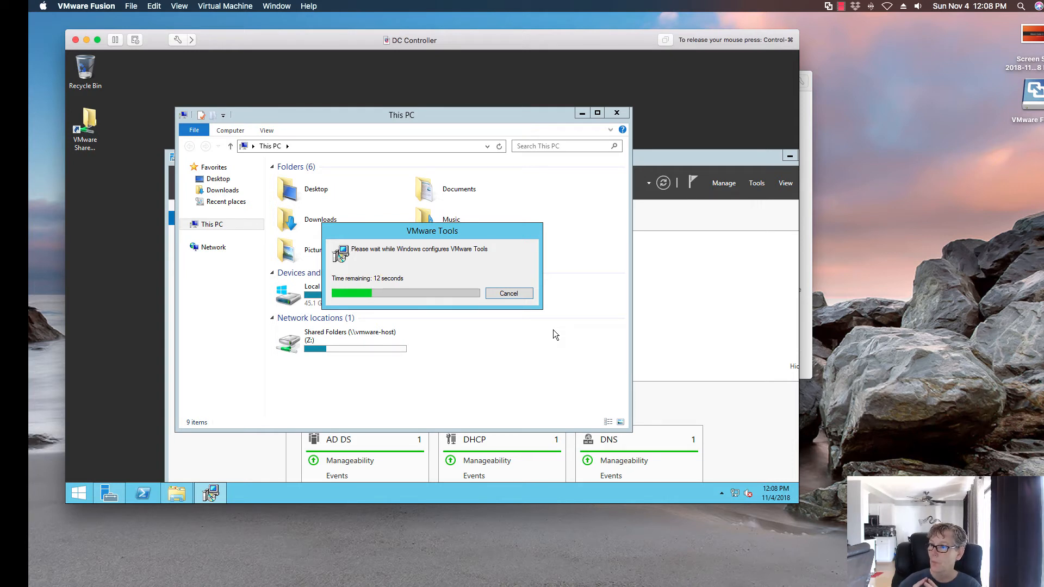
{"action": "mouse_move", "coordinate": [550, 335]}
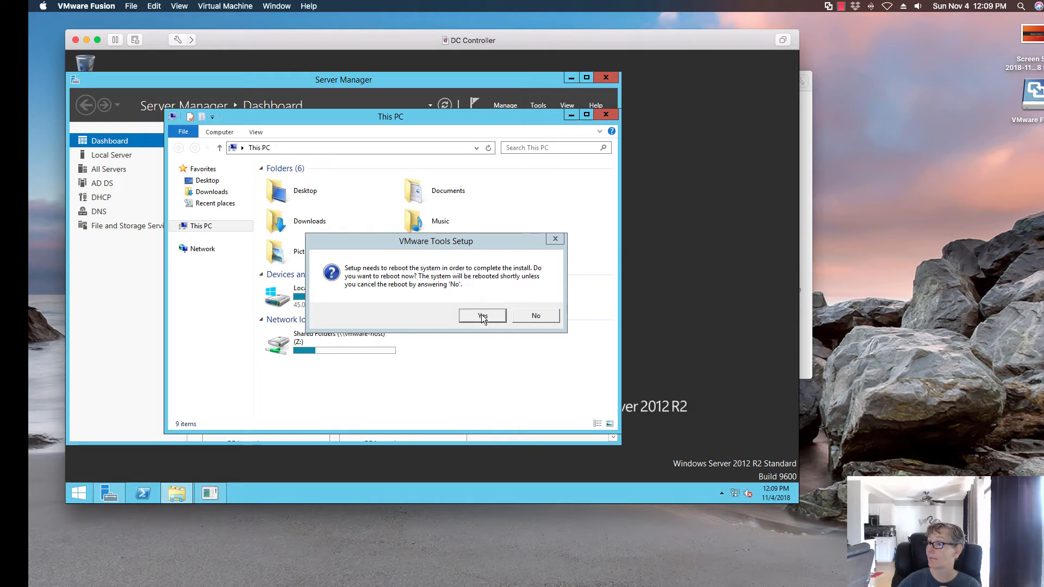
- Confirm the reboot of DC Controller to finish the VMware Tools install
{"action": "left_click", "coordinate": [482, 315]}
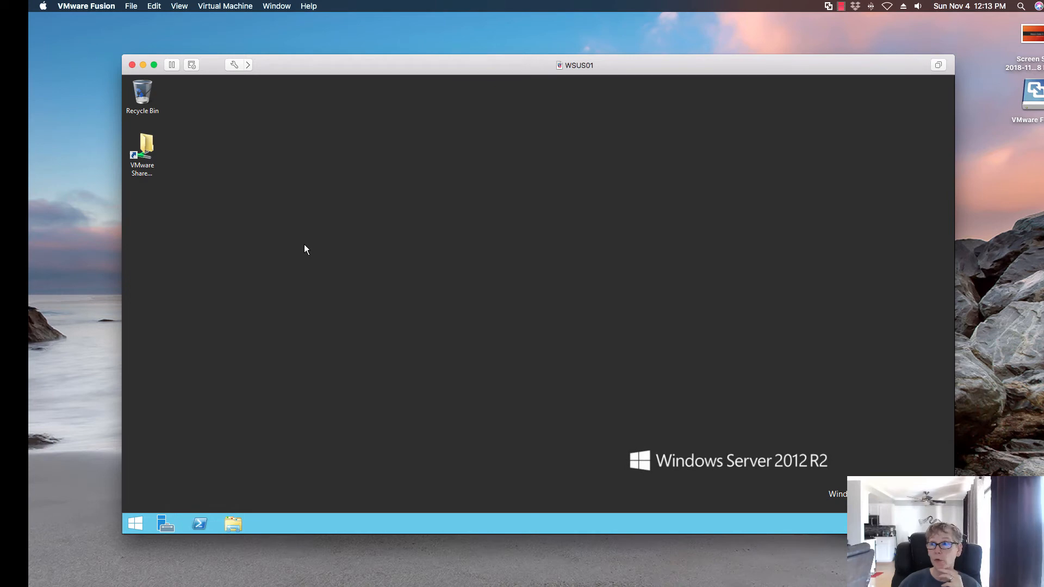
{"action": "mouse_move", "coordinate": [243, 85]}
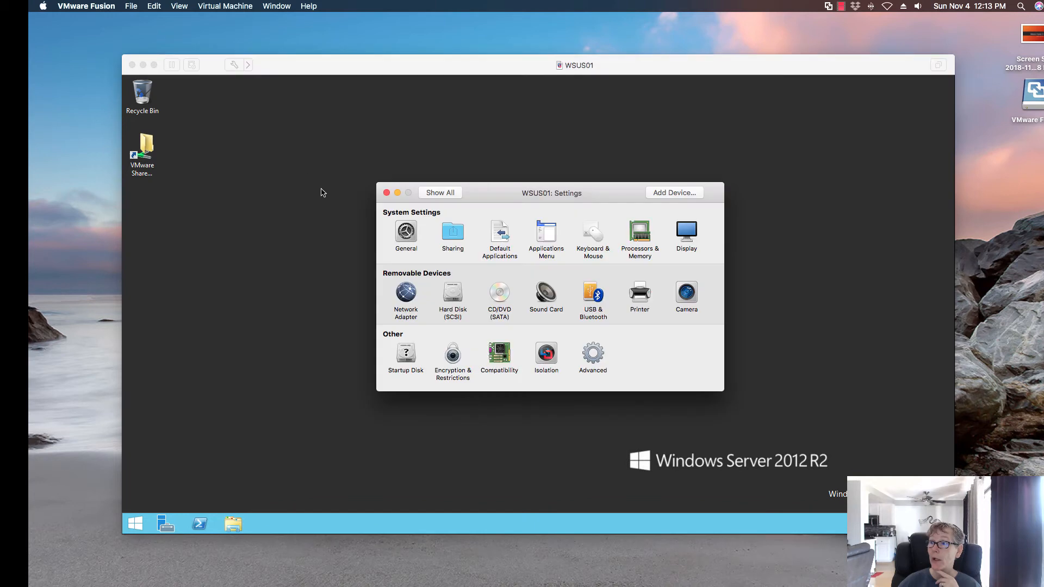
- Connect WSUS01's CD/DVD (SATA) drive in Settings, then browse to This PC in the guest
{"action": "left_click", "coordinate": [499, 296]}
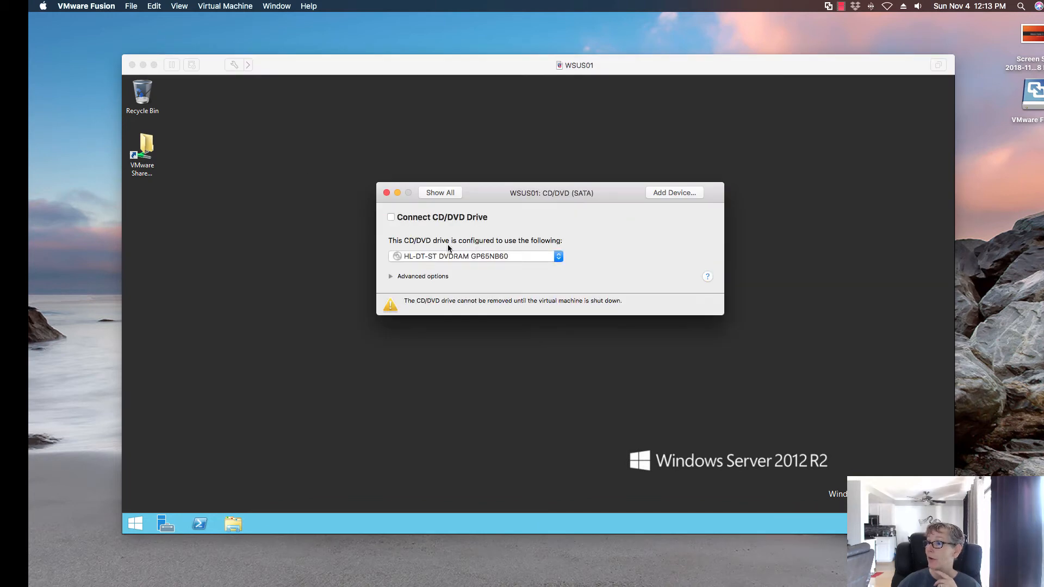
{"action": "left_click", "coordinate": [391, 217]}
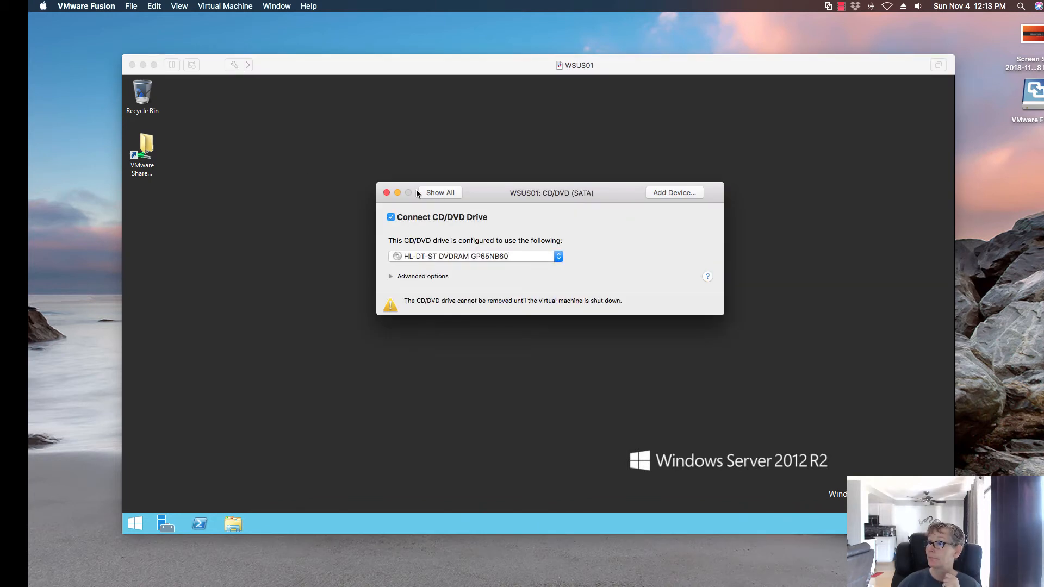
{"action": "left_click", "coordinate": [386, 193]}
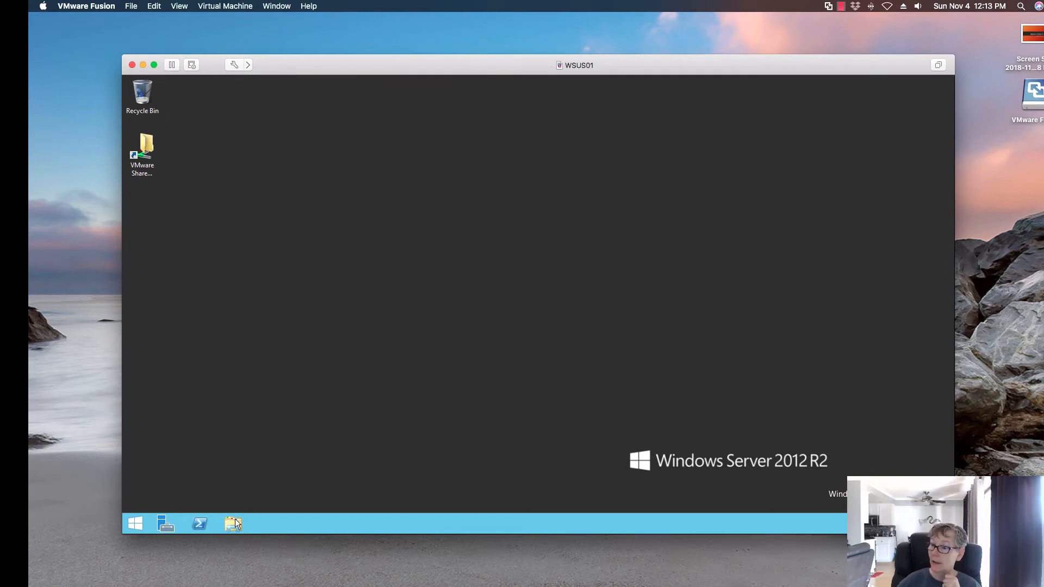
{"action": "left_click", "coordinate": [233, 525]}
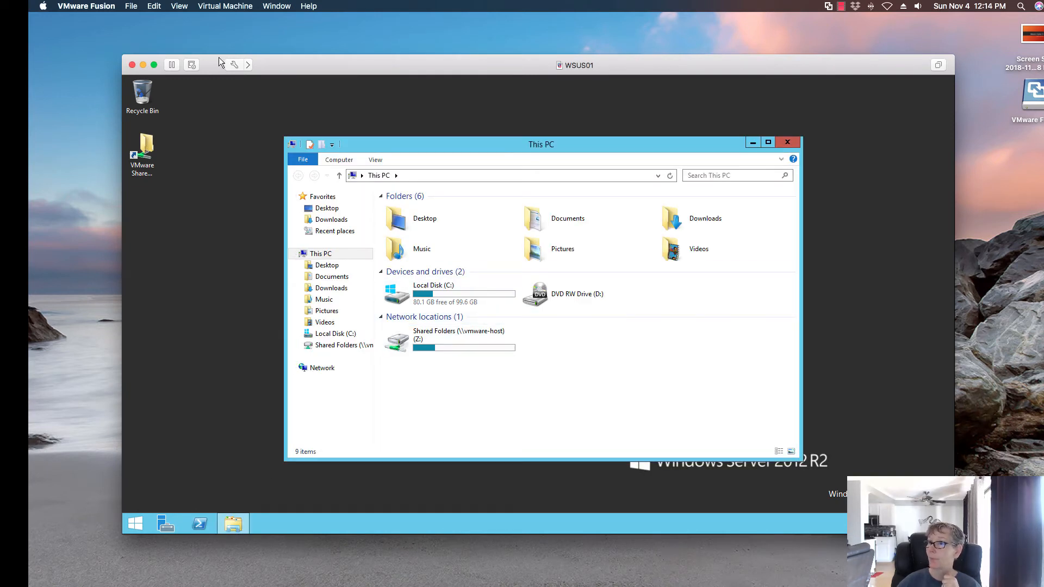
- Start Update VMware Tools so the installer CD mounts as drive D: on WSUS01
{"action": "left_click", "coordinate": [225, 6]}
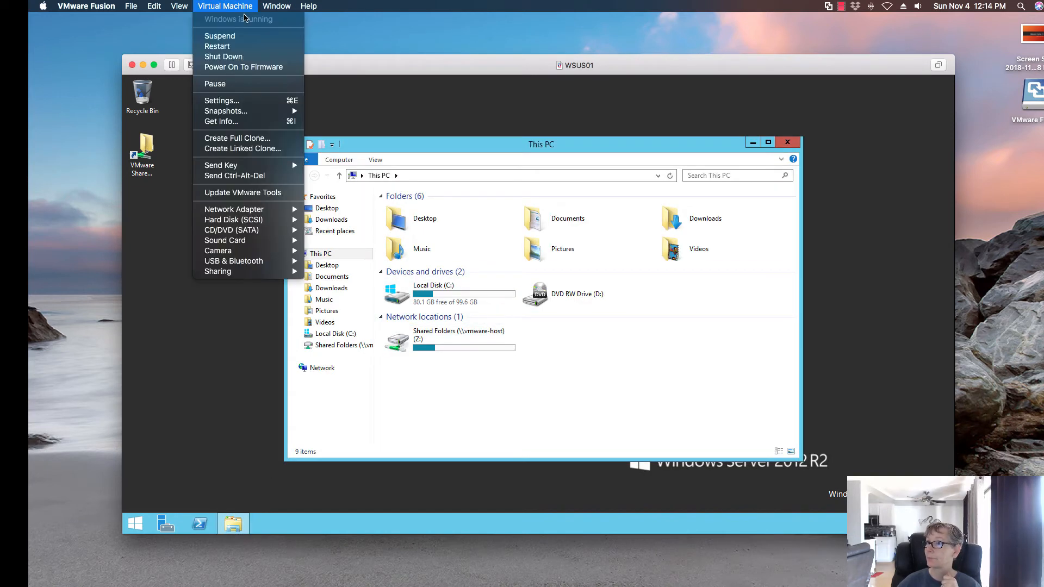
{"action": "mouse_move", "coordinate": [237, 166]}
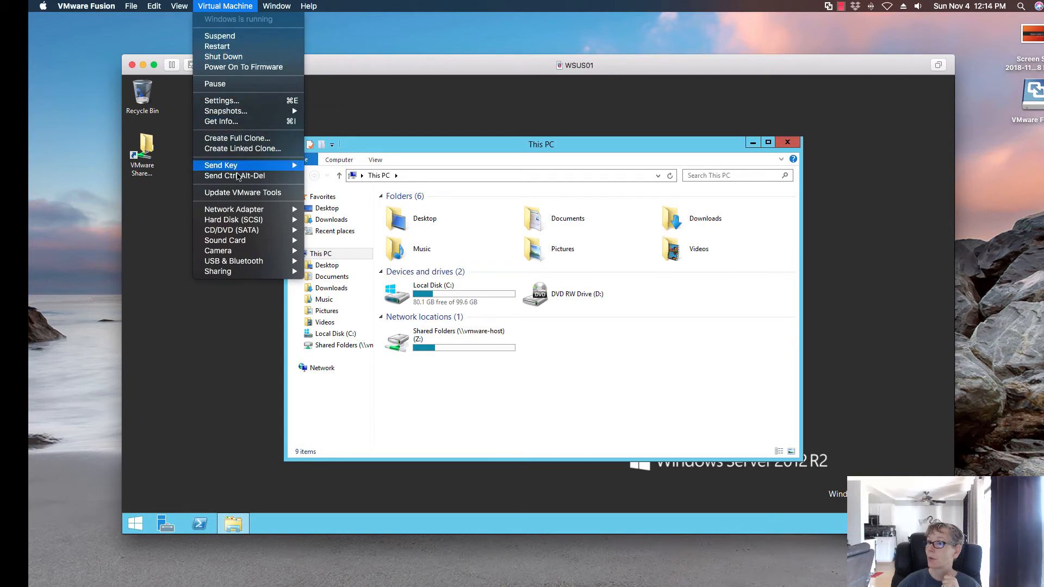
{"action": "mouse_move", "coordinate": [241, 193]}
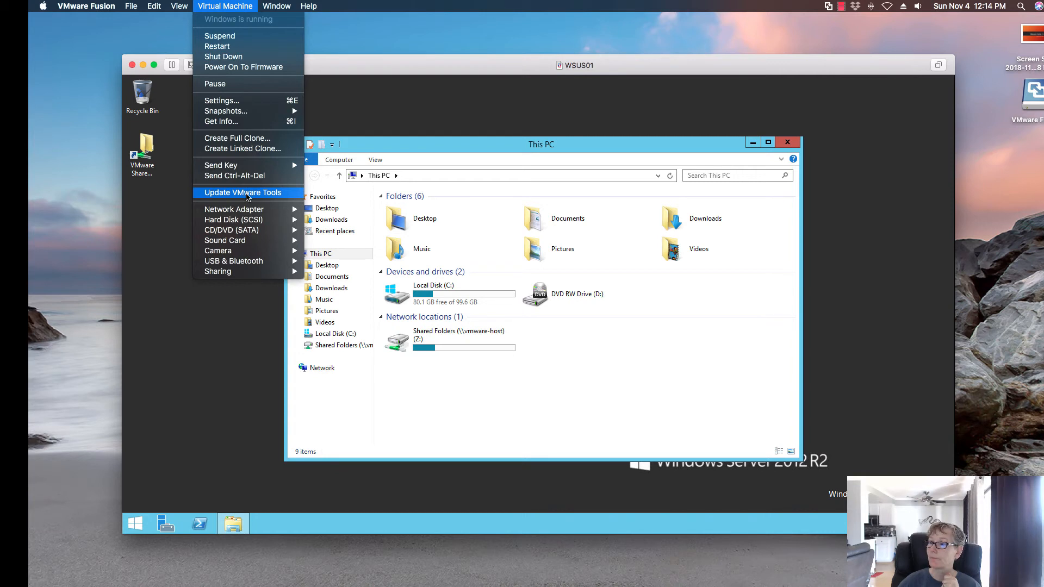
{"action": "left_click", "coordinate": [242, 193]}
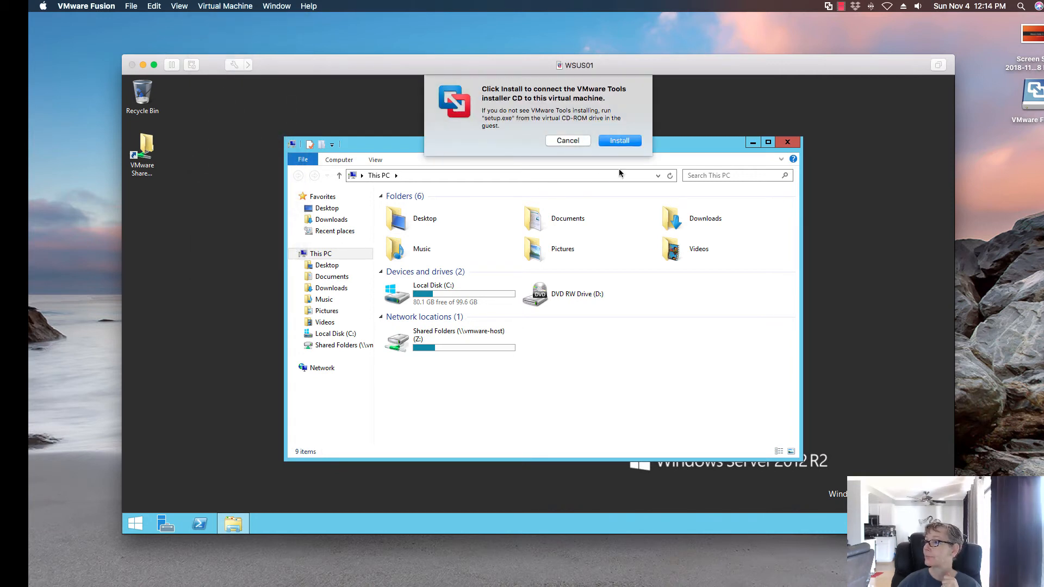
{"action": "mouse_move", "coordinate": [543, 110]}
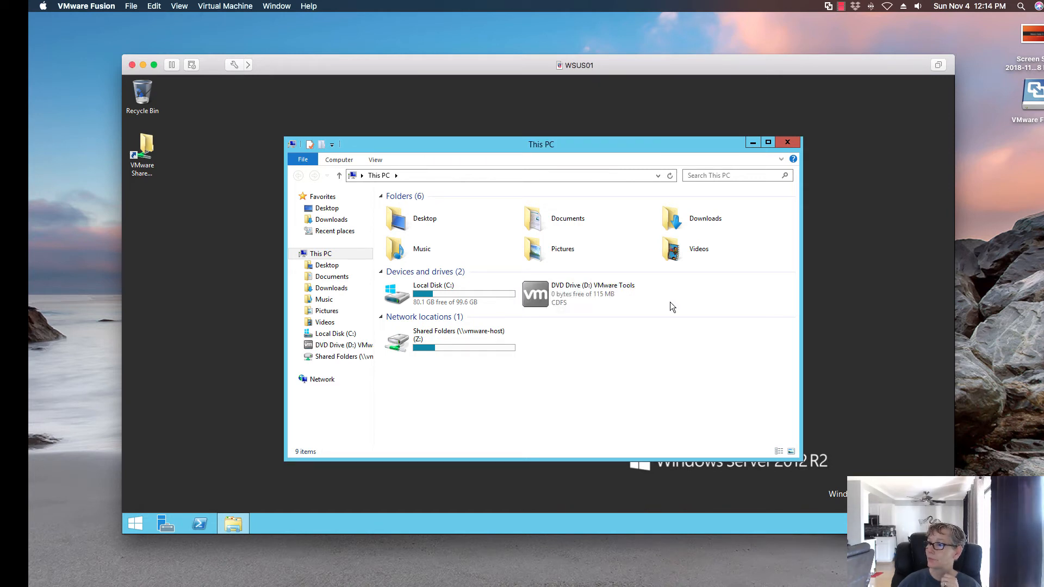
{"action": "mouse_move", "coordinate": [626, 346]}
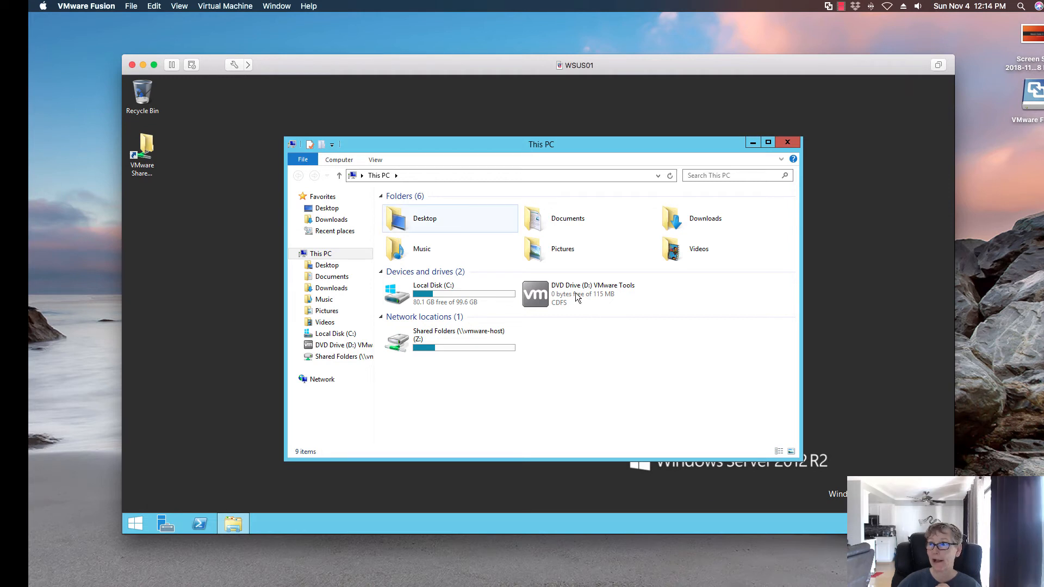
{"action": "mouse_move", "coordinate": [561, 306]}
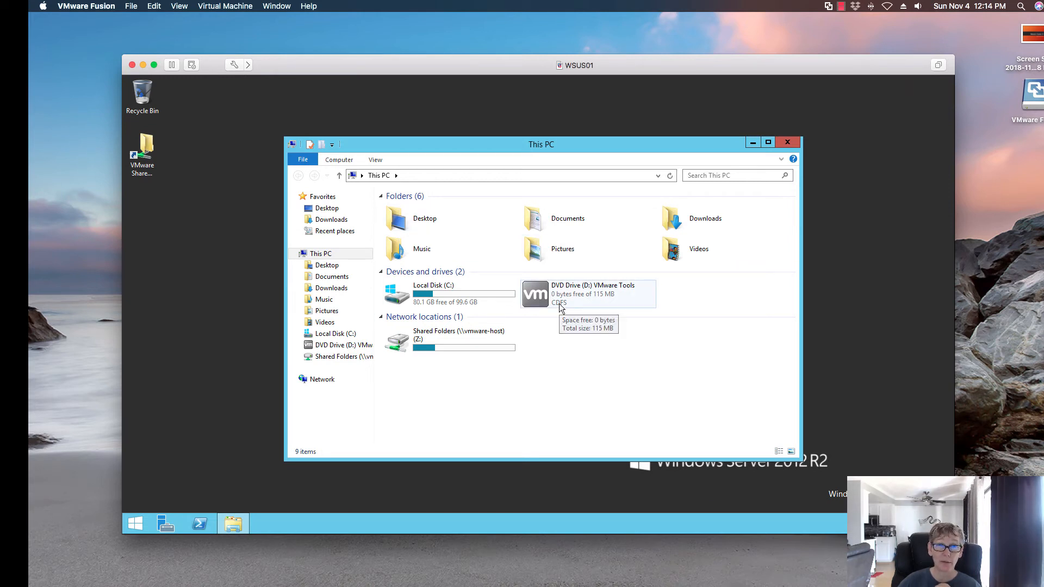
{"action": "mouse_move", "coordinate": [611, 342]}
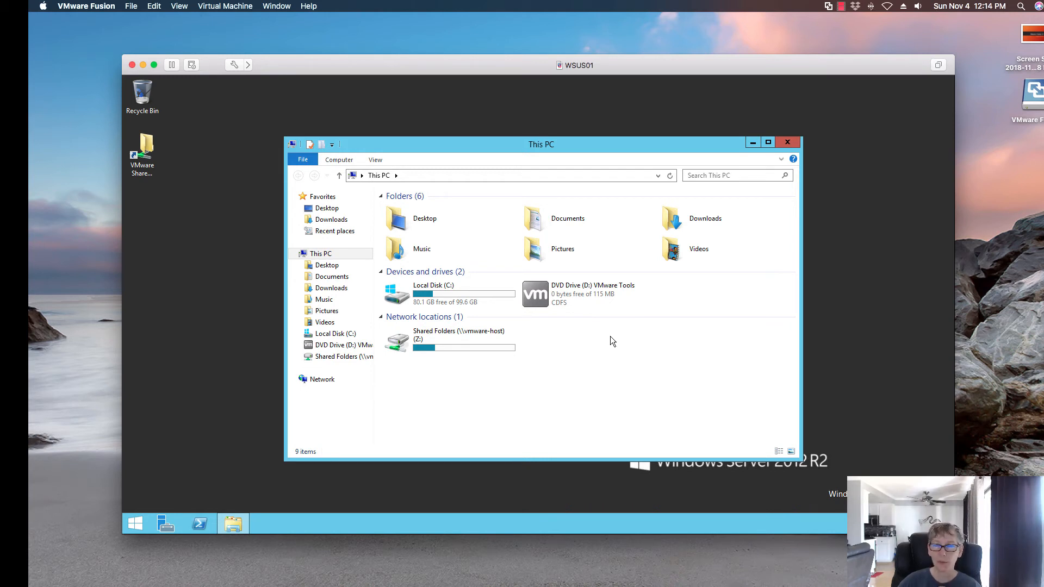
{"action": "mouse_move", "coordinate": [572, 294]}
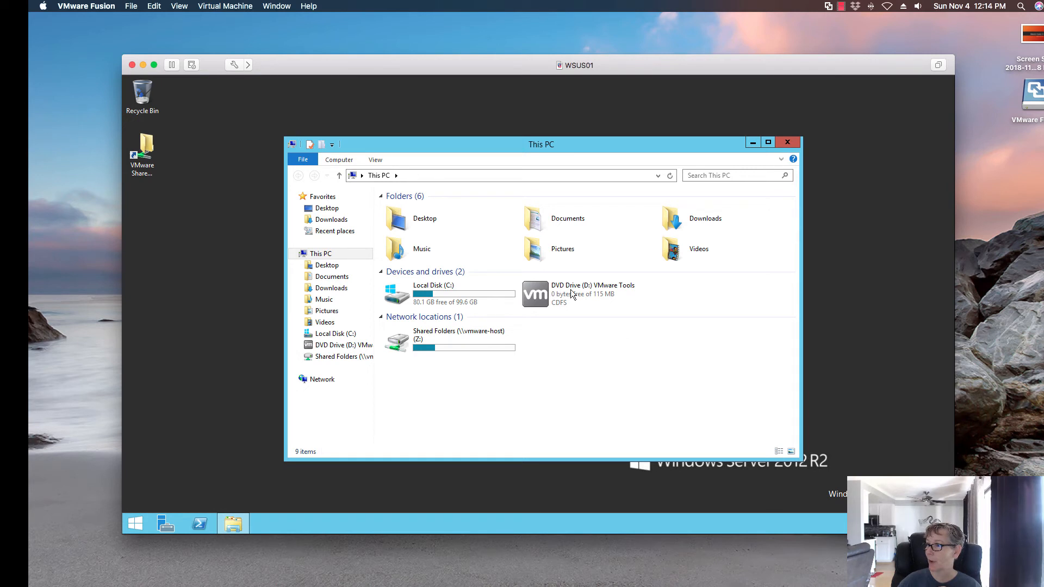
{"action": "left_click", "coordinate": [586, 294]}
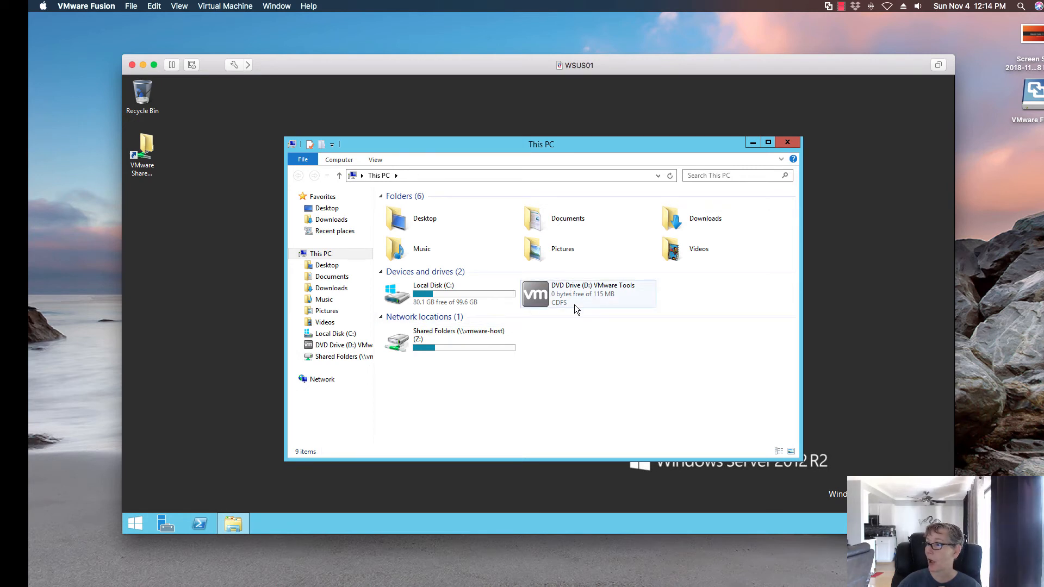
{"action": "mouse_move", "coordinate": [573, 301]}
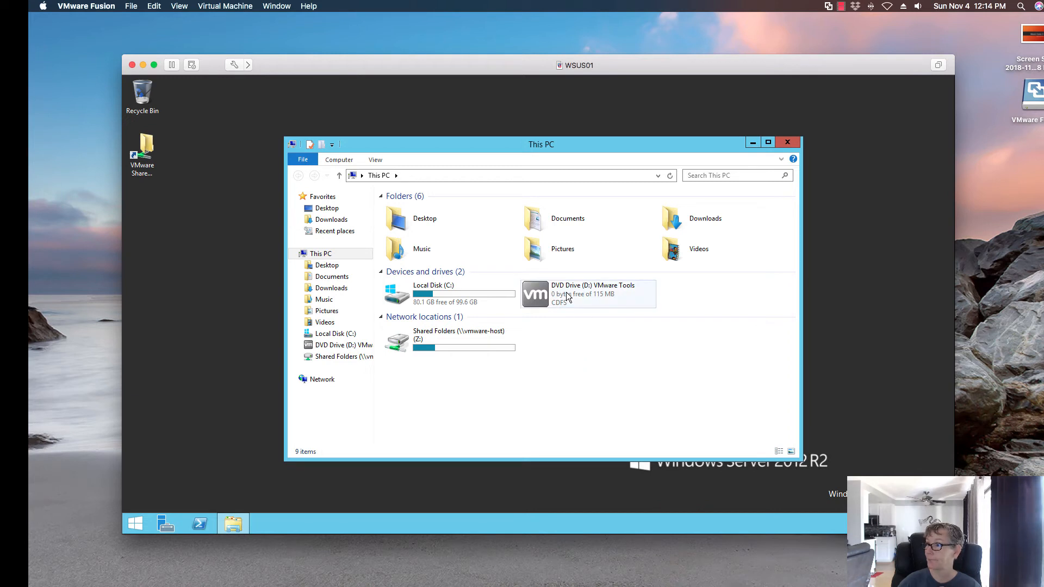
- Launch VMware Tools setup from DVD Drive (D:) and dismiss the KB2919355 warning and runtime error
{"action": "left_click", "coordinate": [588, 294]}
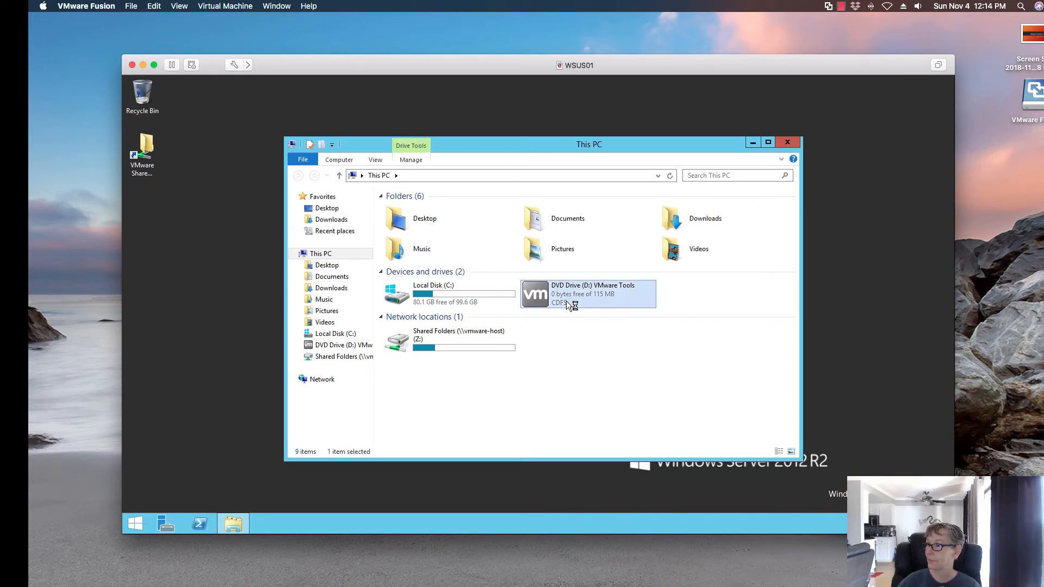
{"action": "double_click", "coordinate": [586, 293]}
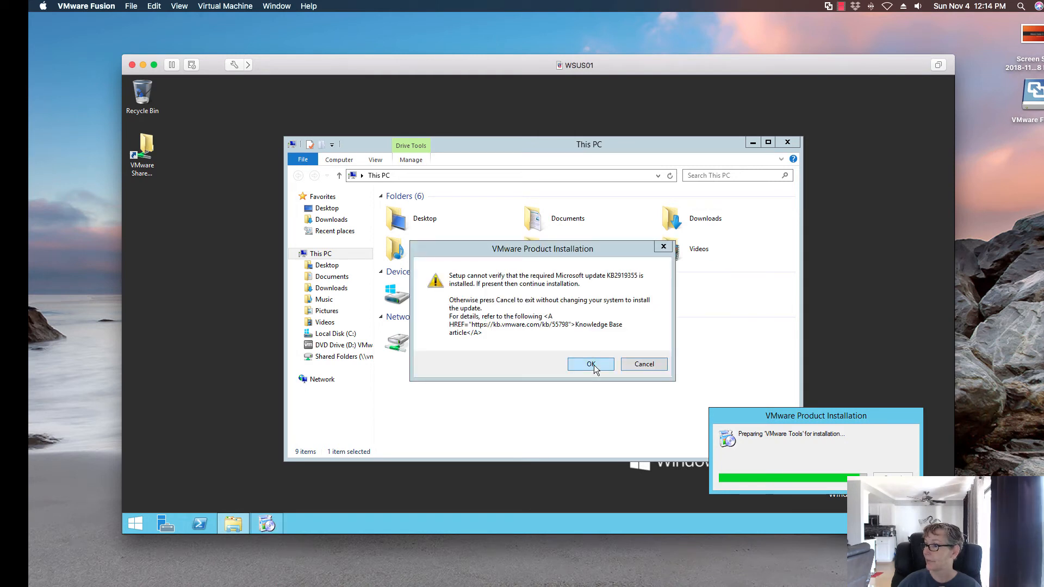
{"action": "left_click", "coordinate": [588, 365]}
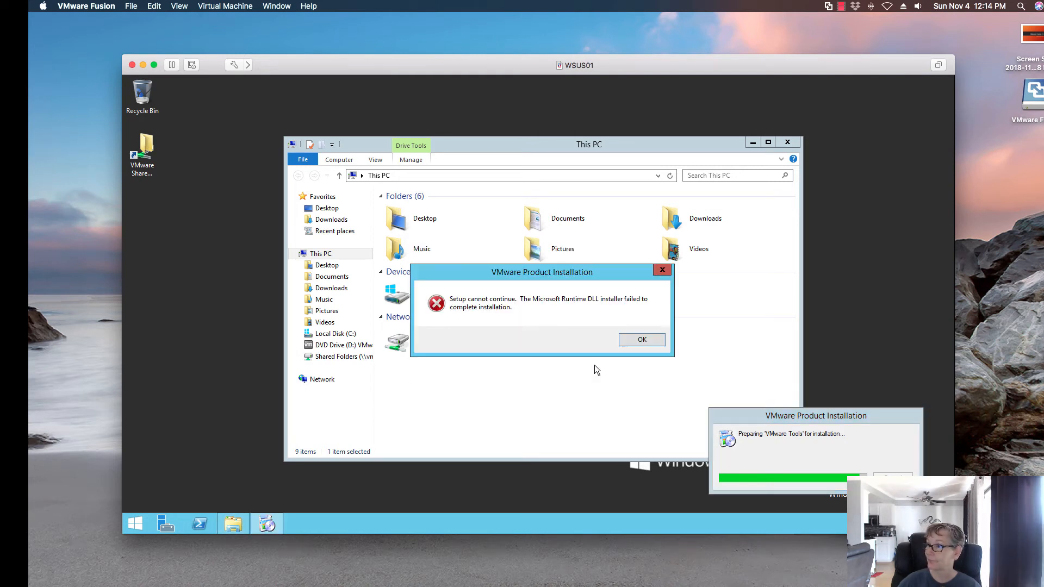
{"action": "left_click", "coordinate": [640, 339]}
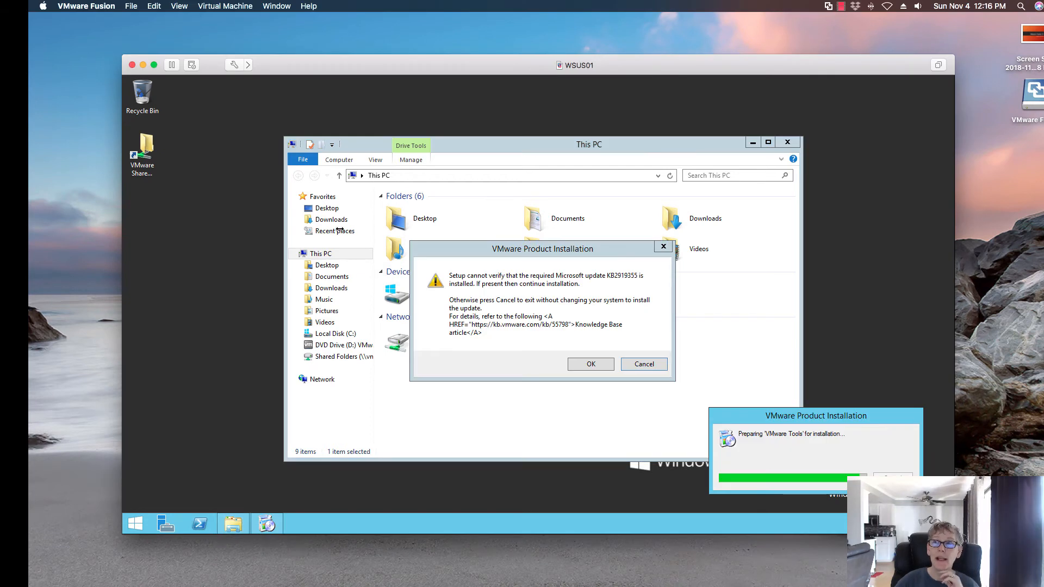
{"action": "mouse_move", "coordinate": [555, 288]}
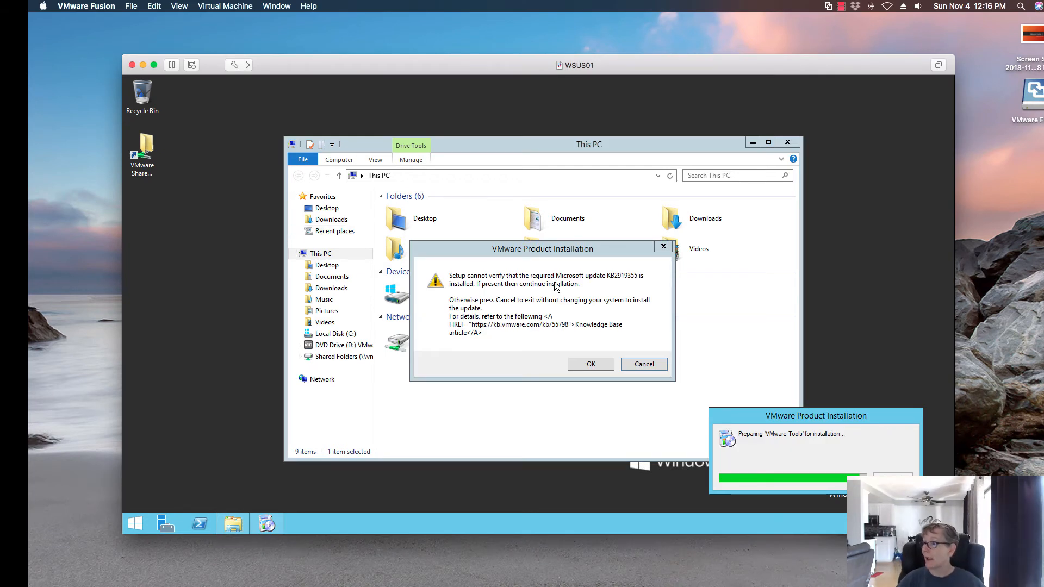
{"action": "mouse_move", "coordinate": [487, 290]}
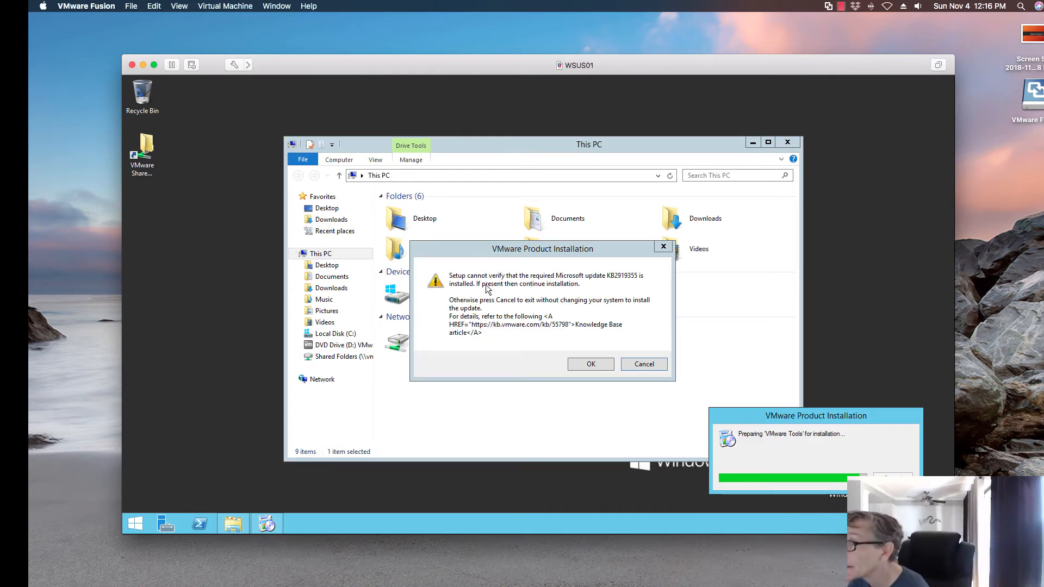
{"action": "mouse_move", "coordinate": [499, 283]}
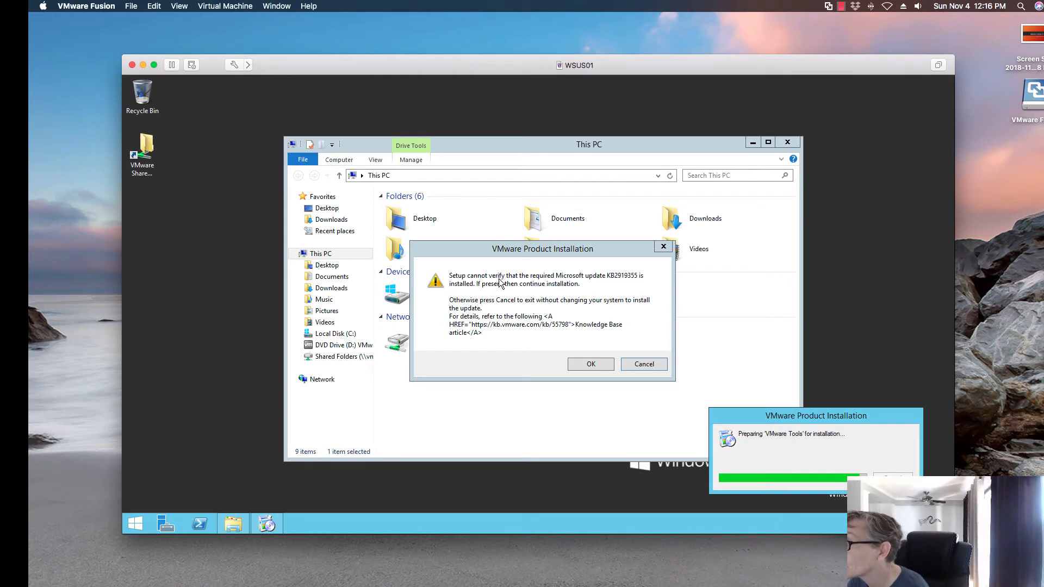
{"action": "mouse_move", "coordinate": [509, 296]}
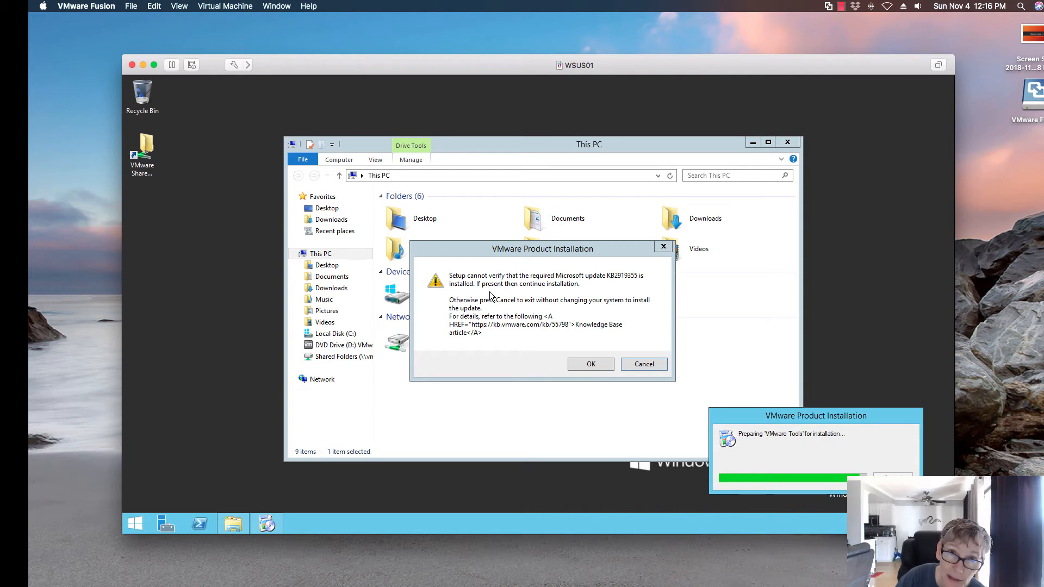
{"action": "mouse_move", "coordinate": [498, 297]}
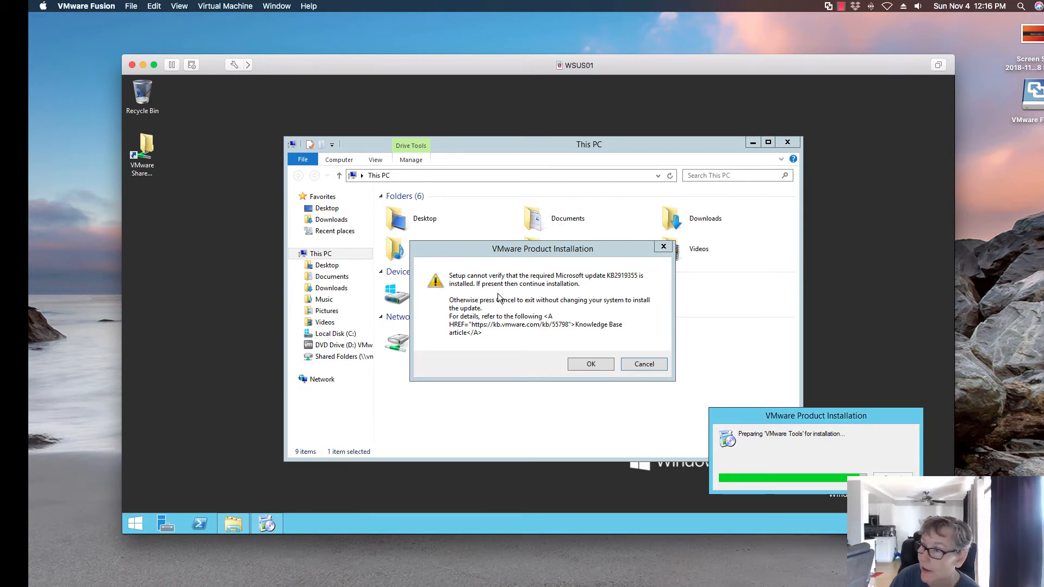
{"action": "mouse_move", "coordinate": [472, 279]}
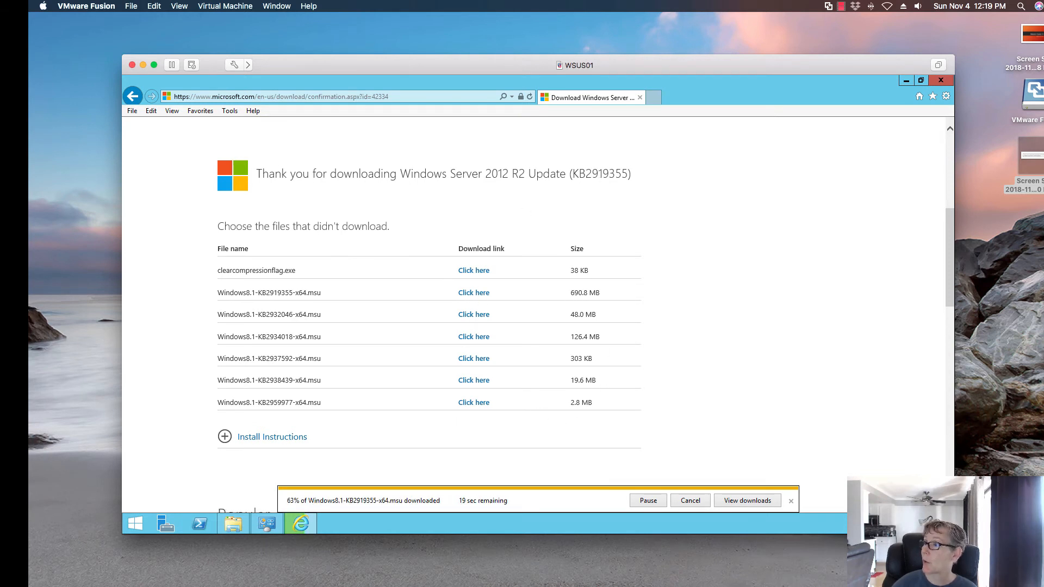
- Select the KB2919355 update number while Windows8.1-KB2919355-x64.msu downloads in Internet Explorer
{"action": "double_click", "coordinate": [600, 174]}
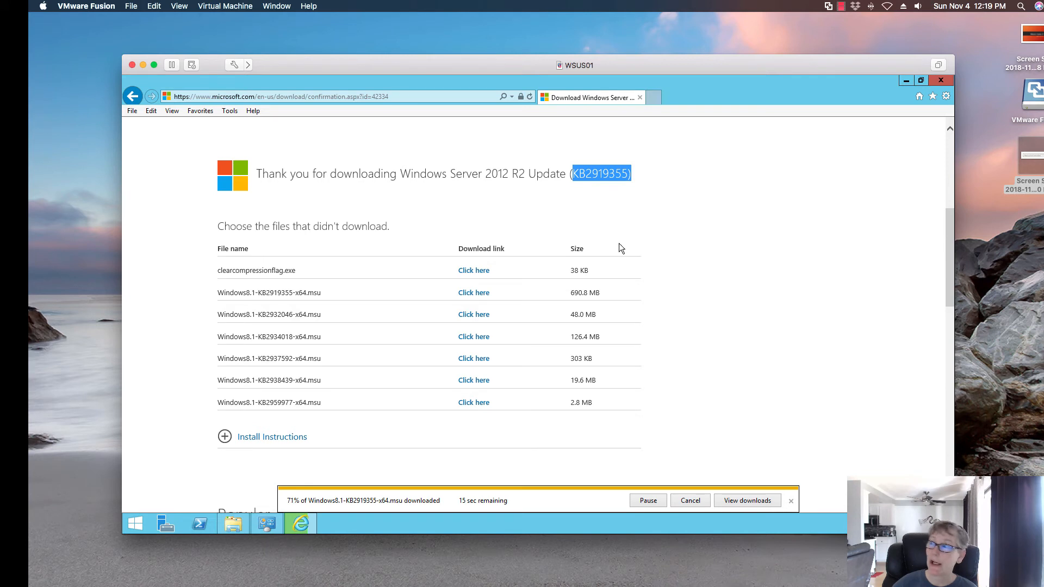
{"action": "mouse_move", "coordinate": [581, 183]}
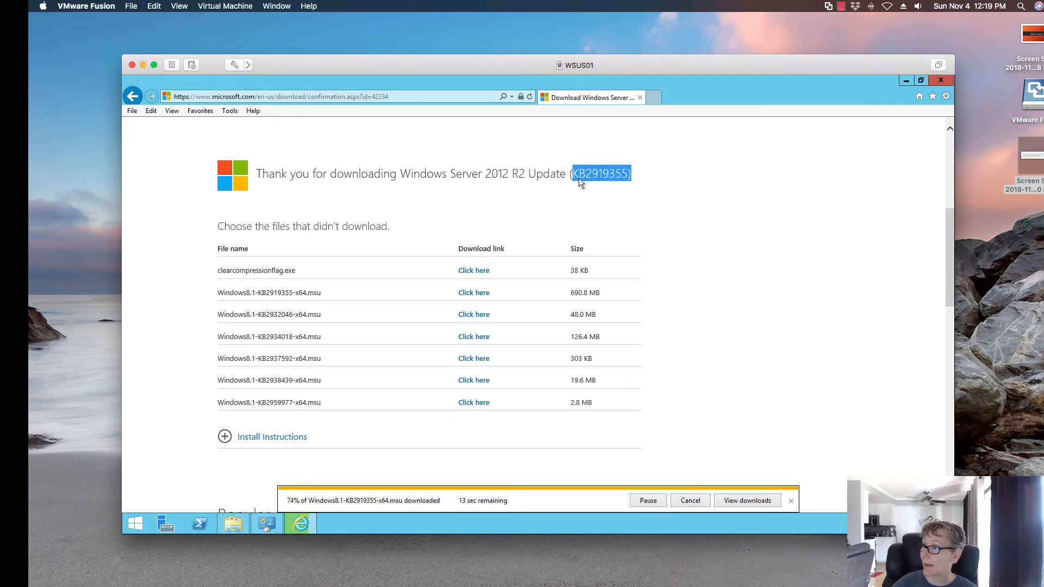
{"action": "mouse_move", "coordinate": [631, 287]}
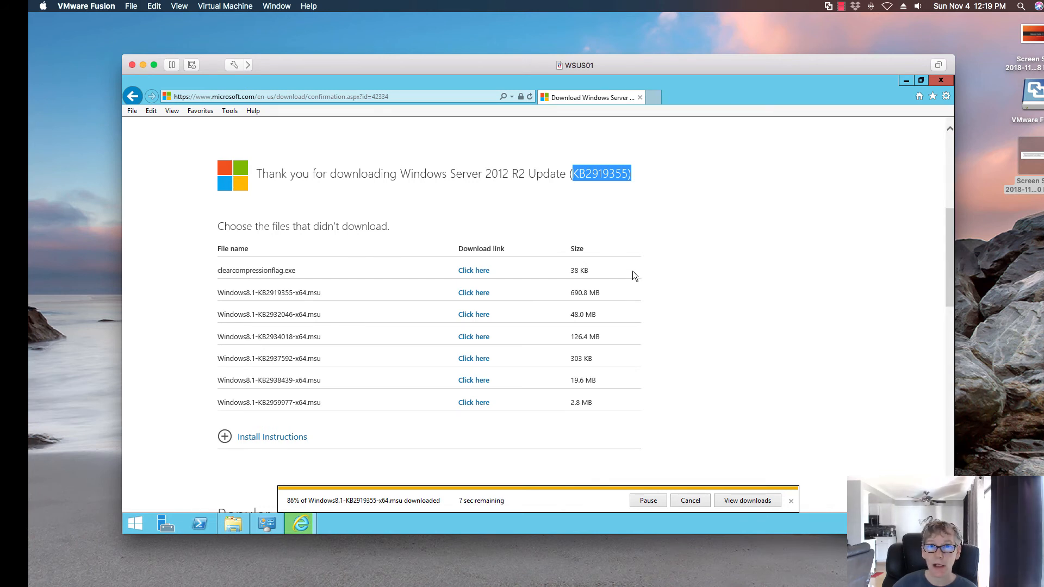
{"action": "mouse_move", "coordinate": [32, 115]}
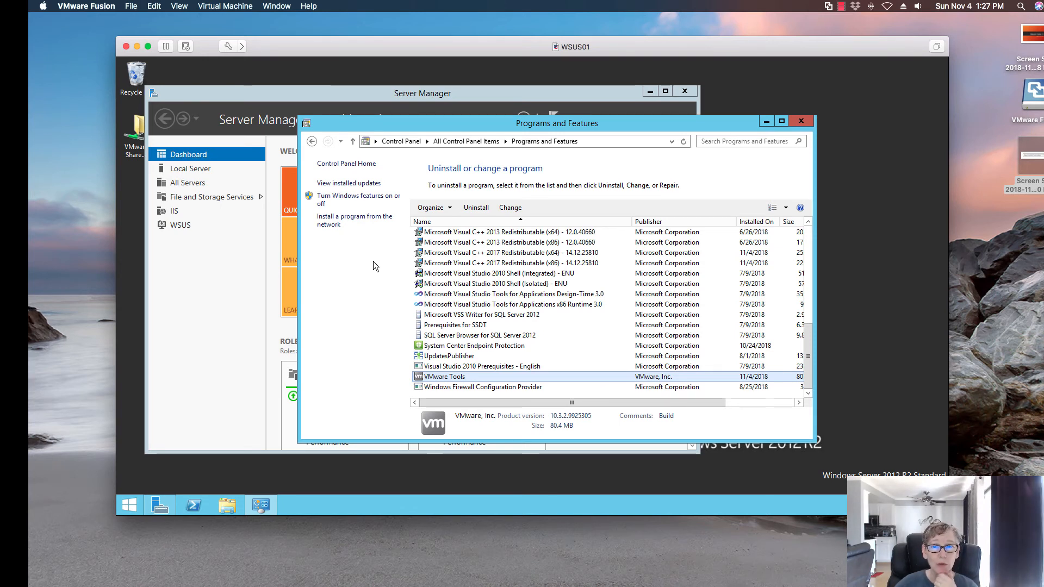
{"action": "mouse_move", "coordinate": [355, 397]}
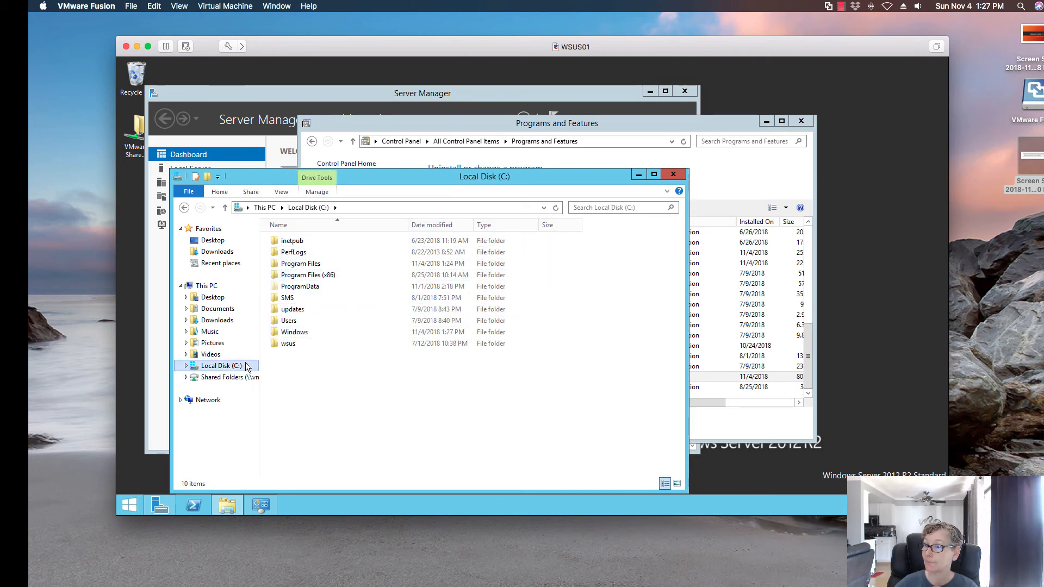
{"action": "mouse_move", "coordinate": [297, 370]}
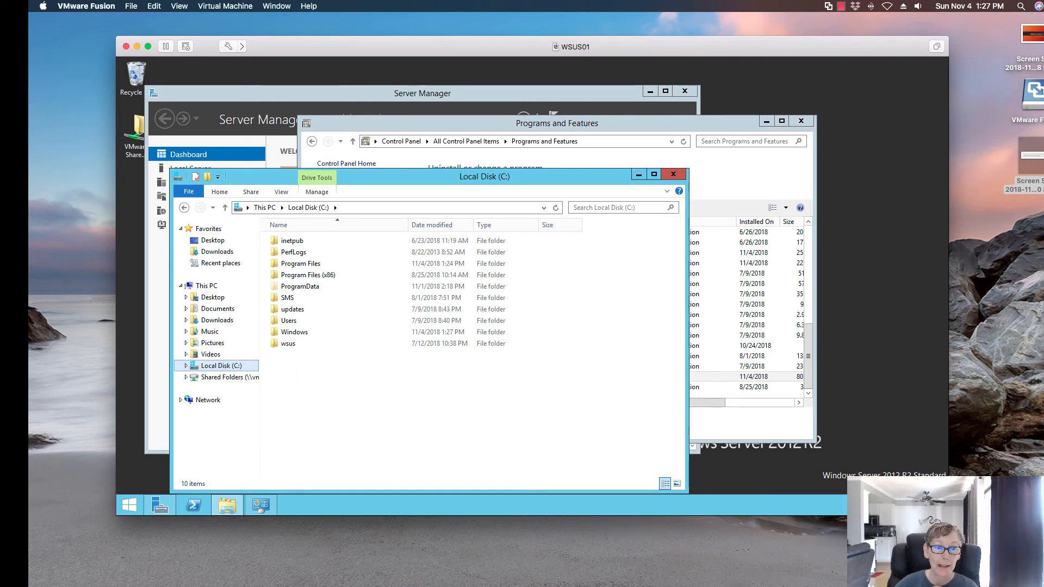
- Browse Downloads into the KB2919355 folder and select the 690 MB kb2919355 x64 .msu package
{"action": "left_click", "coordinate": [300, 286]}
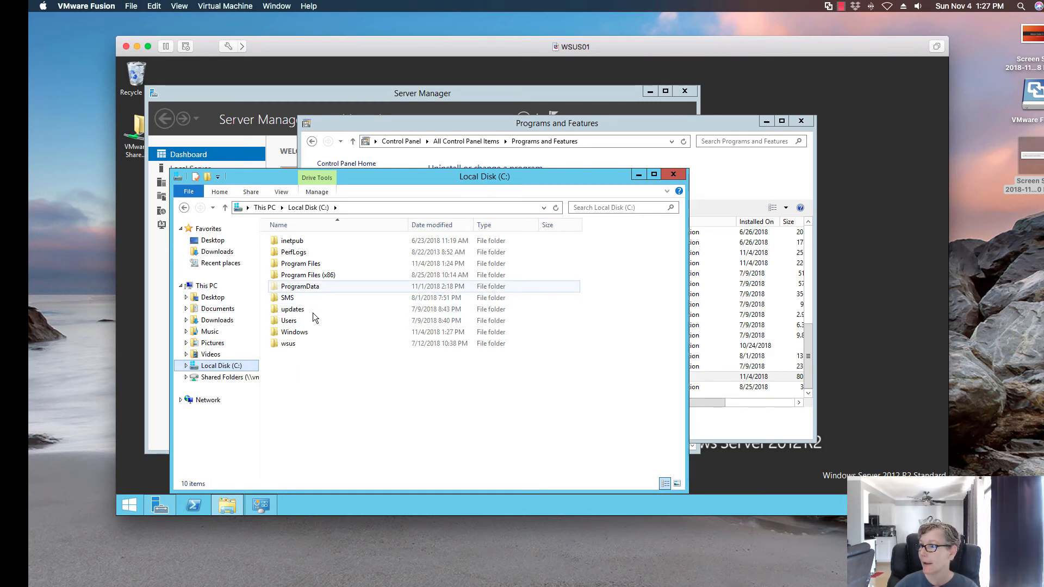
{"action": "mouse_move", "coordinate": [318, 288]}
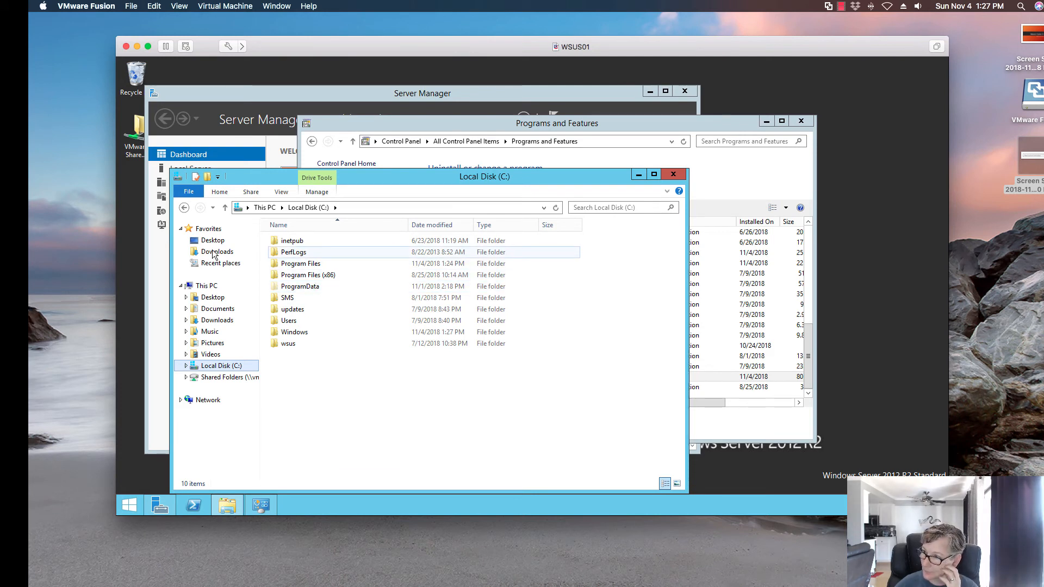
{"action": "left_click", "coordinate": [217, 251]}
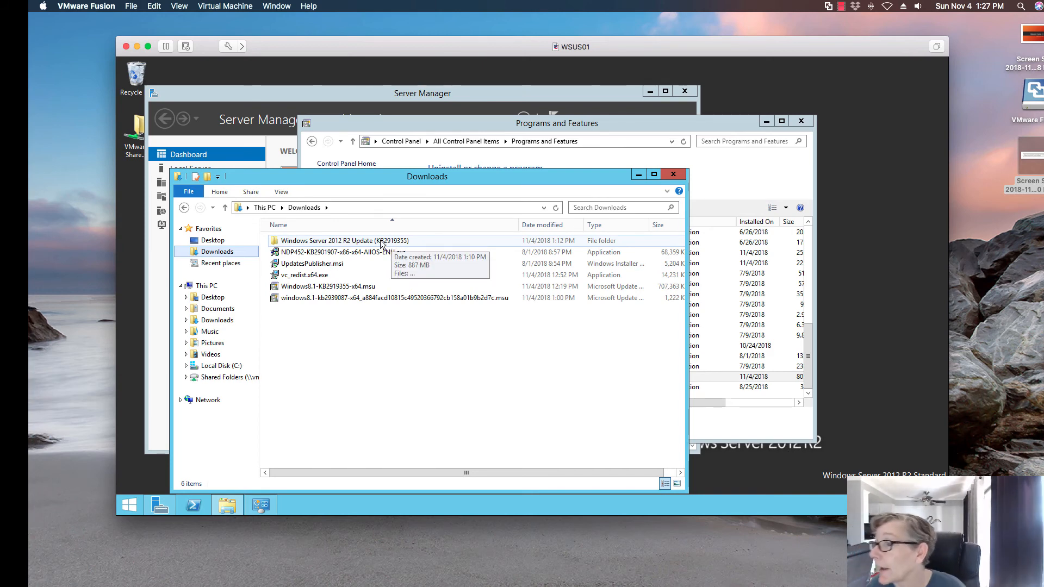
{"action": "double_click", "coordinate": [348, 240]}
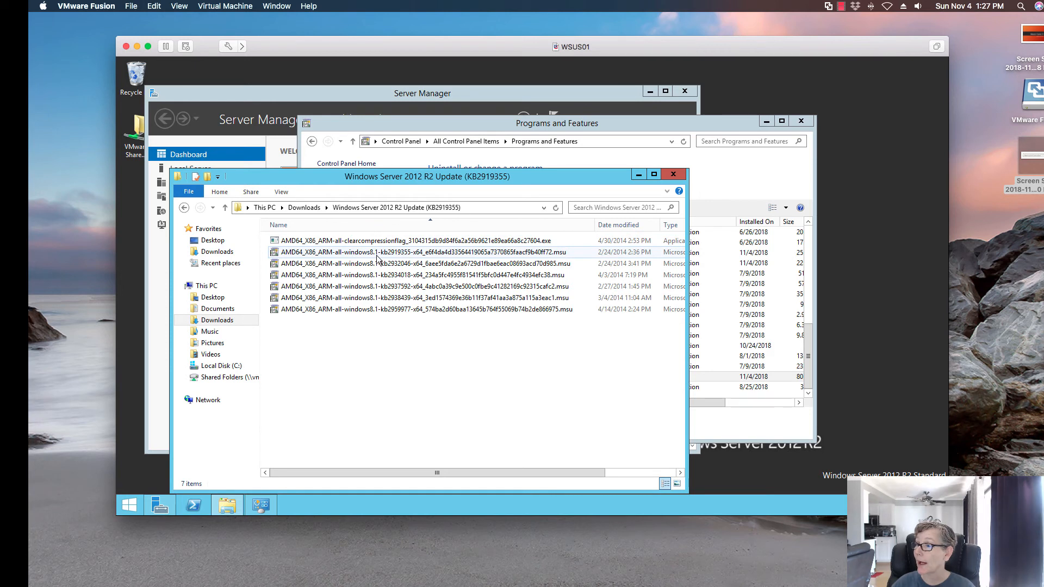
{"action": "mouse_move", "coordinate": [403, 252]}
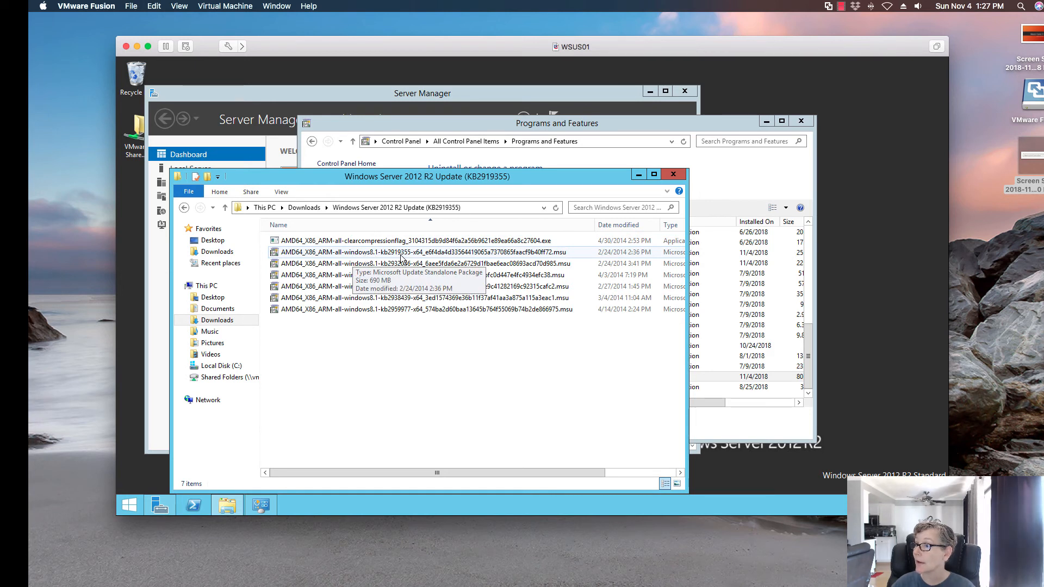
{"action": "left_click", "coordinate": [427, 252]}
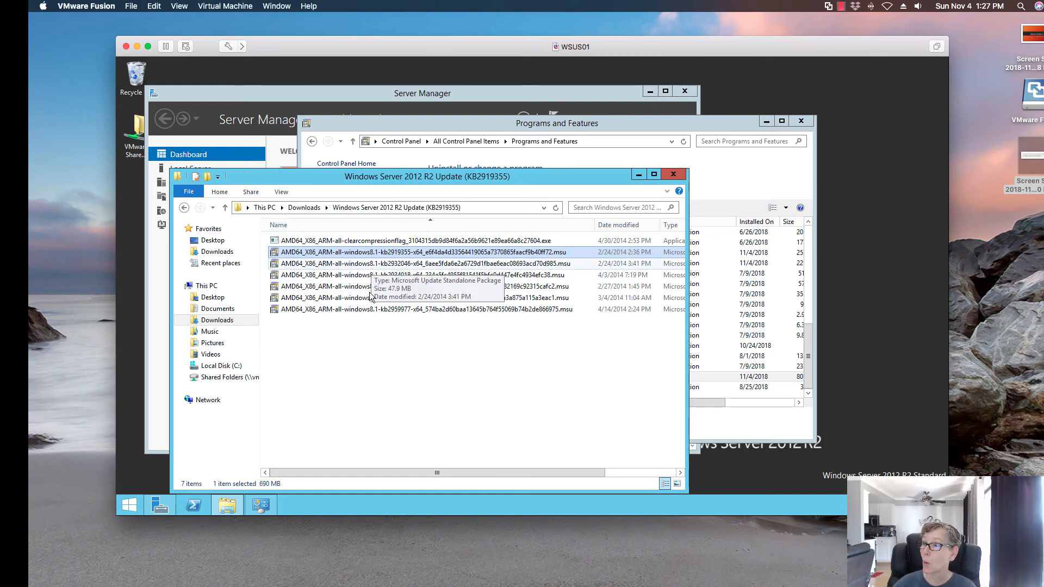
{"action": "mouse_move", "coordinate": [371, 310]}
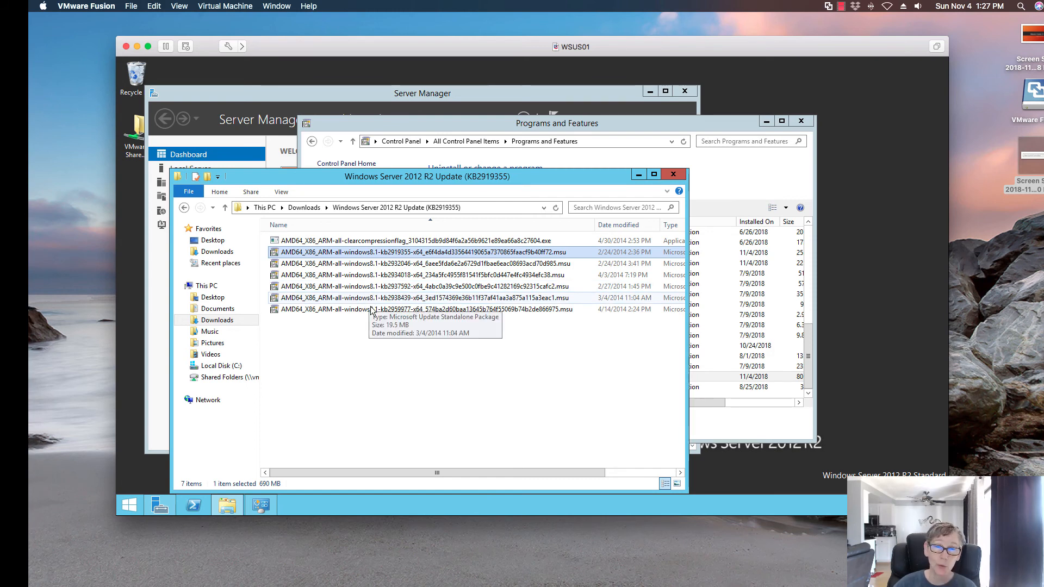
{"action": "mouse_move", "coordinate": [589, 221]}
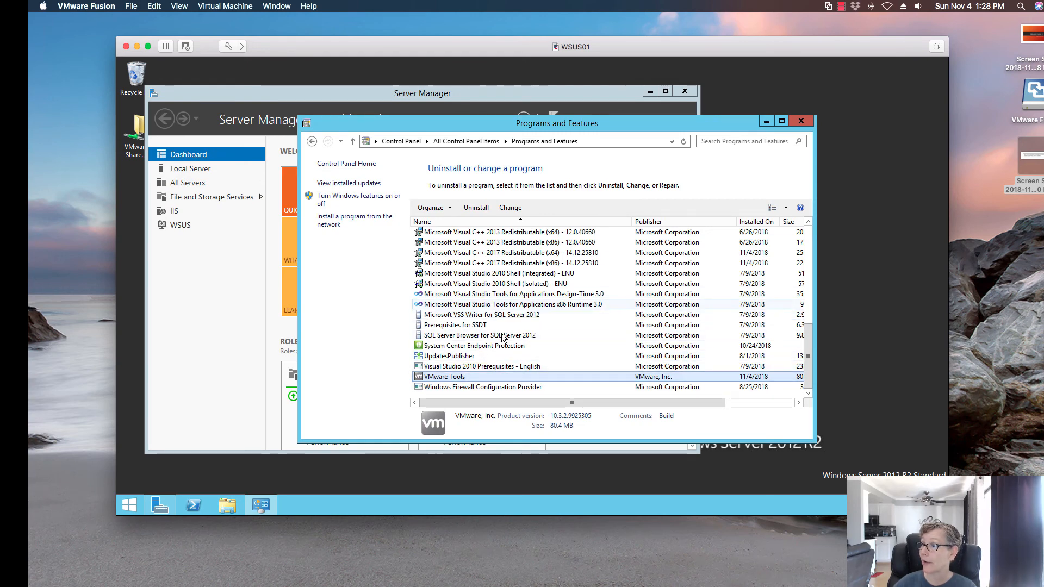
{"action": "mouse_move", "coordinate": [457, 384]}
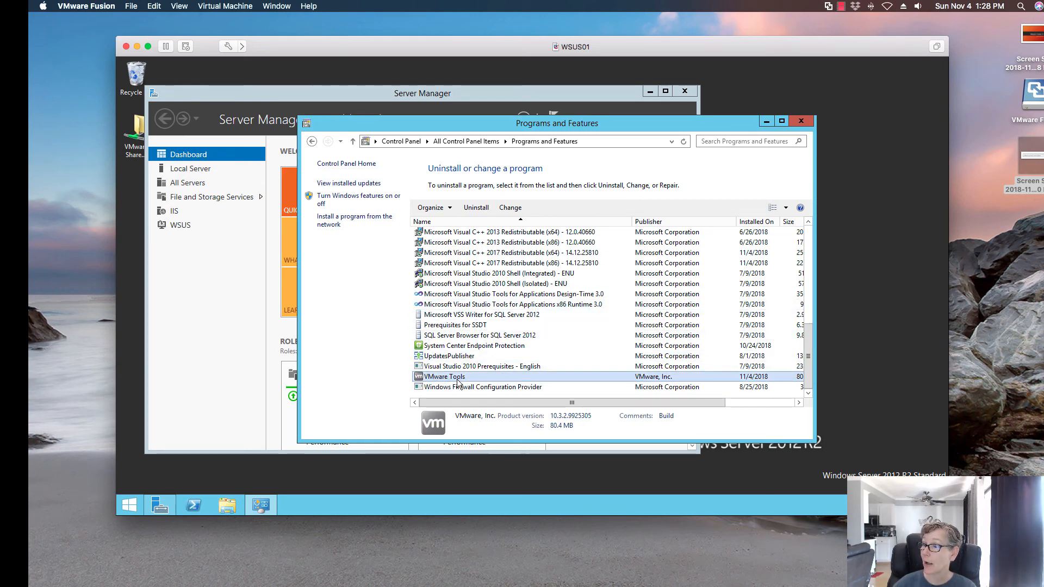
{"action": "mouse_move", "coordinate": [488, 255]}
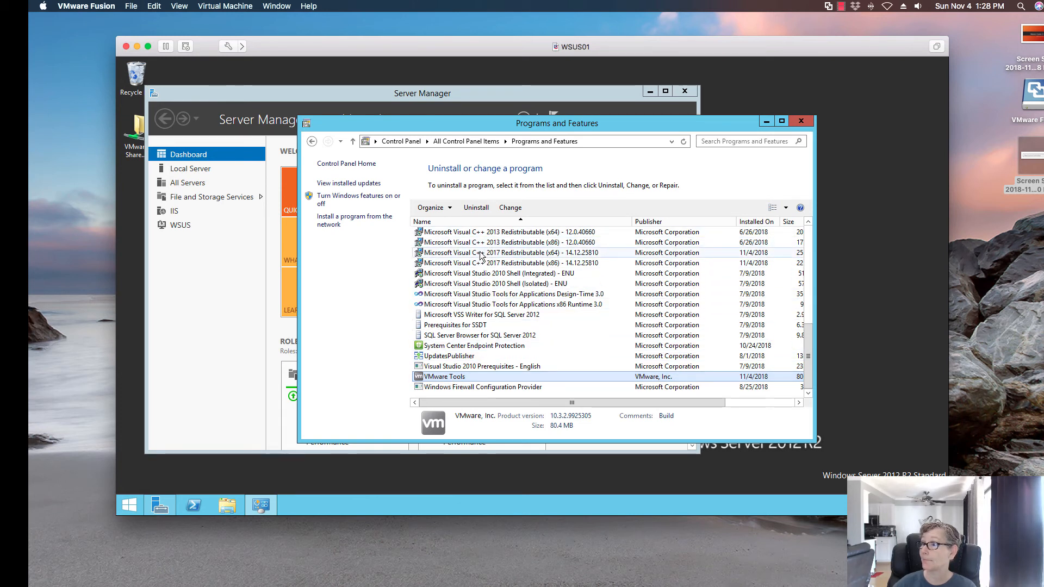
{"action": "mouse_move", "coordinate": [501, 262]}
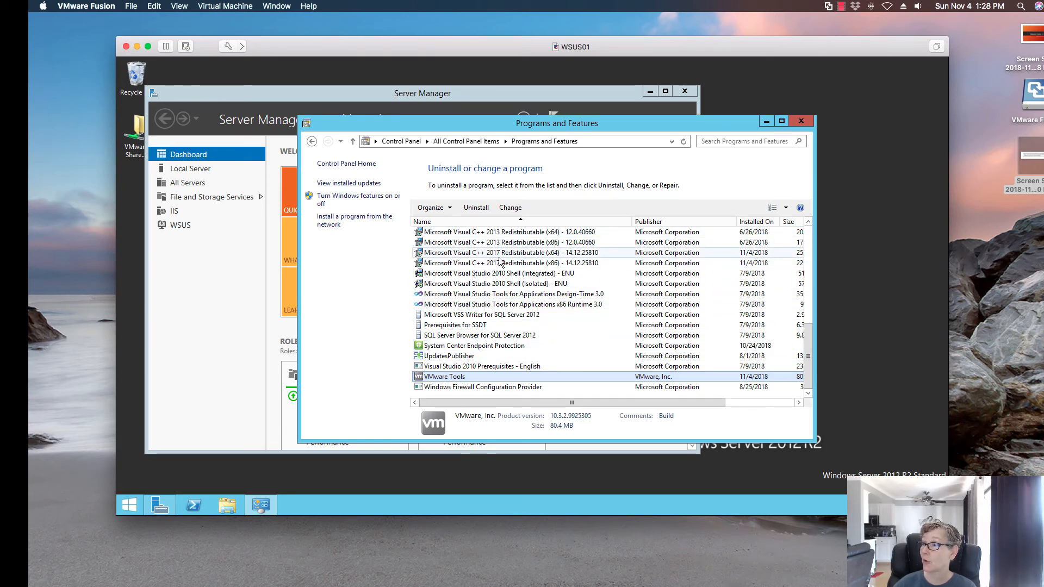
{"action": "mouse_move", "coordinate": [801, 121]}
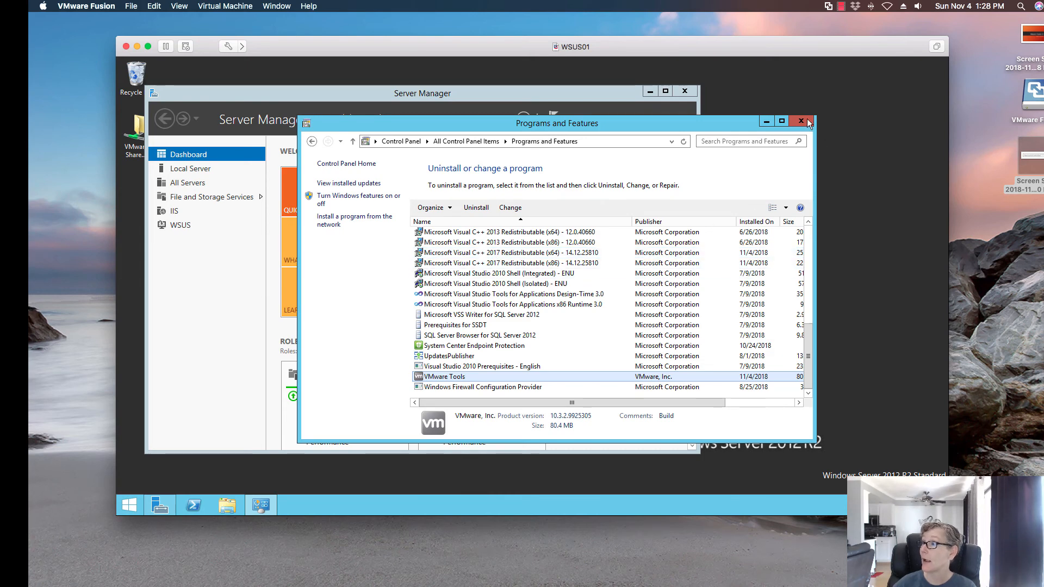
- Delete the vcredist and VMwareTools64.msi desktop icons and recheck Programs and Features for VMware Tools 10.3.2
{"action": "left_click", "coordinate": [801, 121]}
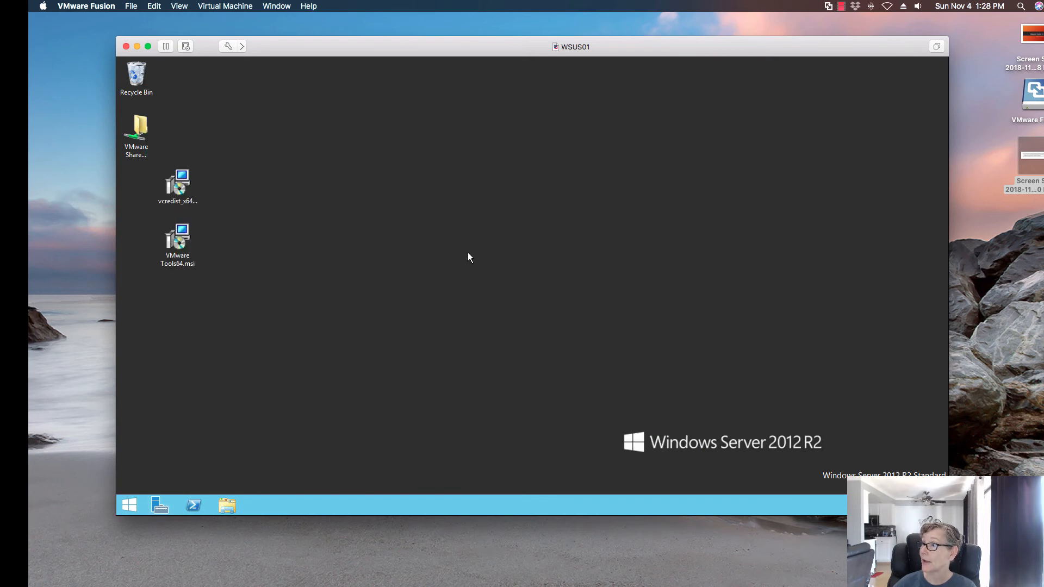
{"action": "right_click", "coordinate": [177, 182]}
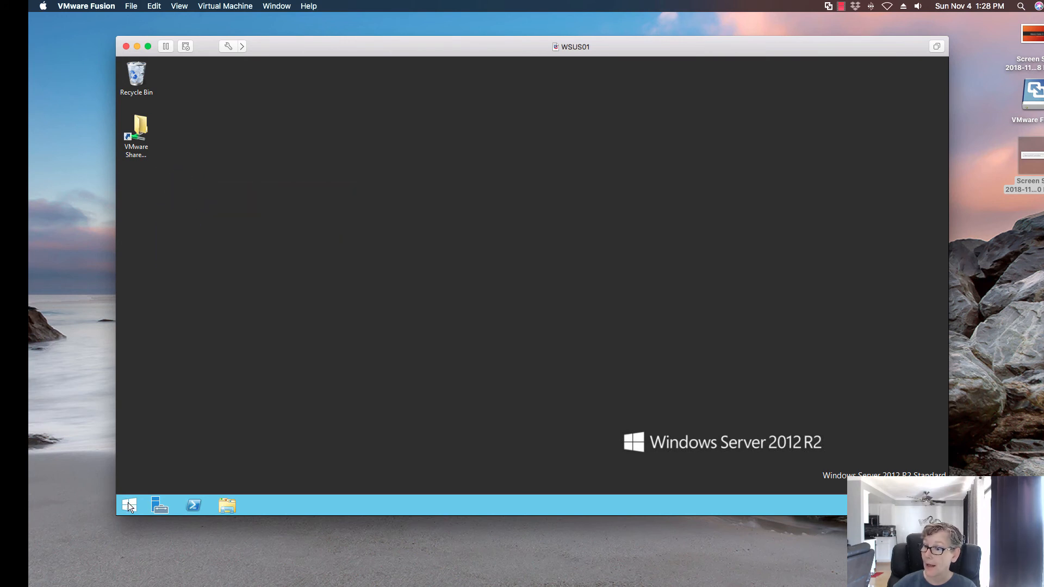
{"action": "mouse_move", "coordinate": [373, 352]}
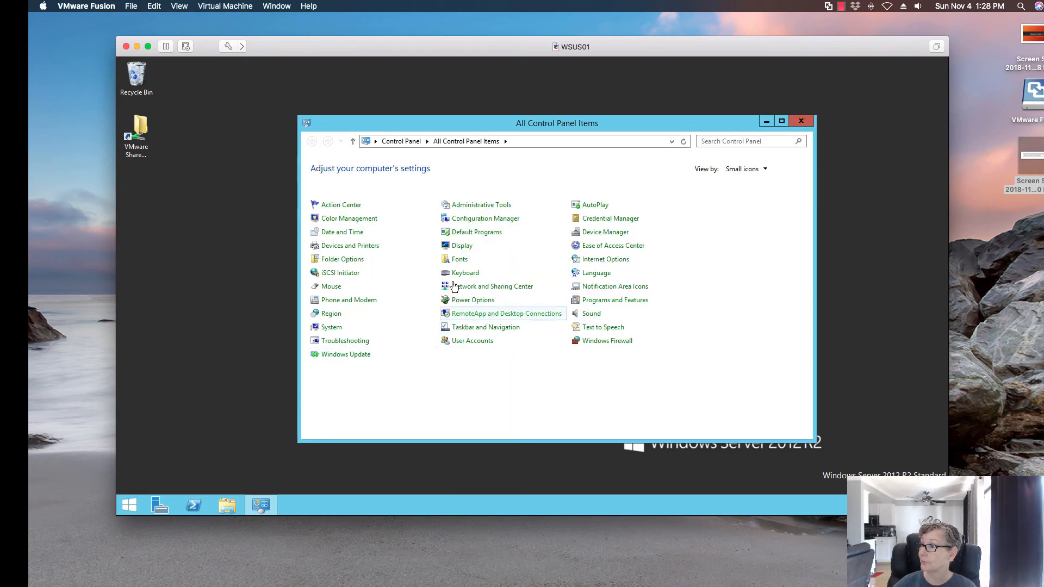
{"action": "left_click", "coordinate": [615, 299]}
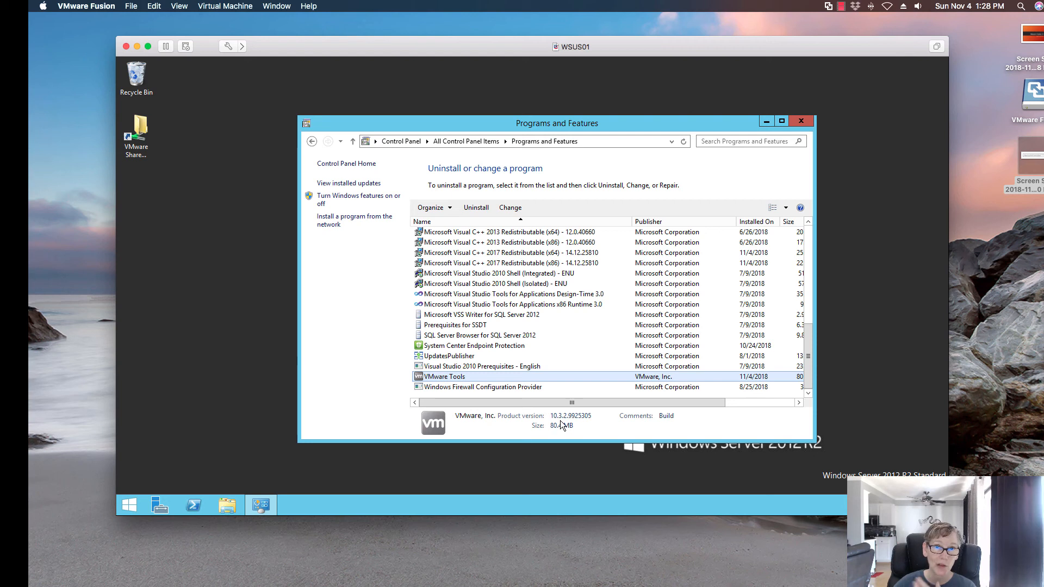
{"action": "mouse_move", "coordinate": [806, 127]}
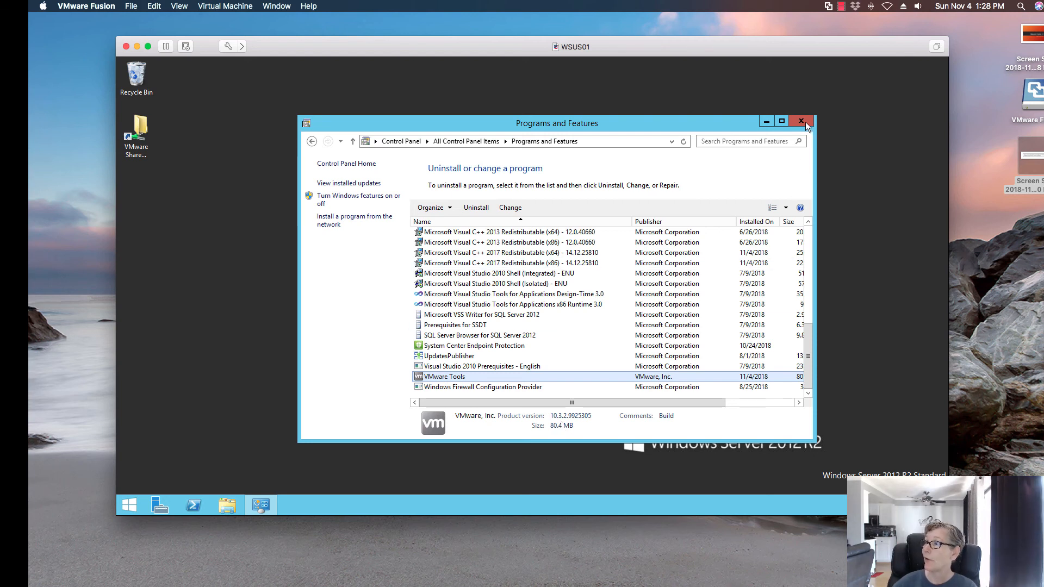
{"action": "left_click", "coordinate": [803, 122]}
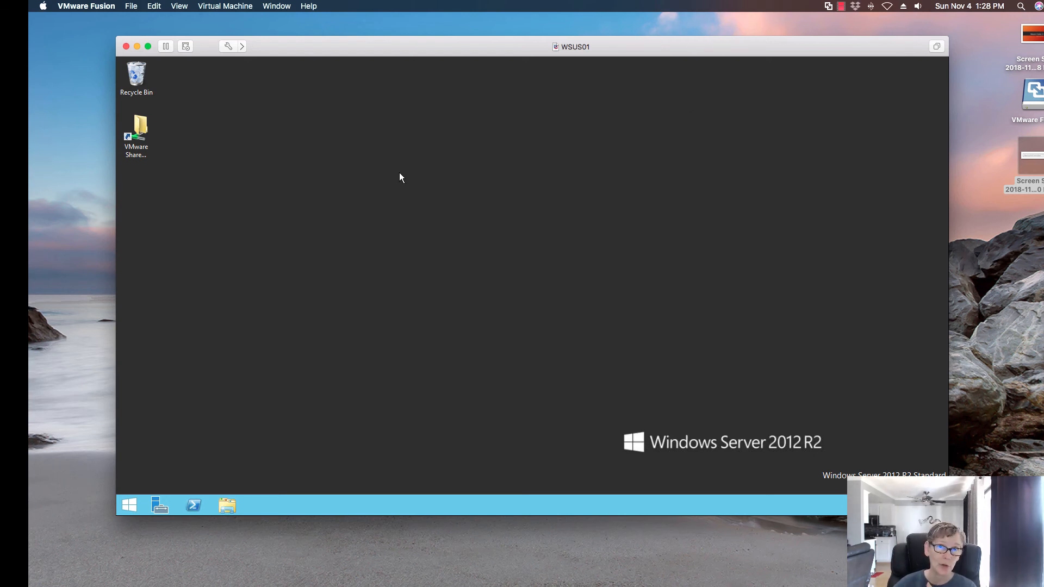
{"action": "mouse_move", "coordinate": [193, 142]}
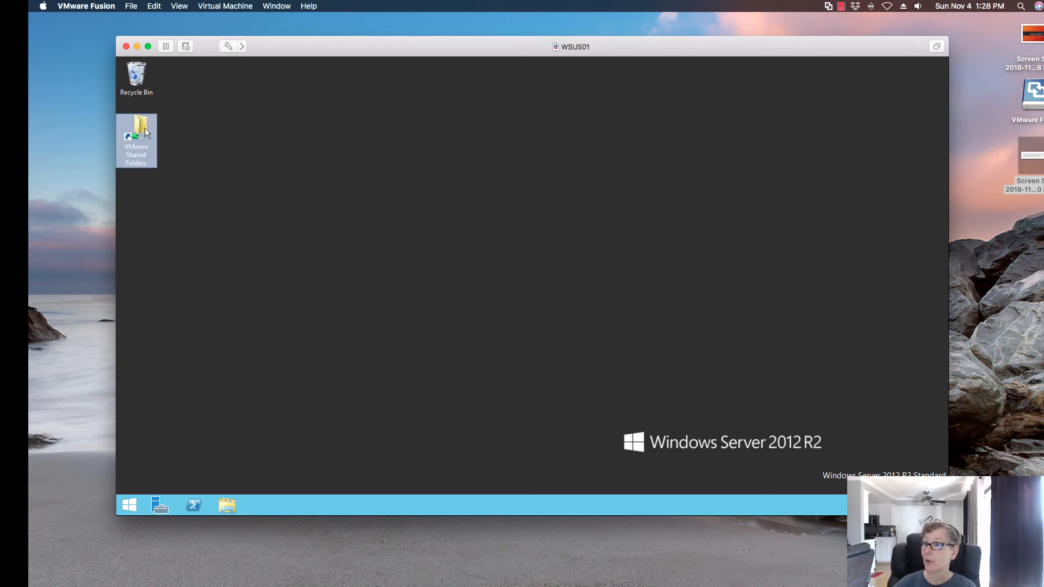
- Copy the kb2919355 x64 .msu from Downloads' Windows Server 2012 R2 Update (KB2919355) folder
{"action": "double_click", "coordinate": [136, 135]}
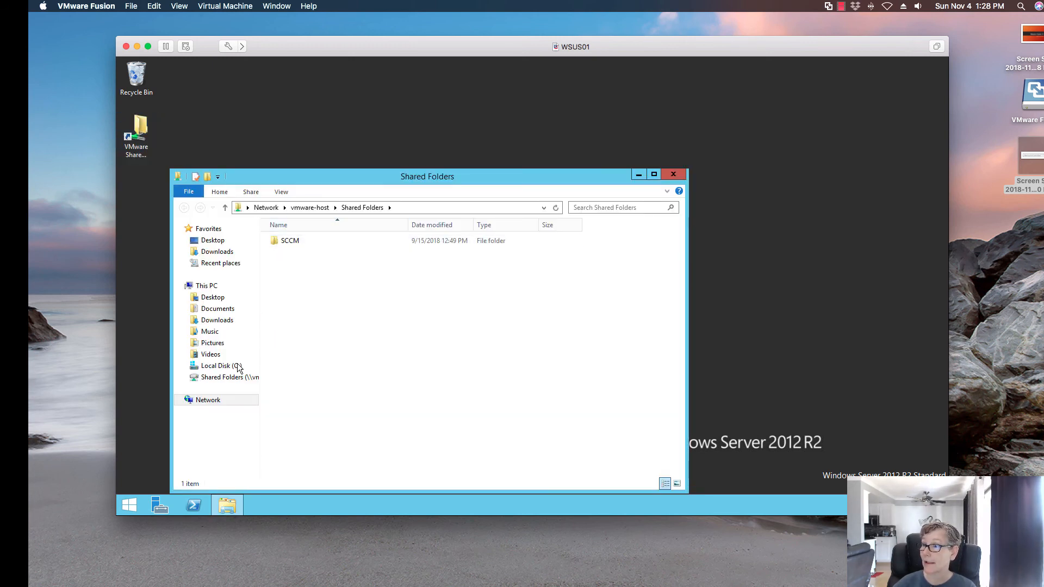
{"action": "left_click", "coordinate": [217, 251]}
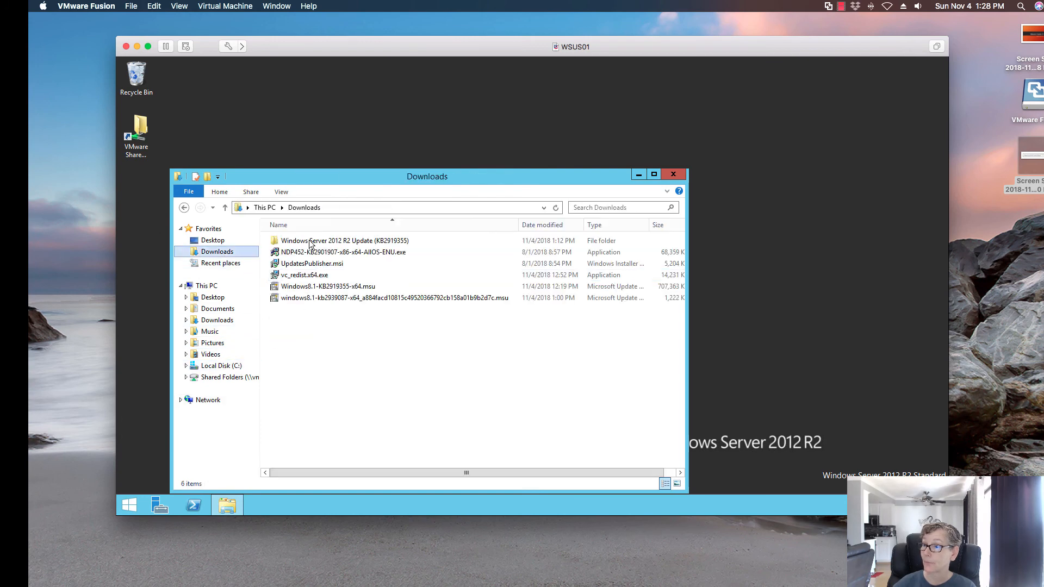
{"action": "double_click", "coordinate": [339, 240]}
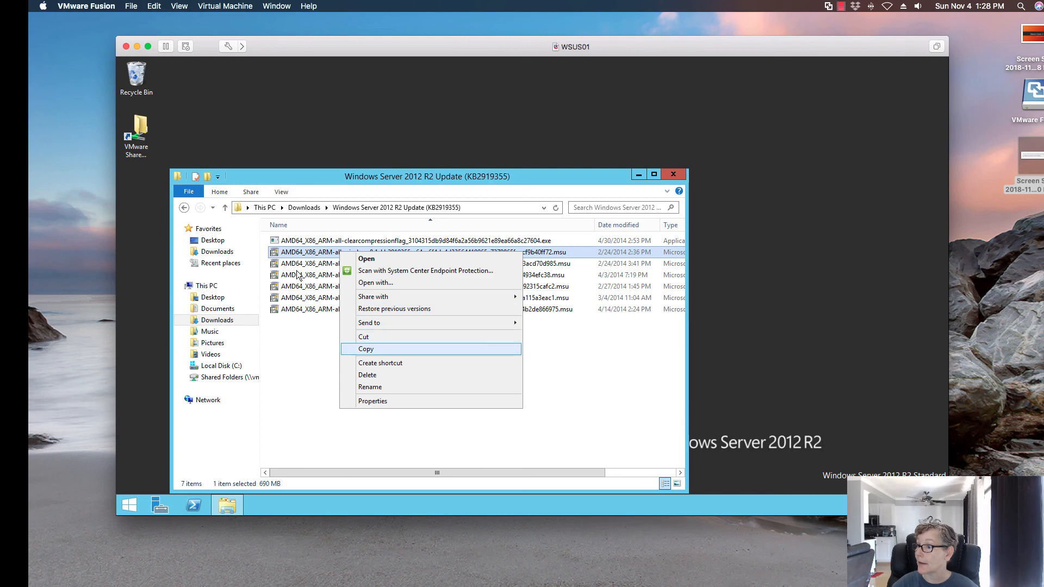
{"action": "left_click", "coordinate": [228, 377]}
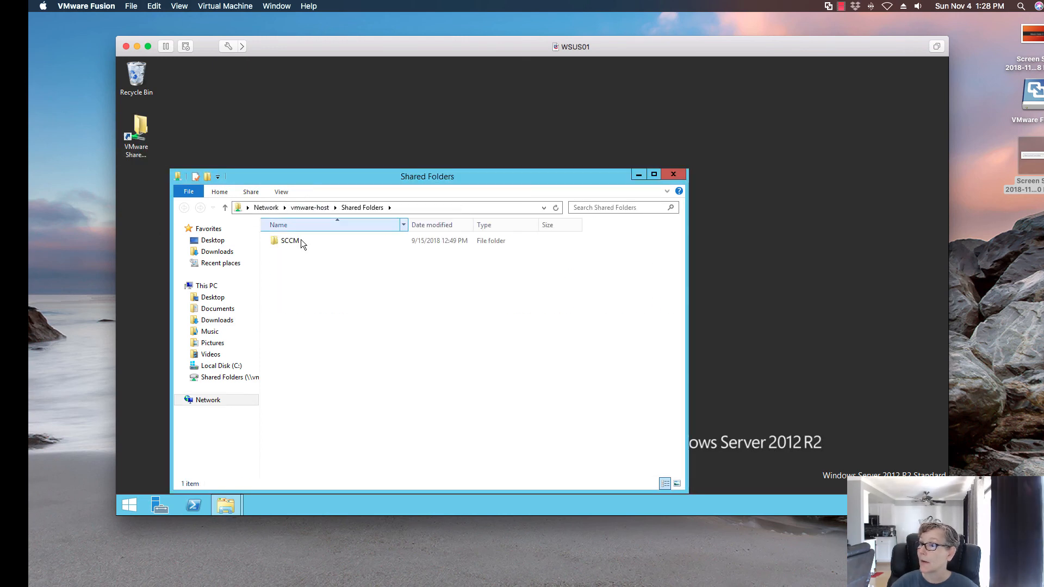
- Paste the update package into the Data folder inside the shared SCCM folder
{"action": "double_click", "coordinate": [290, 240]}
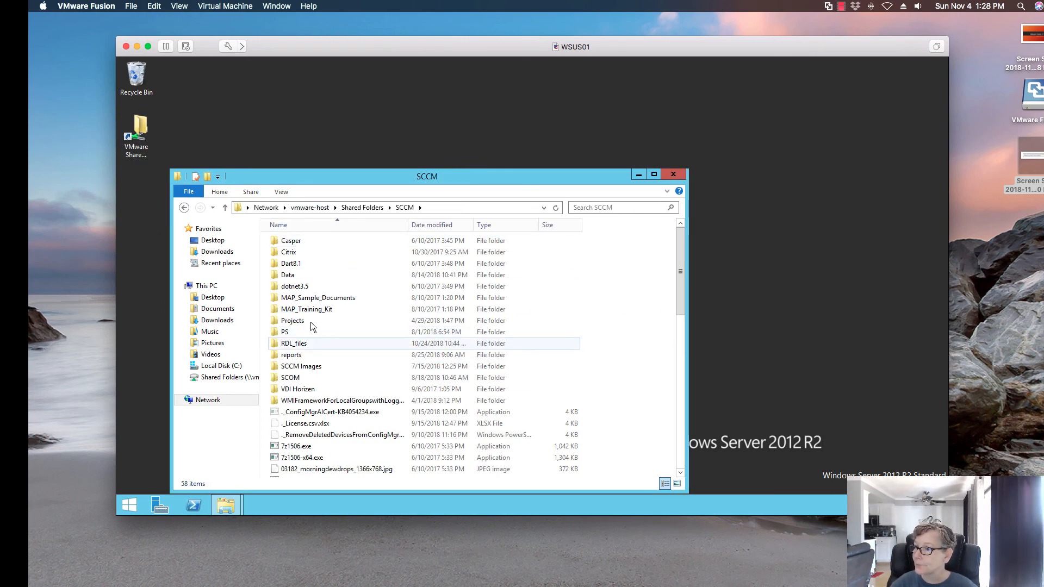
{"action": "left_click", "coordinate": [291, 354]}
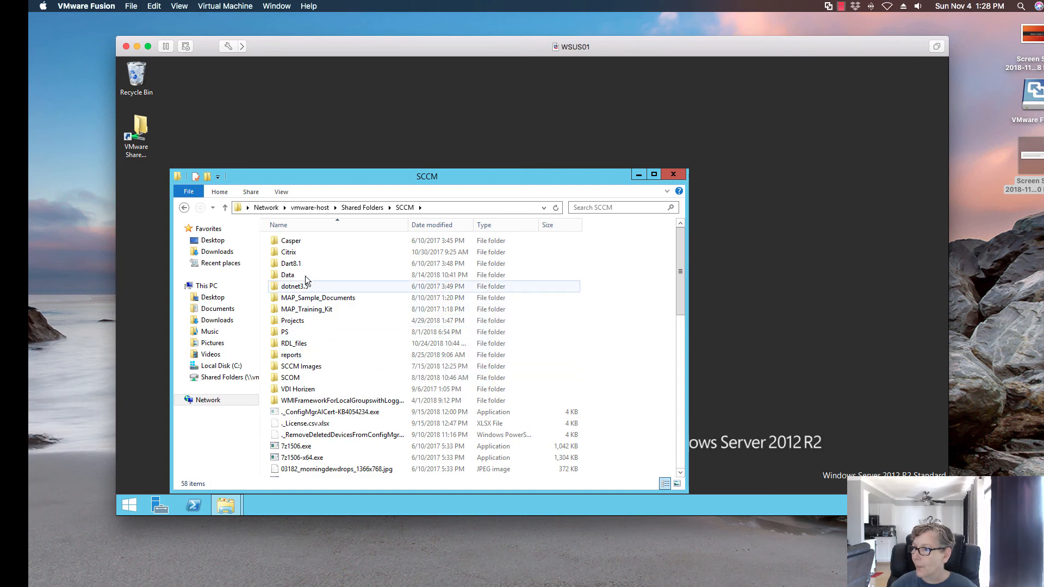
{"action": "double_click", "coordinate": [287, 274]}
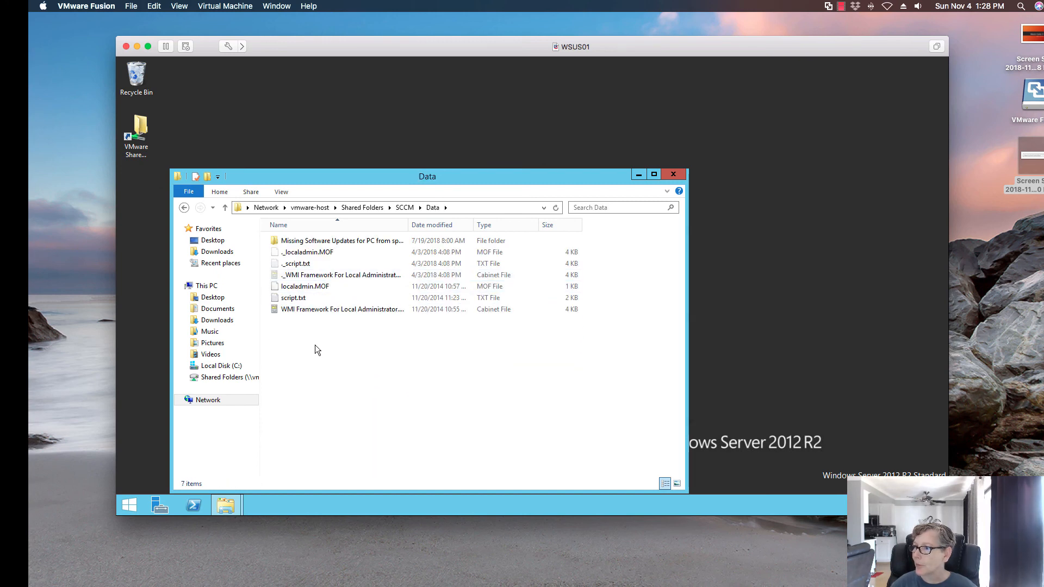
{"action": "right_click", "coordinate": [317, 350]}
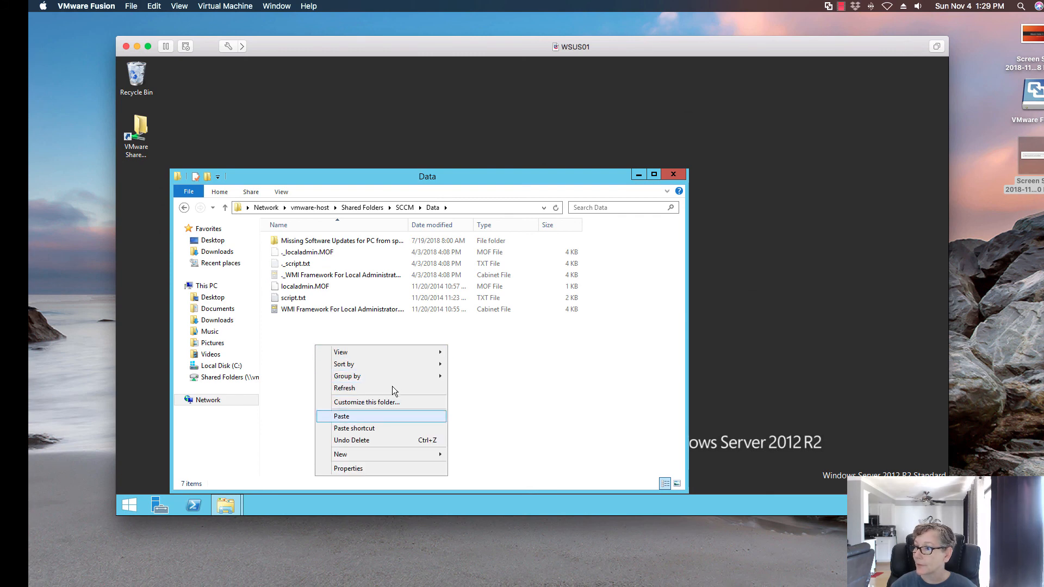
{"action": "mouse_move", "coordinate": [464, 359]}
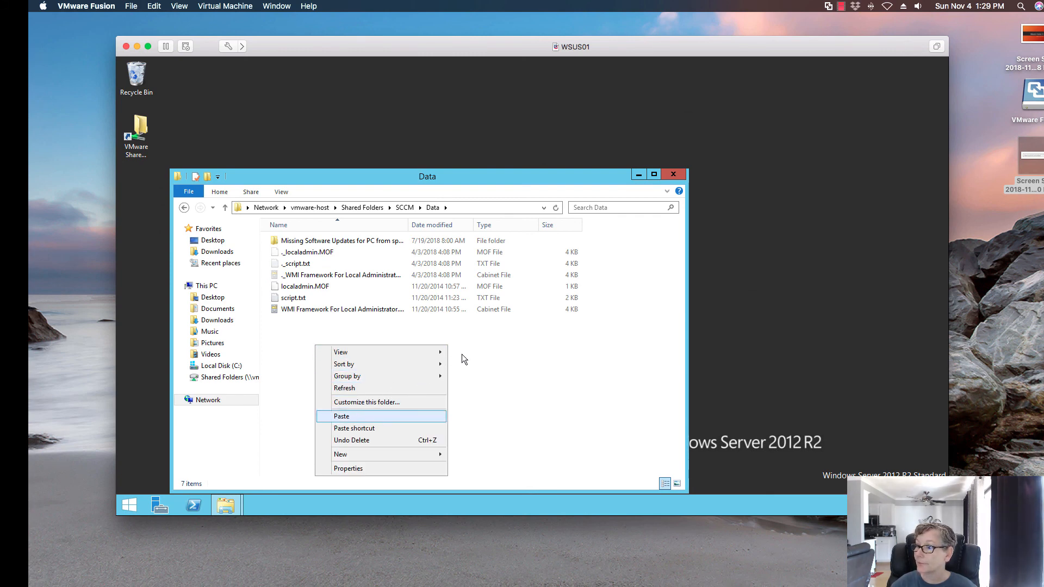
{"action": "mouse_move", "coordinate": [483, 362]}
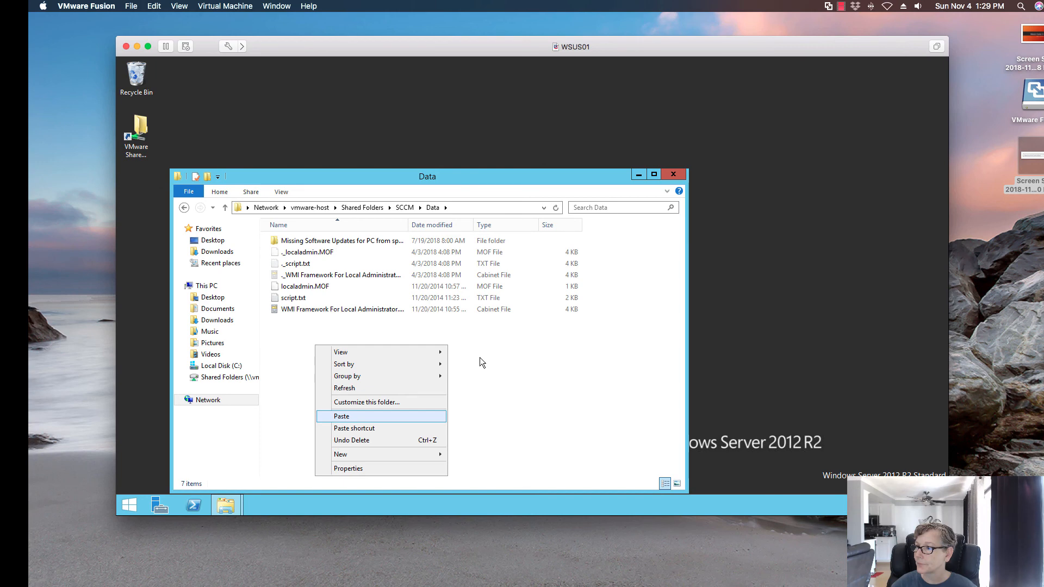
{"action": "left_click", "coordinate": [341, 416]}
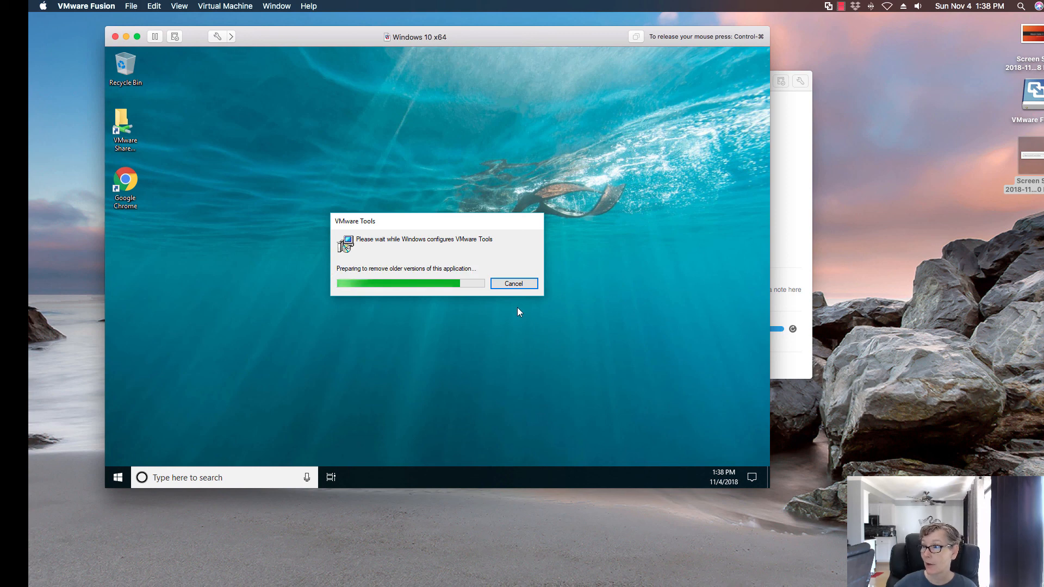
{"action": "mouse_move", "coordinate": [565, 309]}
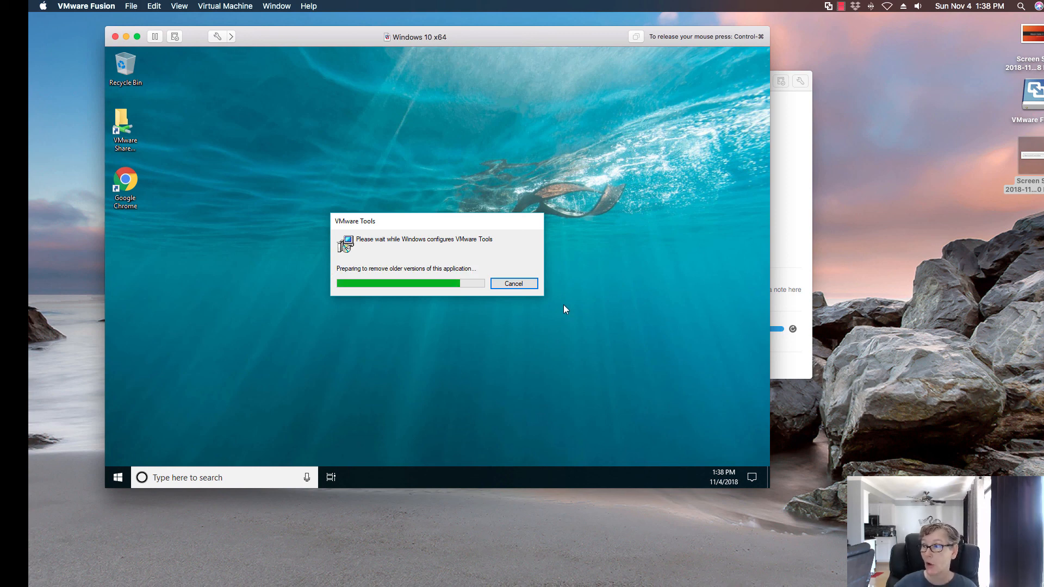